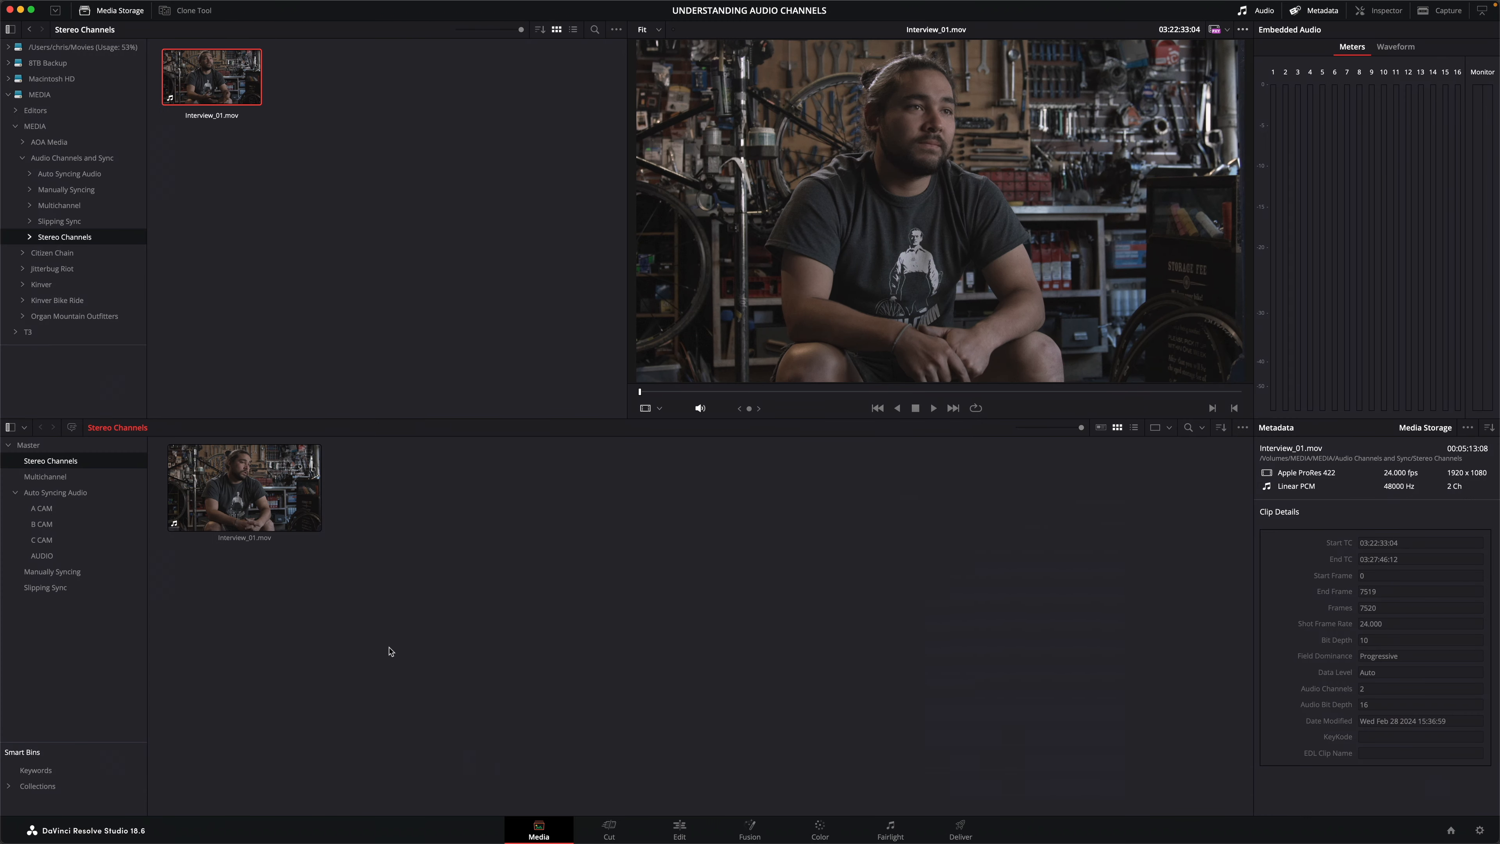
Preview Interview_01.mov's audio waveforms in the viewer, then return to the picture.
click(932, 408)
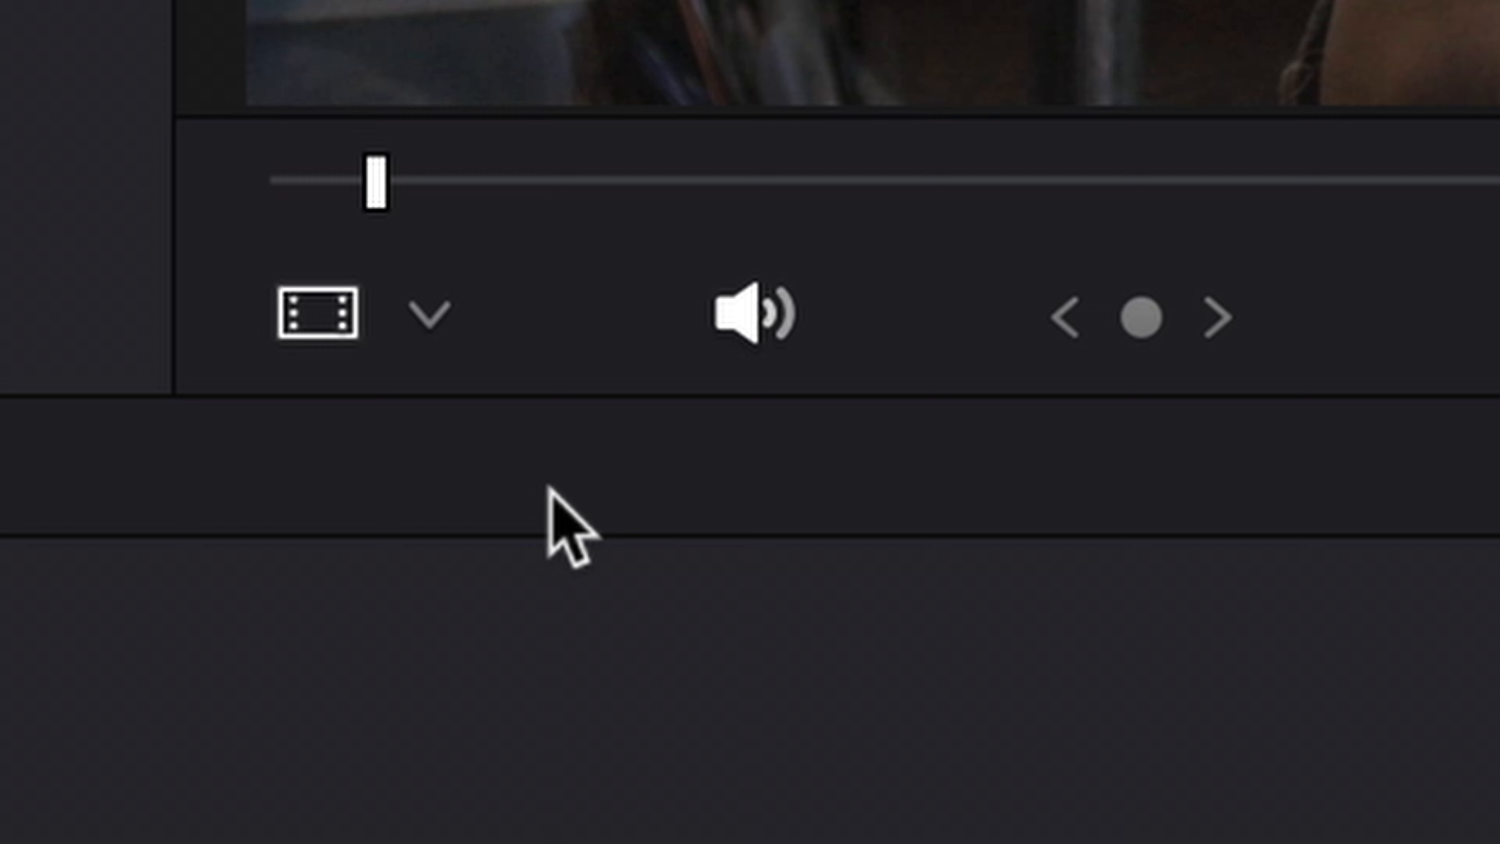
click(428, 315)
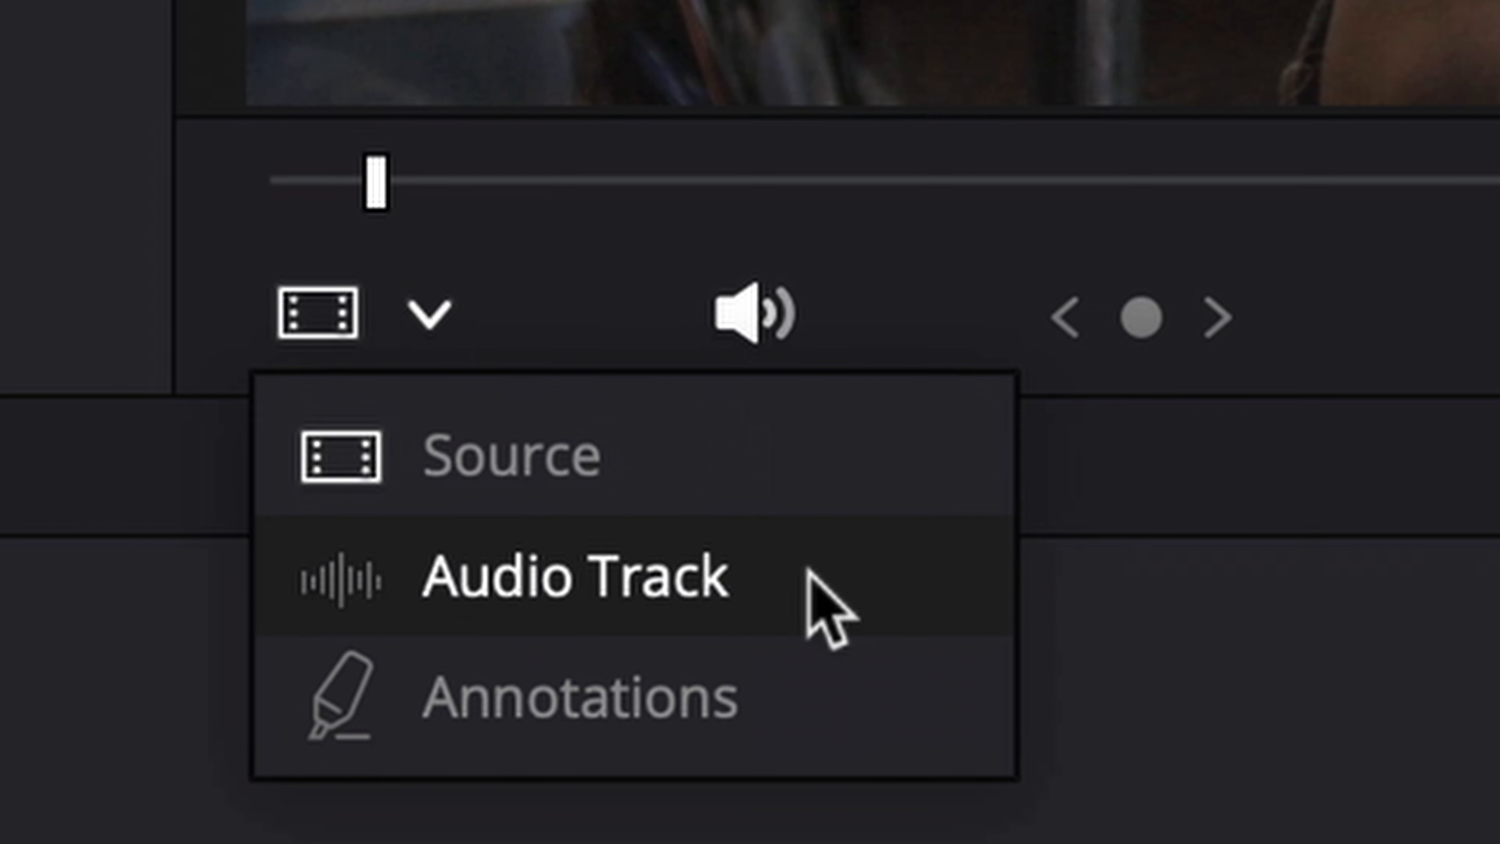
click(575, 580)
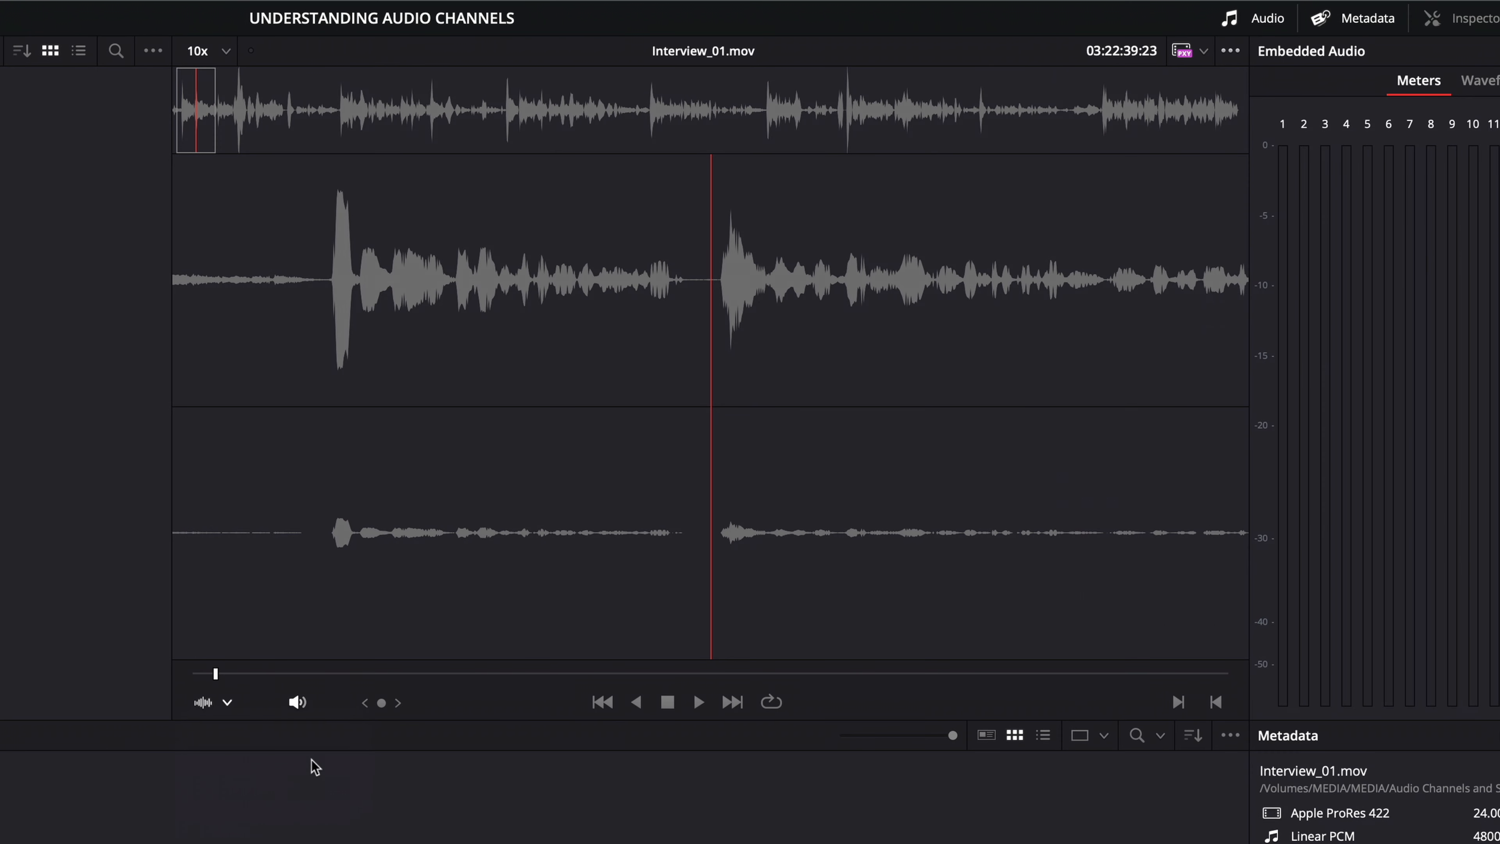
click(538, 829)
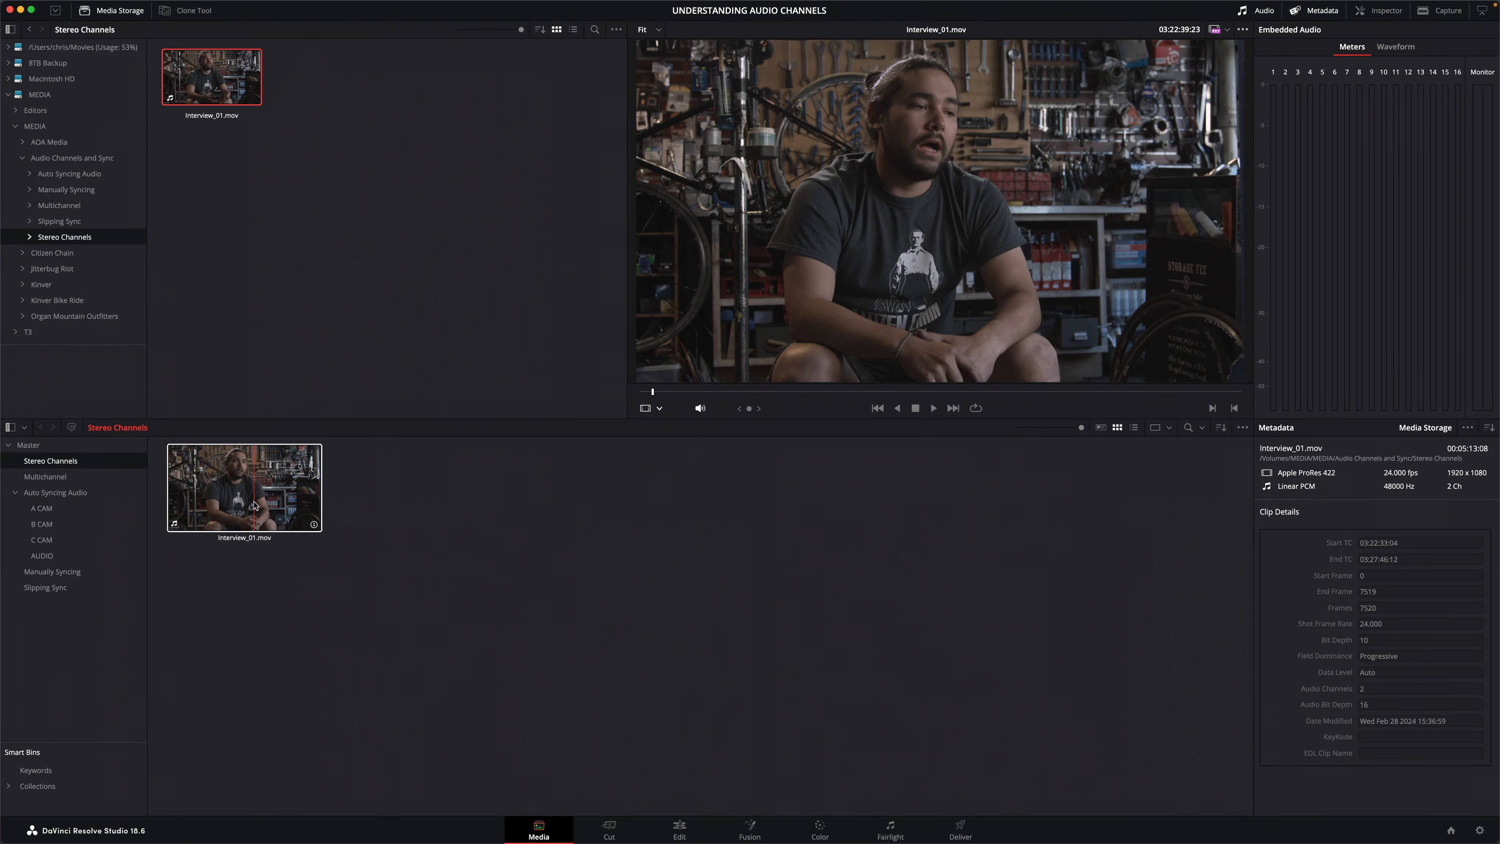
Review Interview_01.mov's clip attributes and create Timeline 1 from the selected clip.
right_click(243, 486)
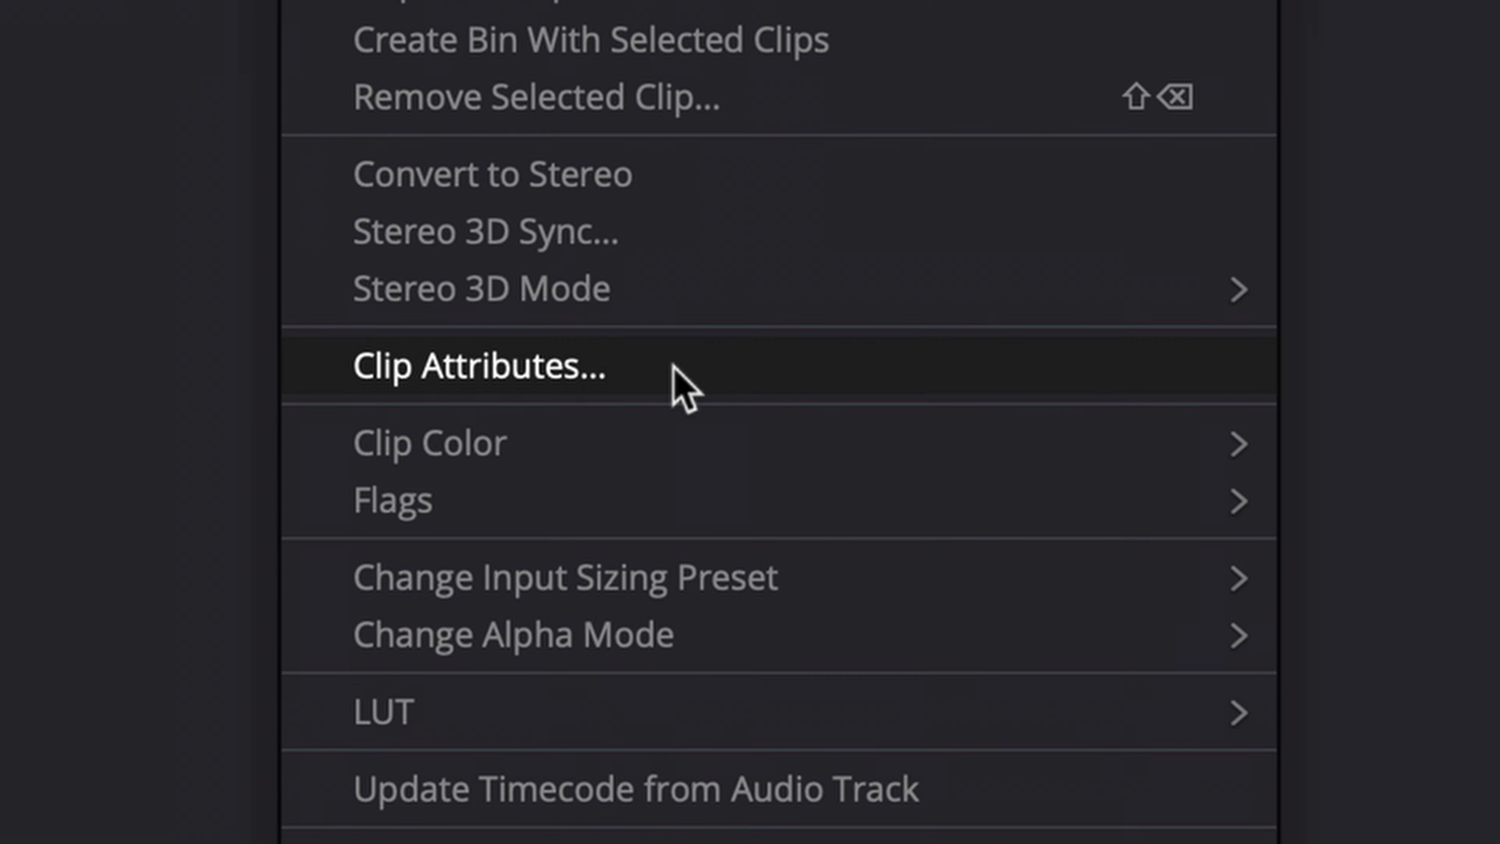
click(478, 367)
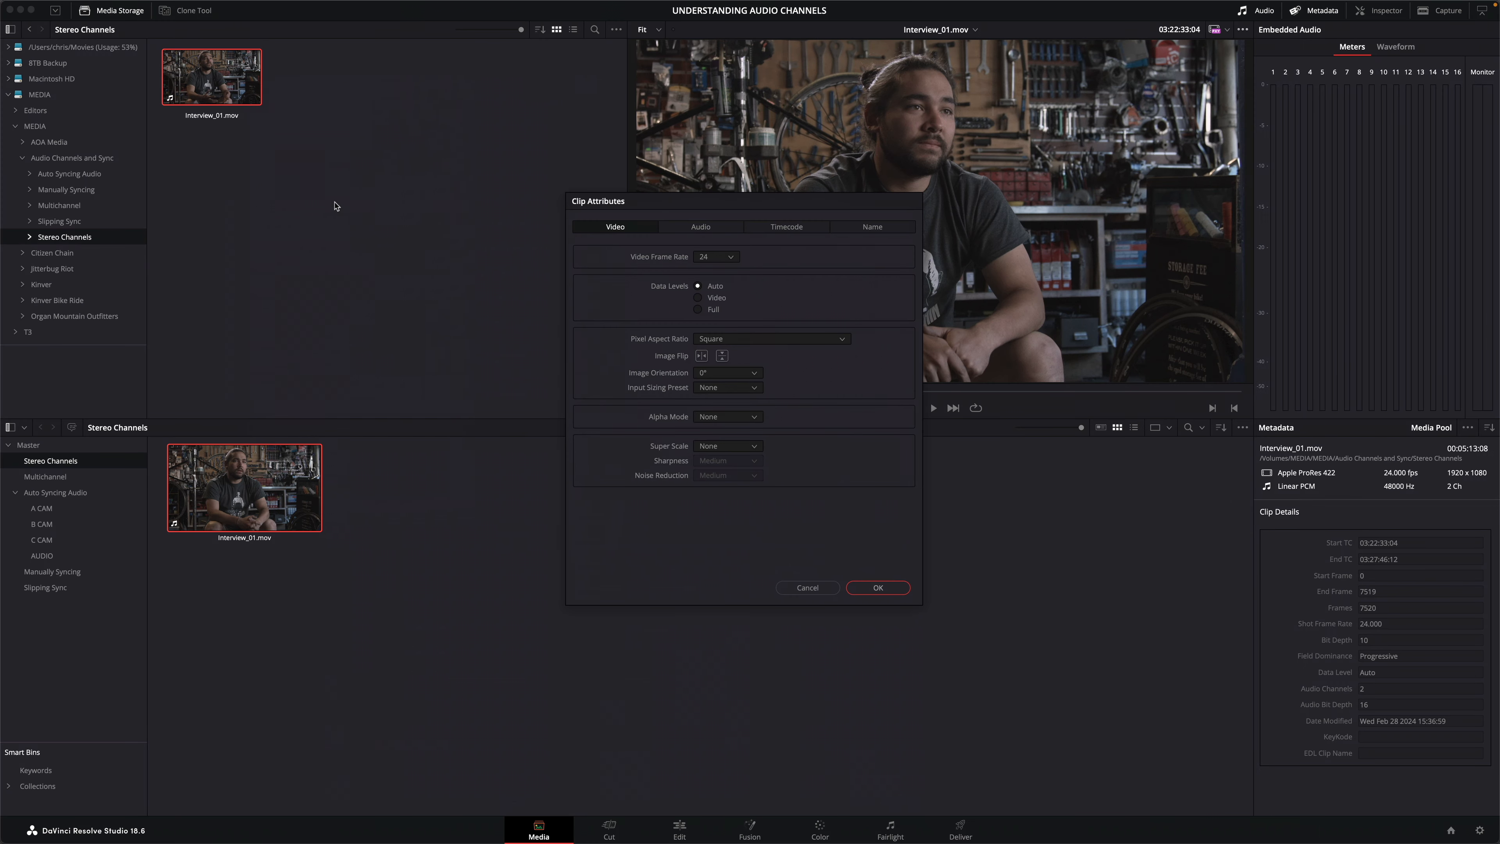
click(700, 226)
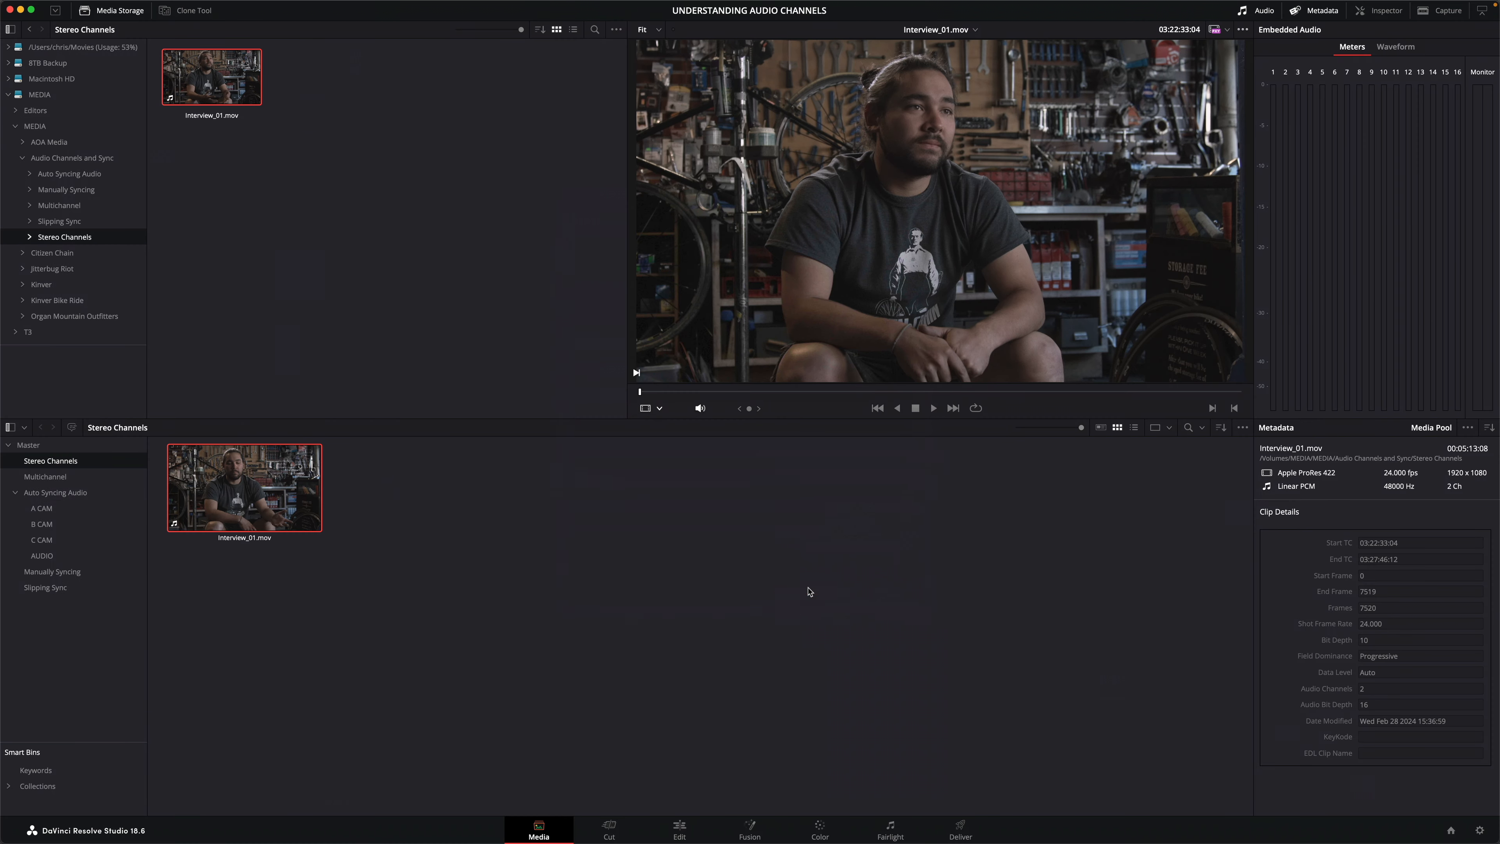
right_click(243, 486)
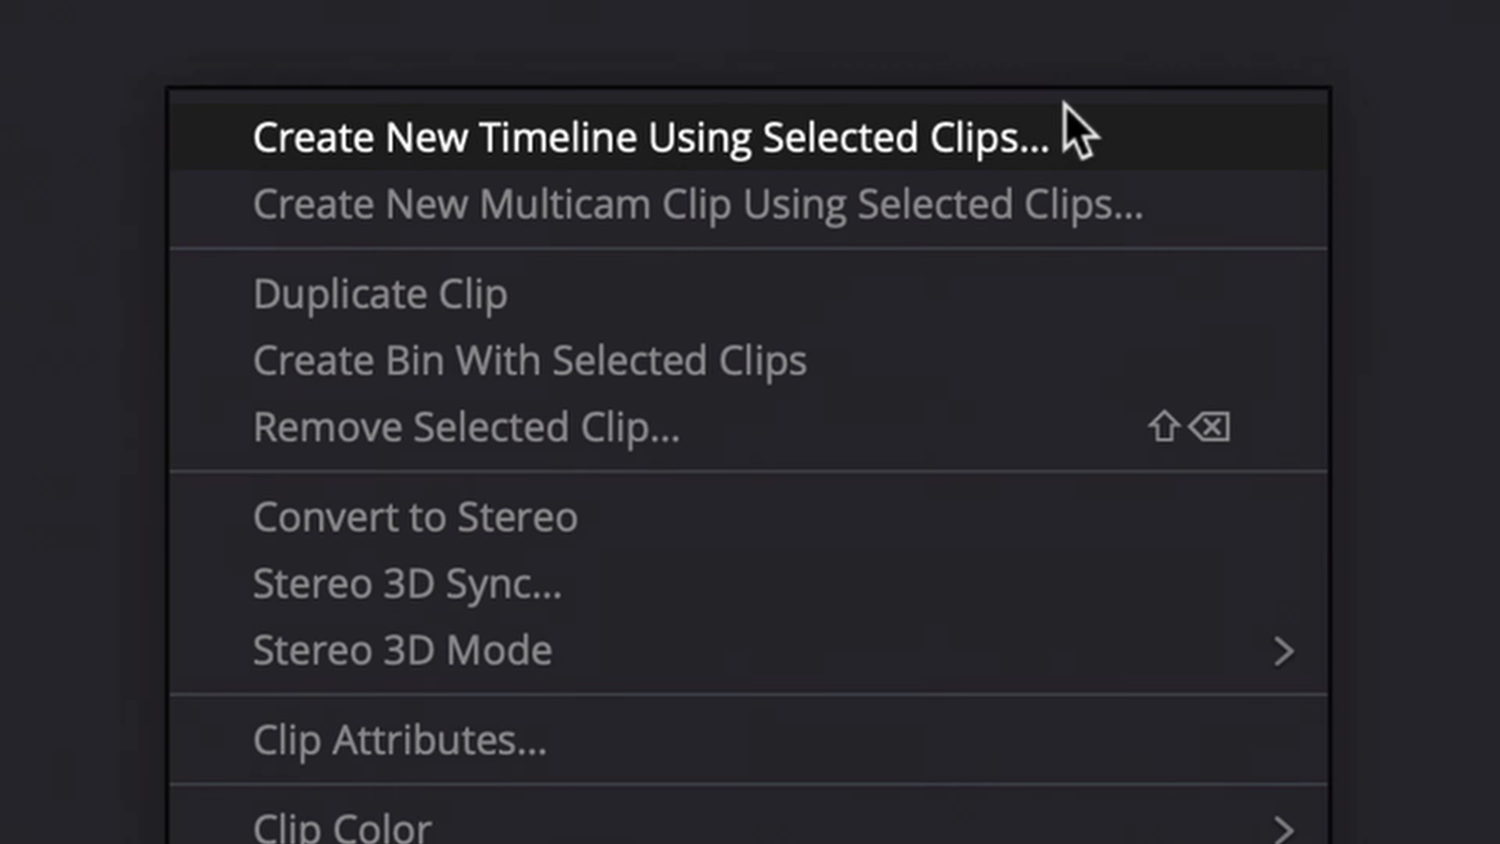
mouse_move(1077, 149)
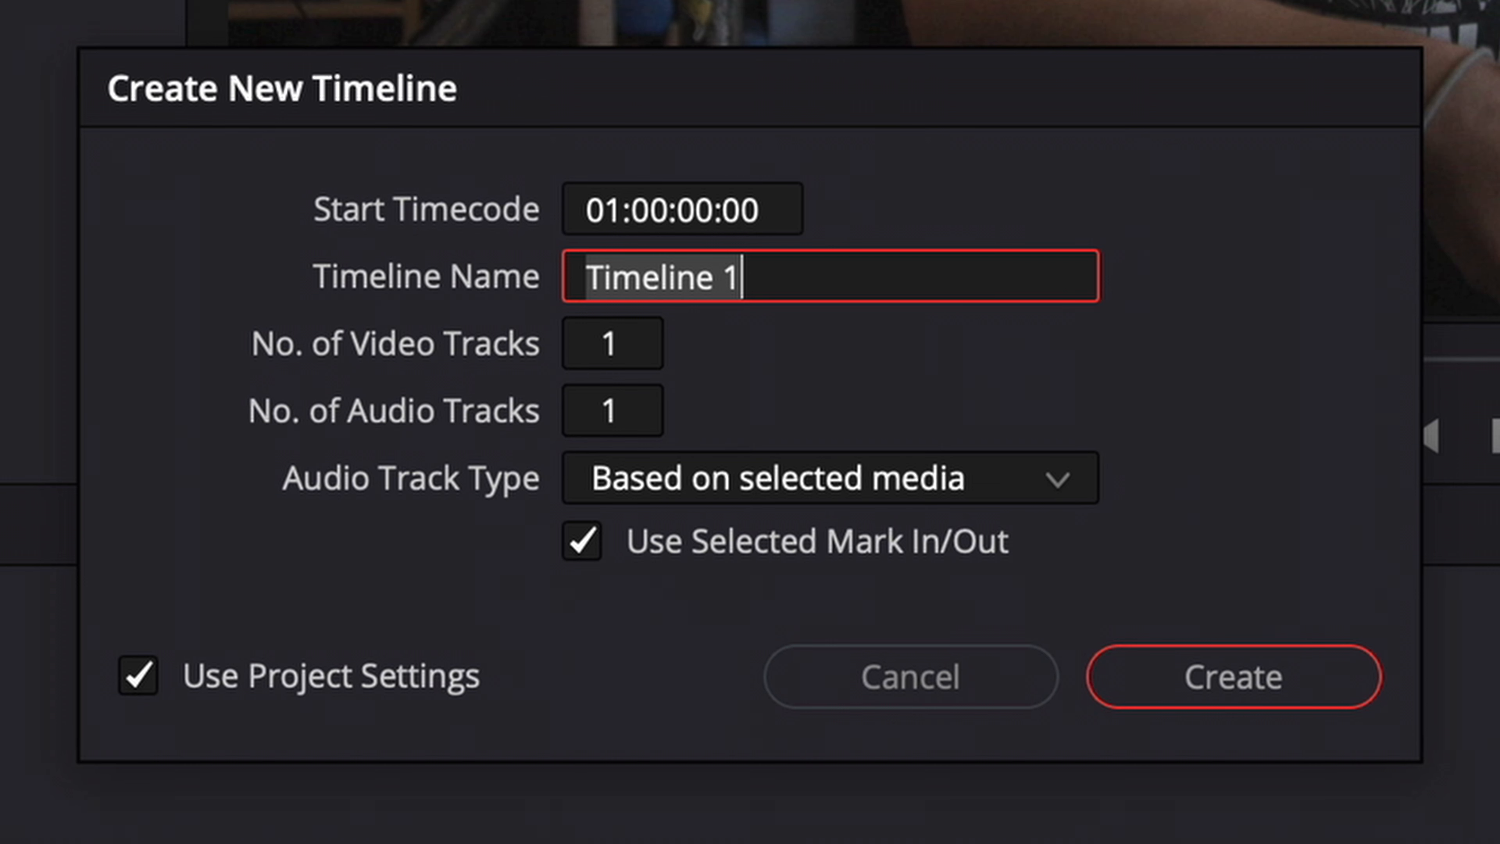
click(1233, 676)
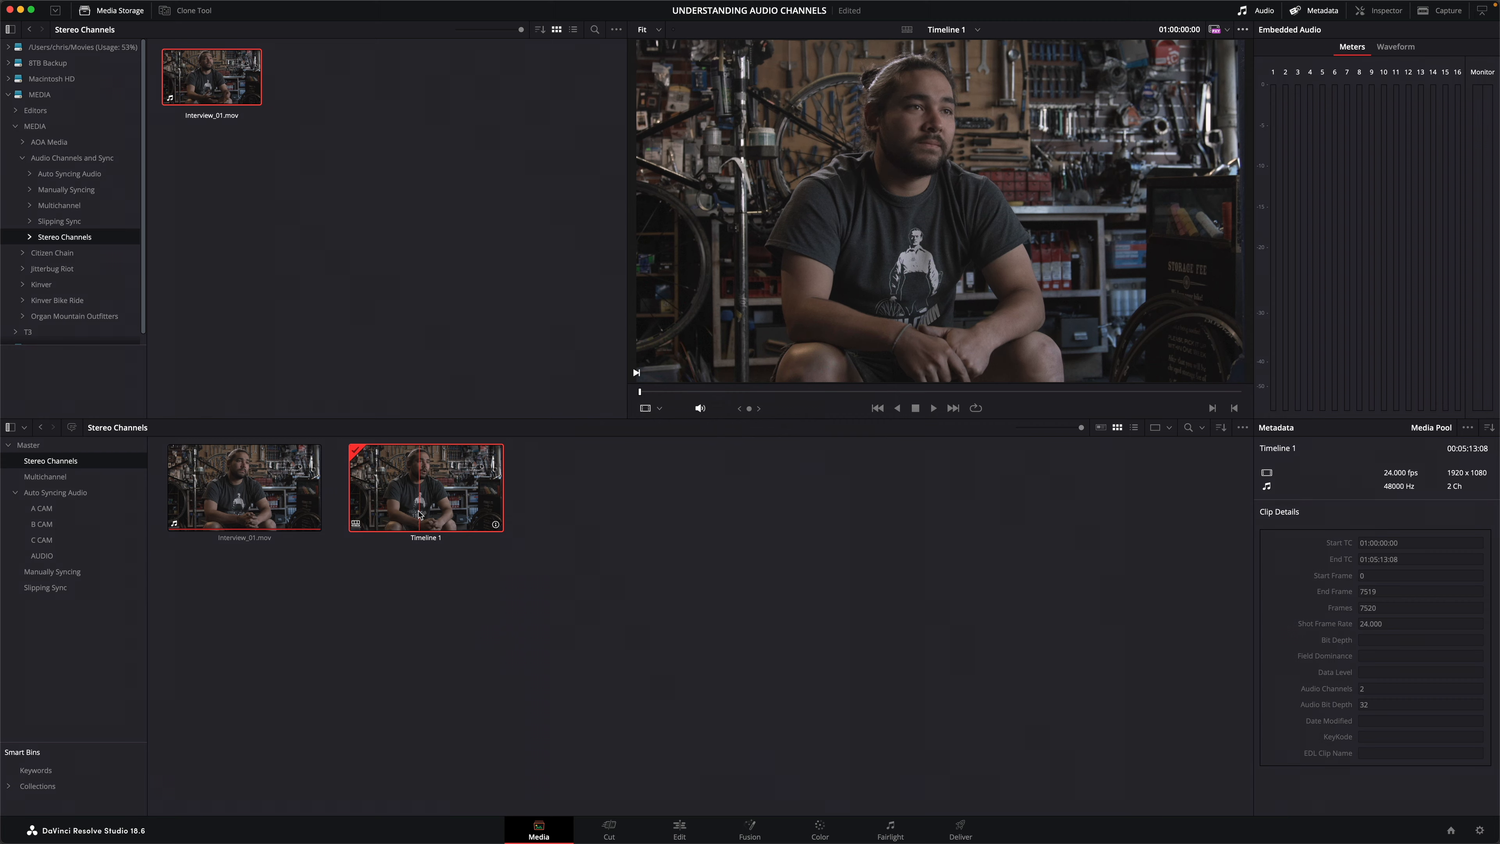
Open Timeline 1 on the Edit page and bring up actions for the A1 audio clip.
click(679, 830)
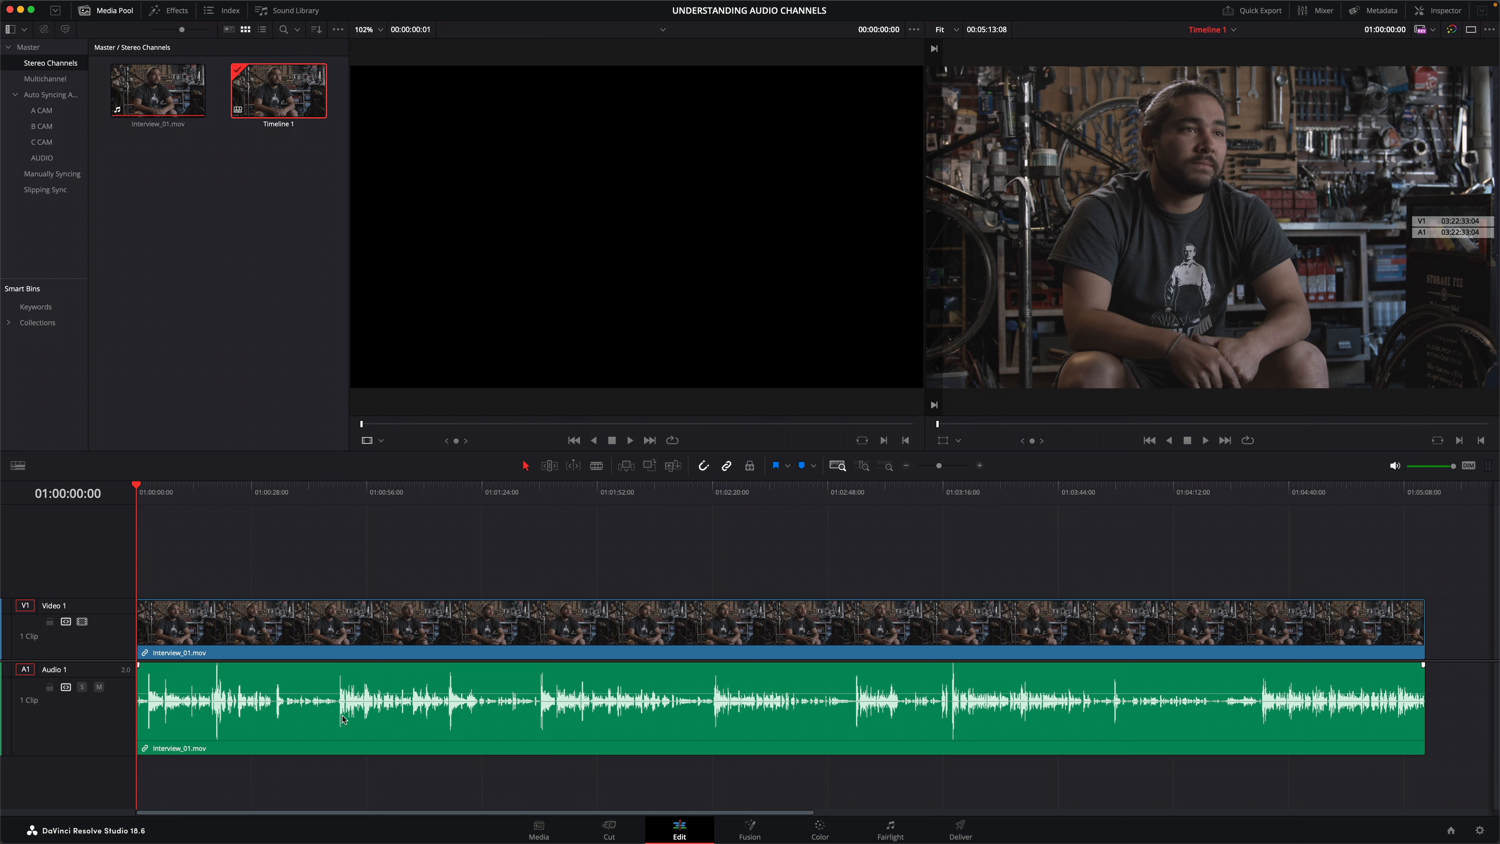
right_click(345, 718)
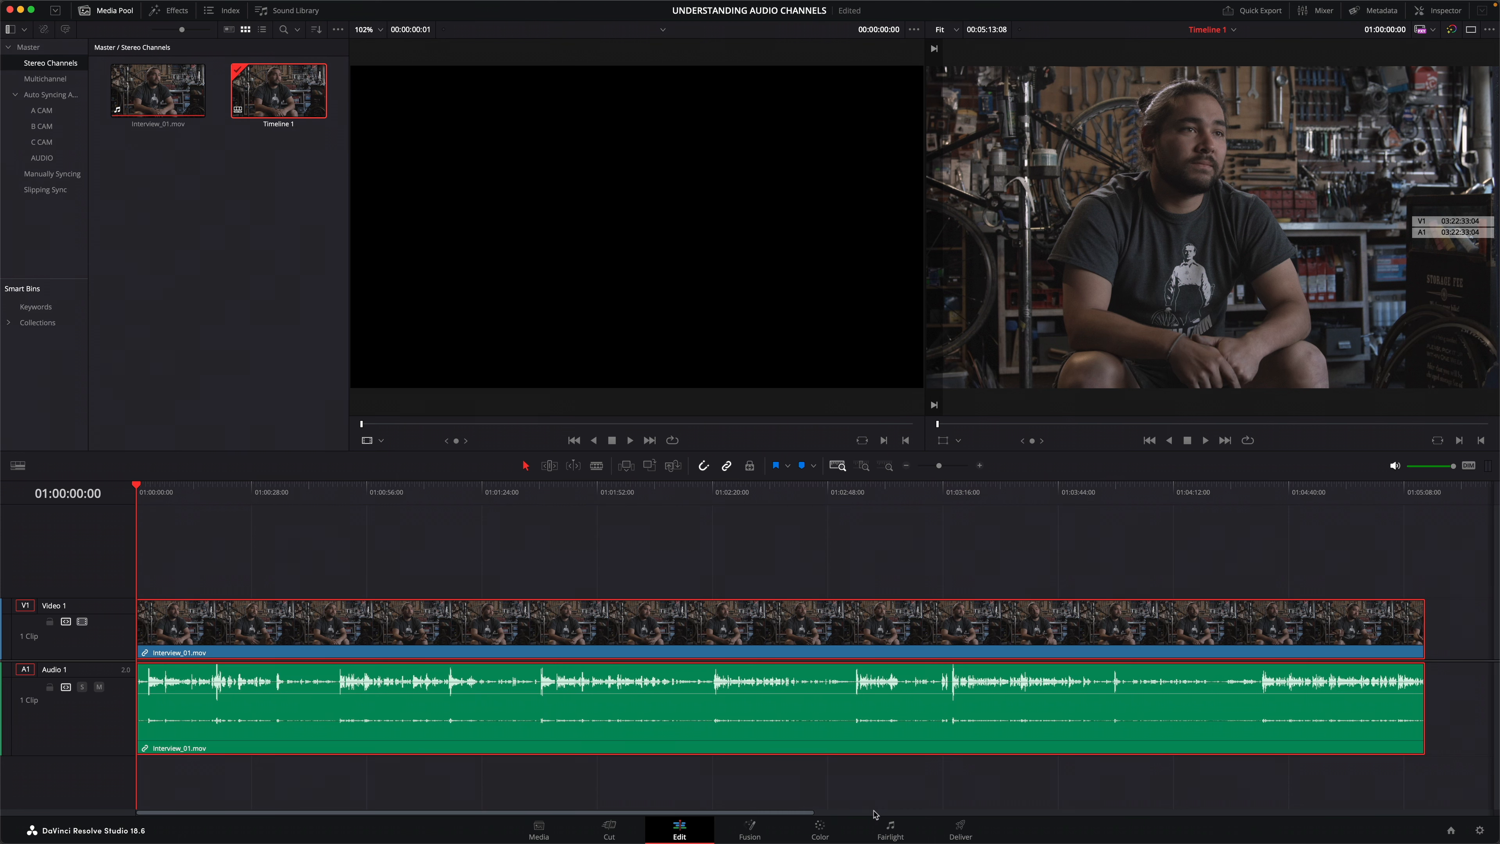
Inspect the stereo track's left and right lanes in Fairlight, then return to the Media page.
click(889, 831)
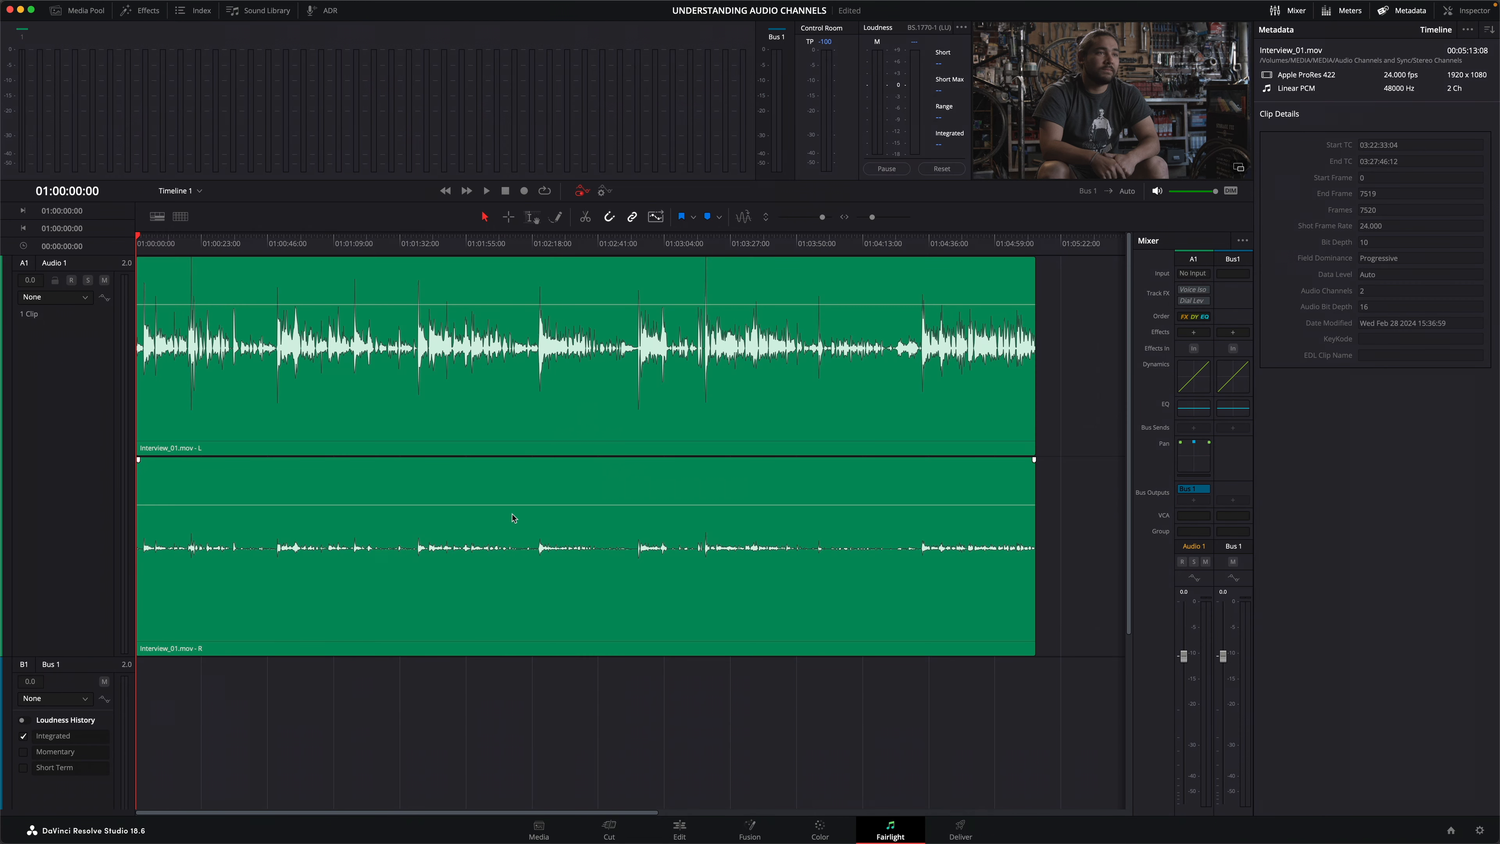
drag(588, 325, 588, 342)
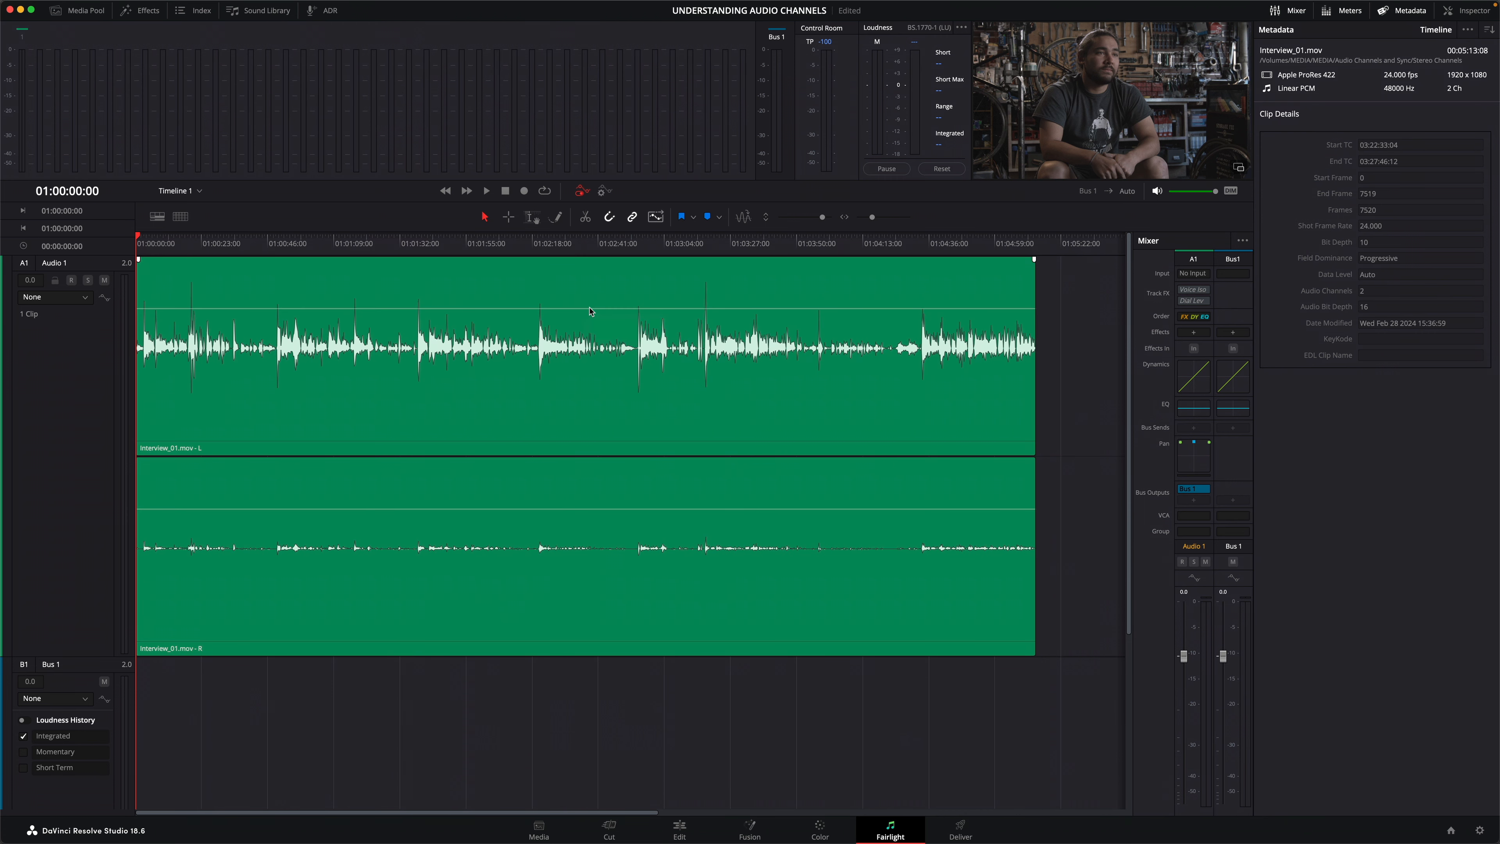
click(539, 829)
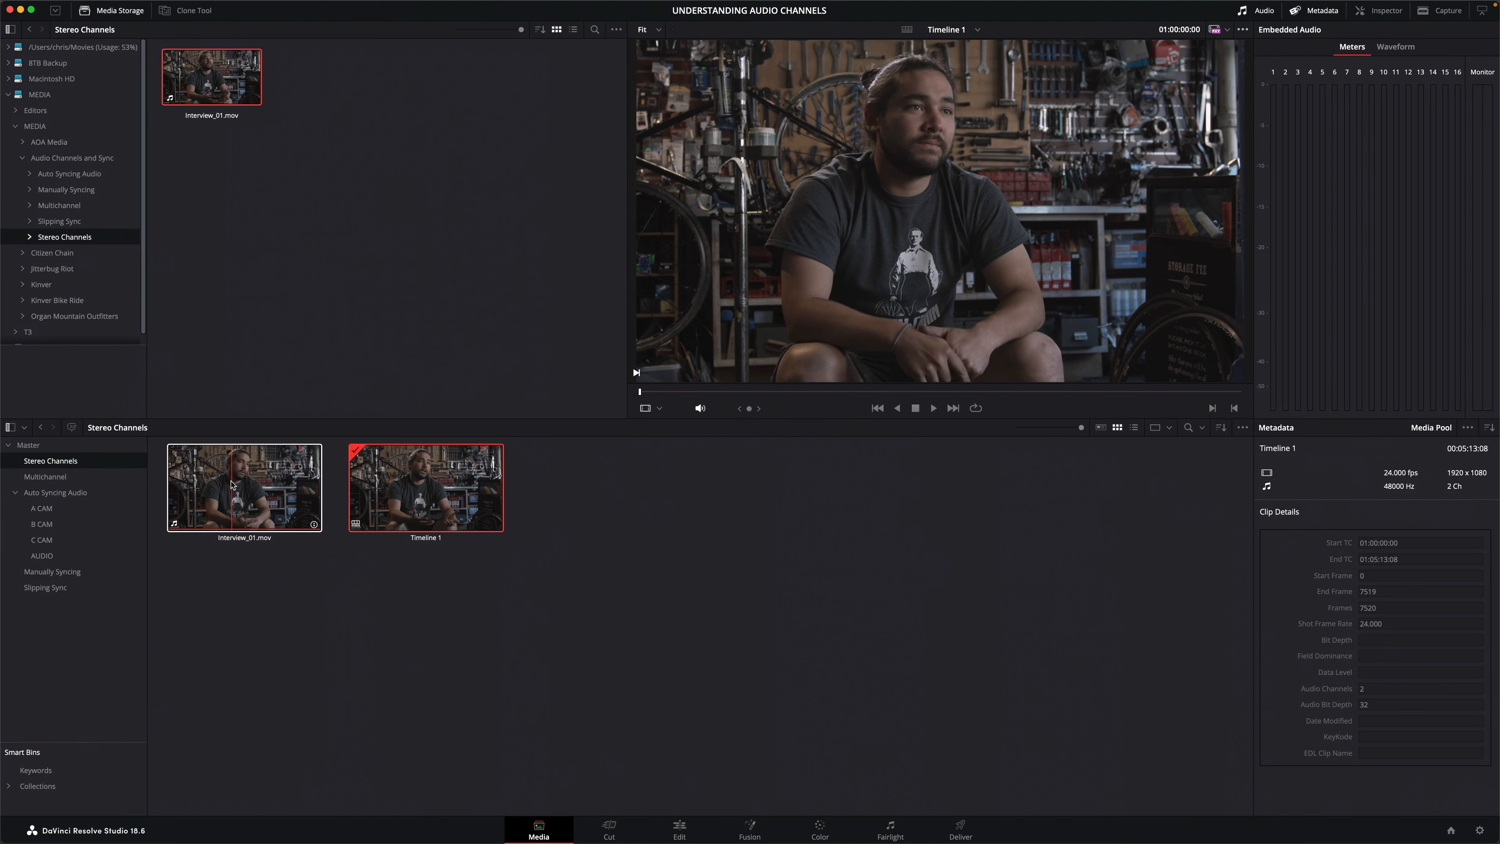
In Clip Attributes, make Interview_01.mov two mono tracks, Audio 1 and Audio 2, each with its own source channel.
right_click(244, 487)
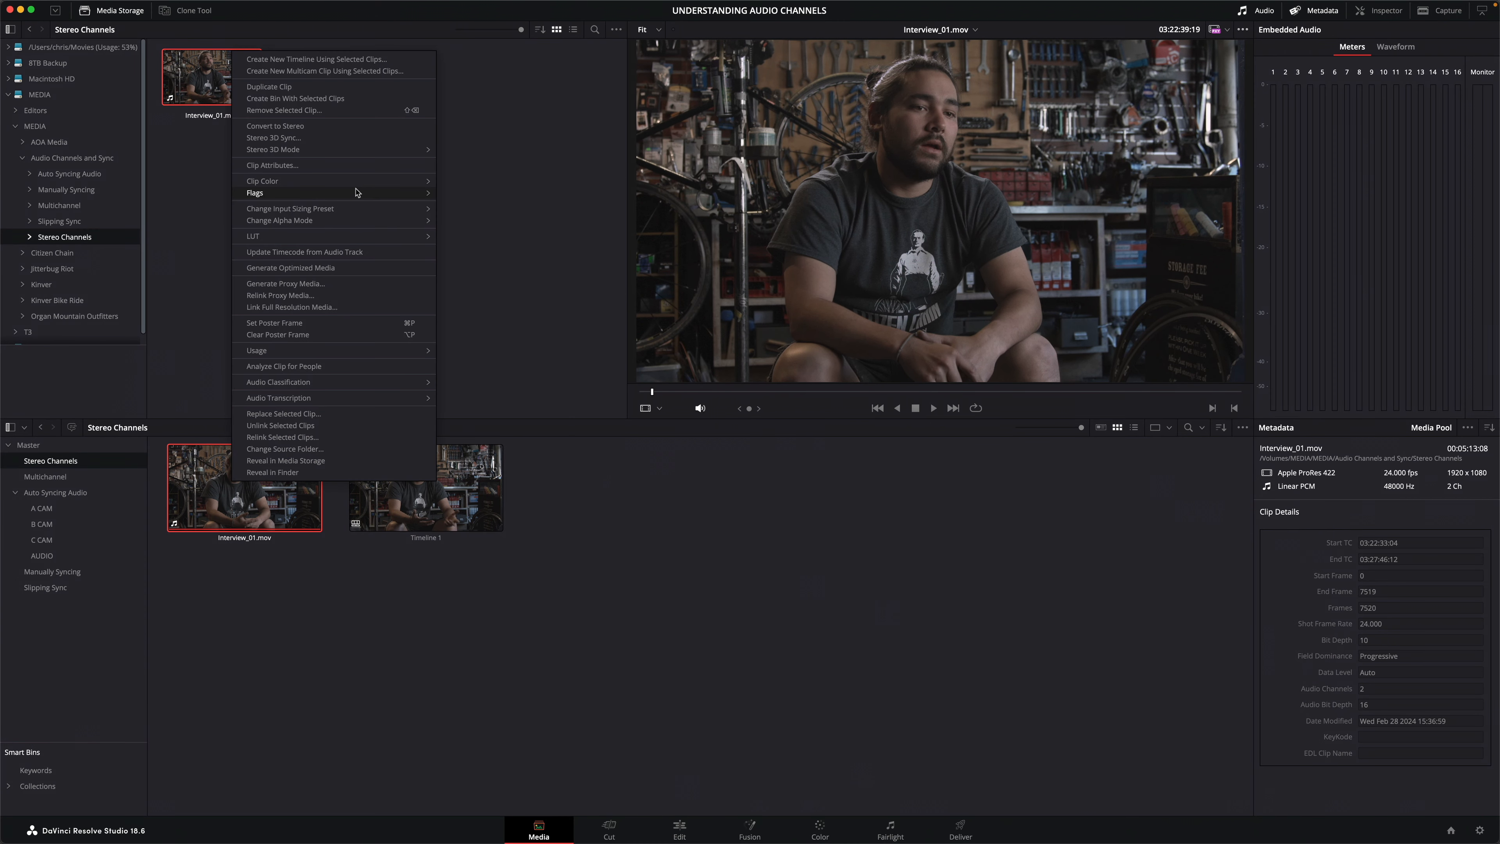
click(273, 165)
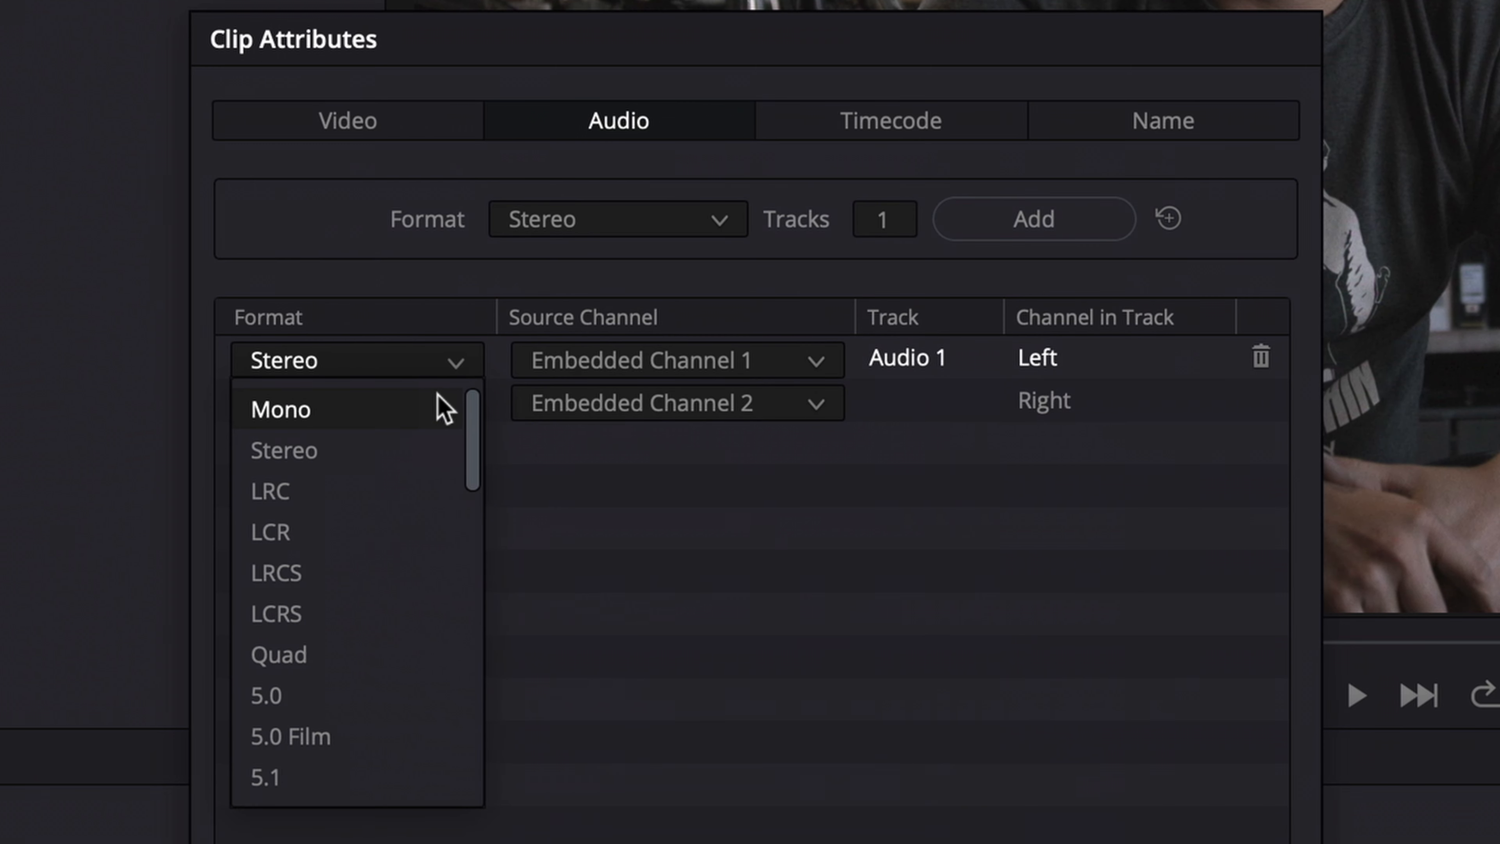
click(281, 409)
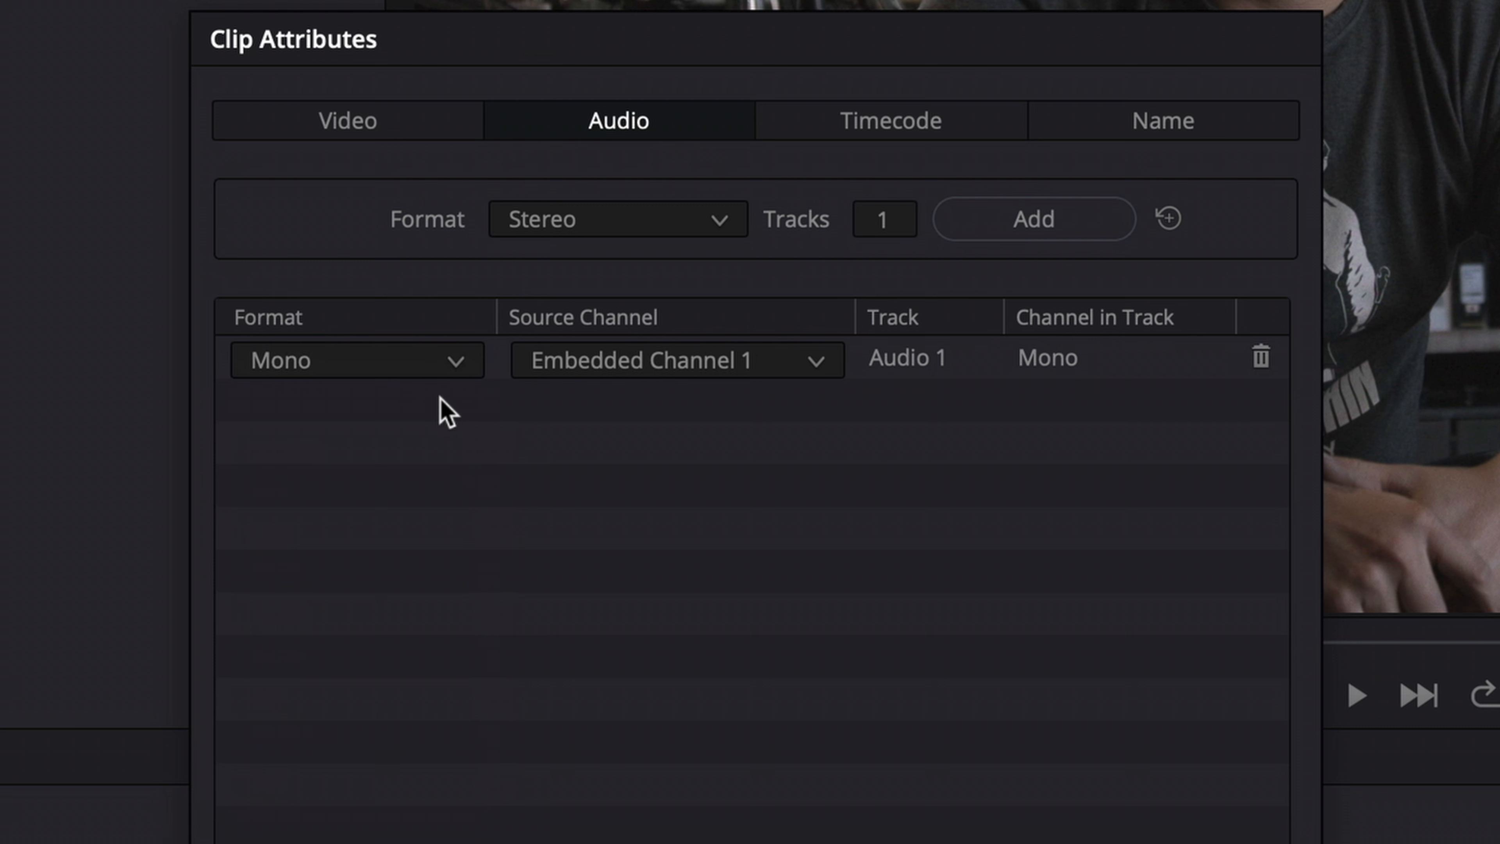
click(618, 218)
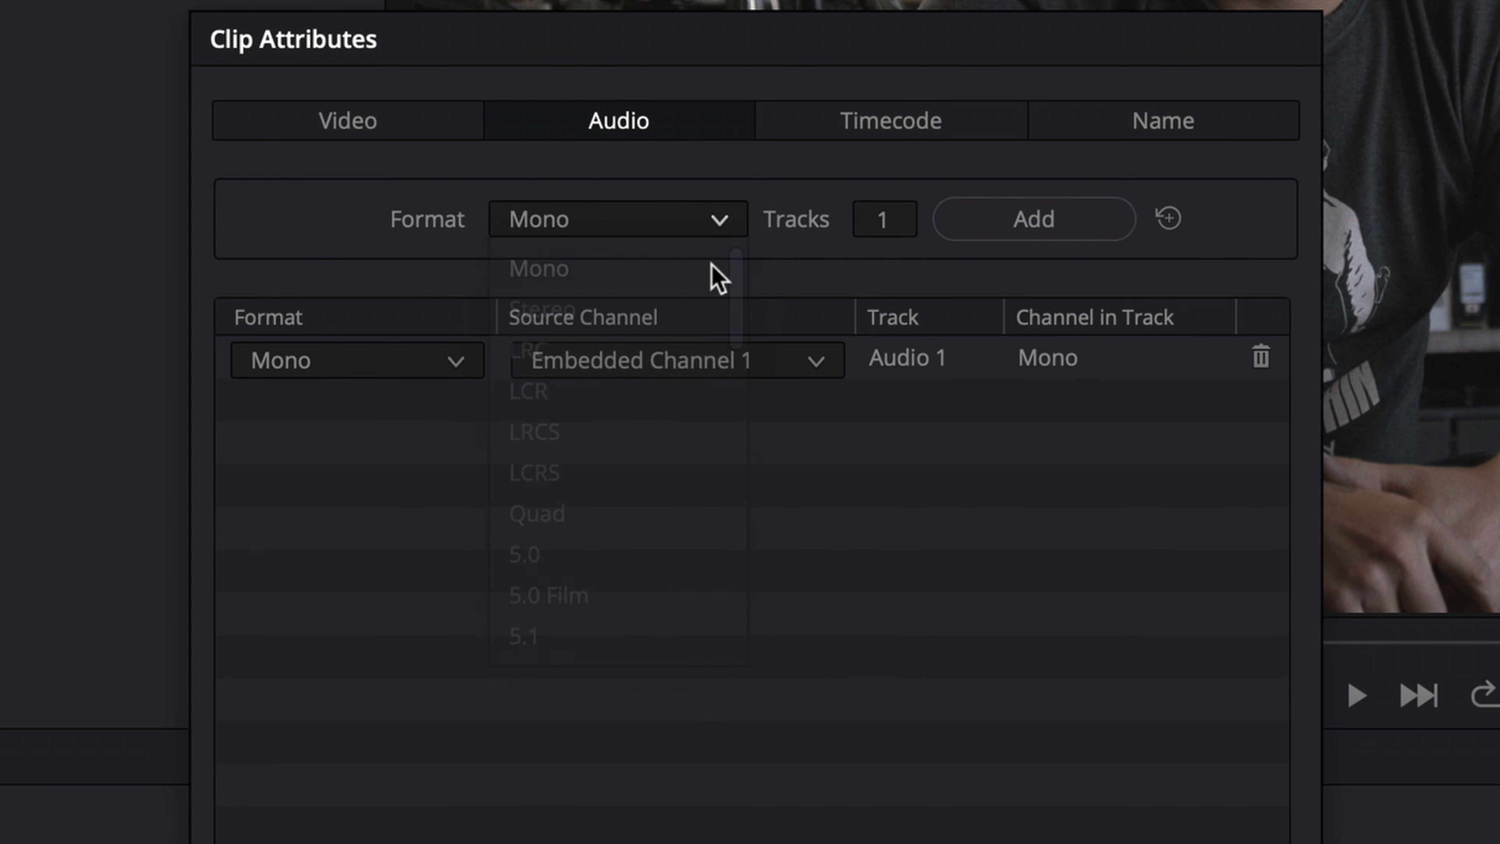
click(1033, 218)
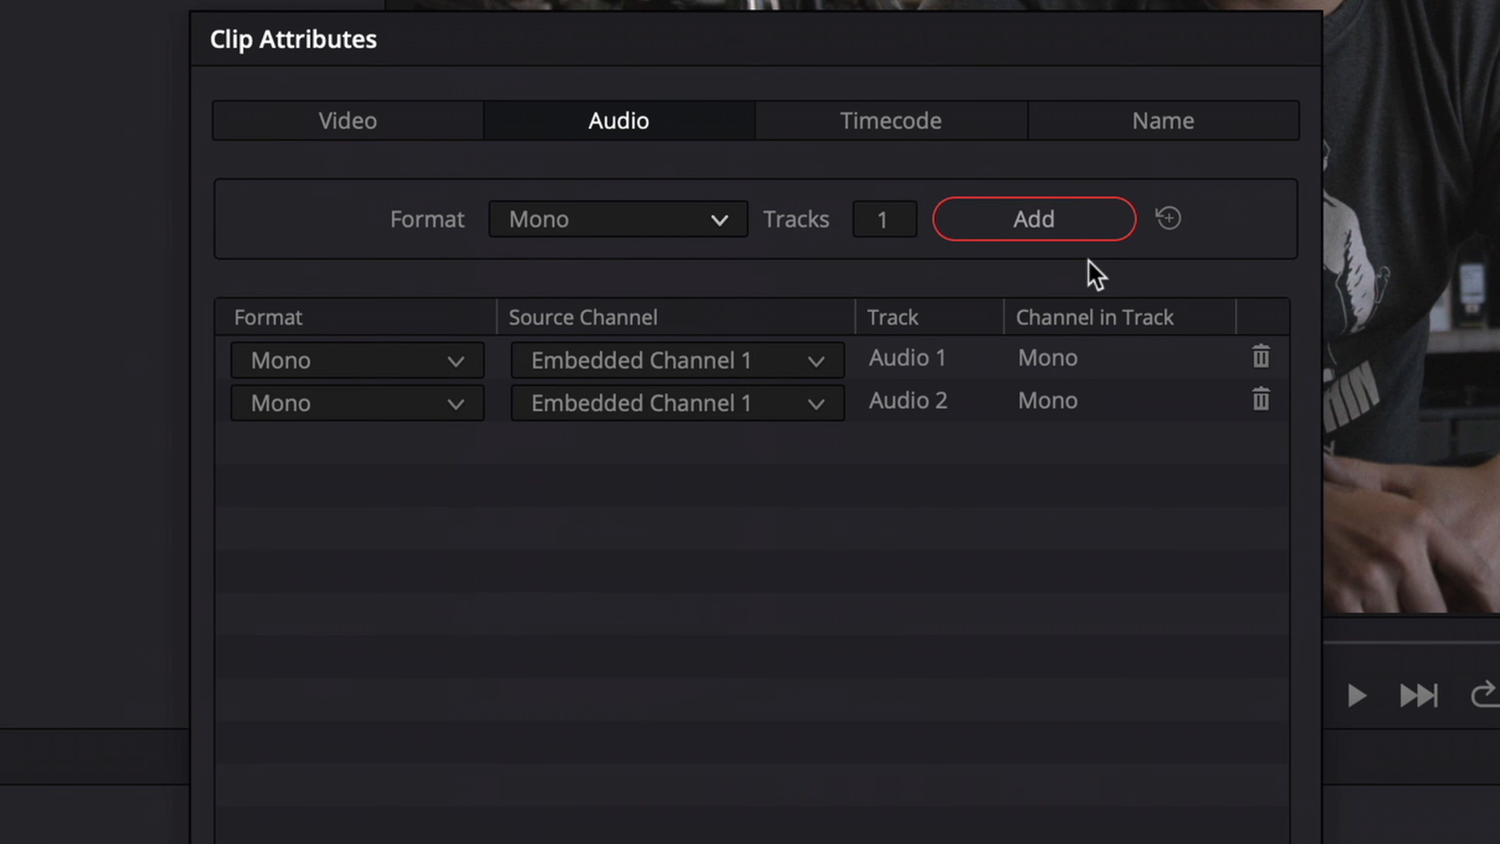
click(676, 402)
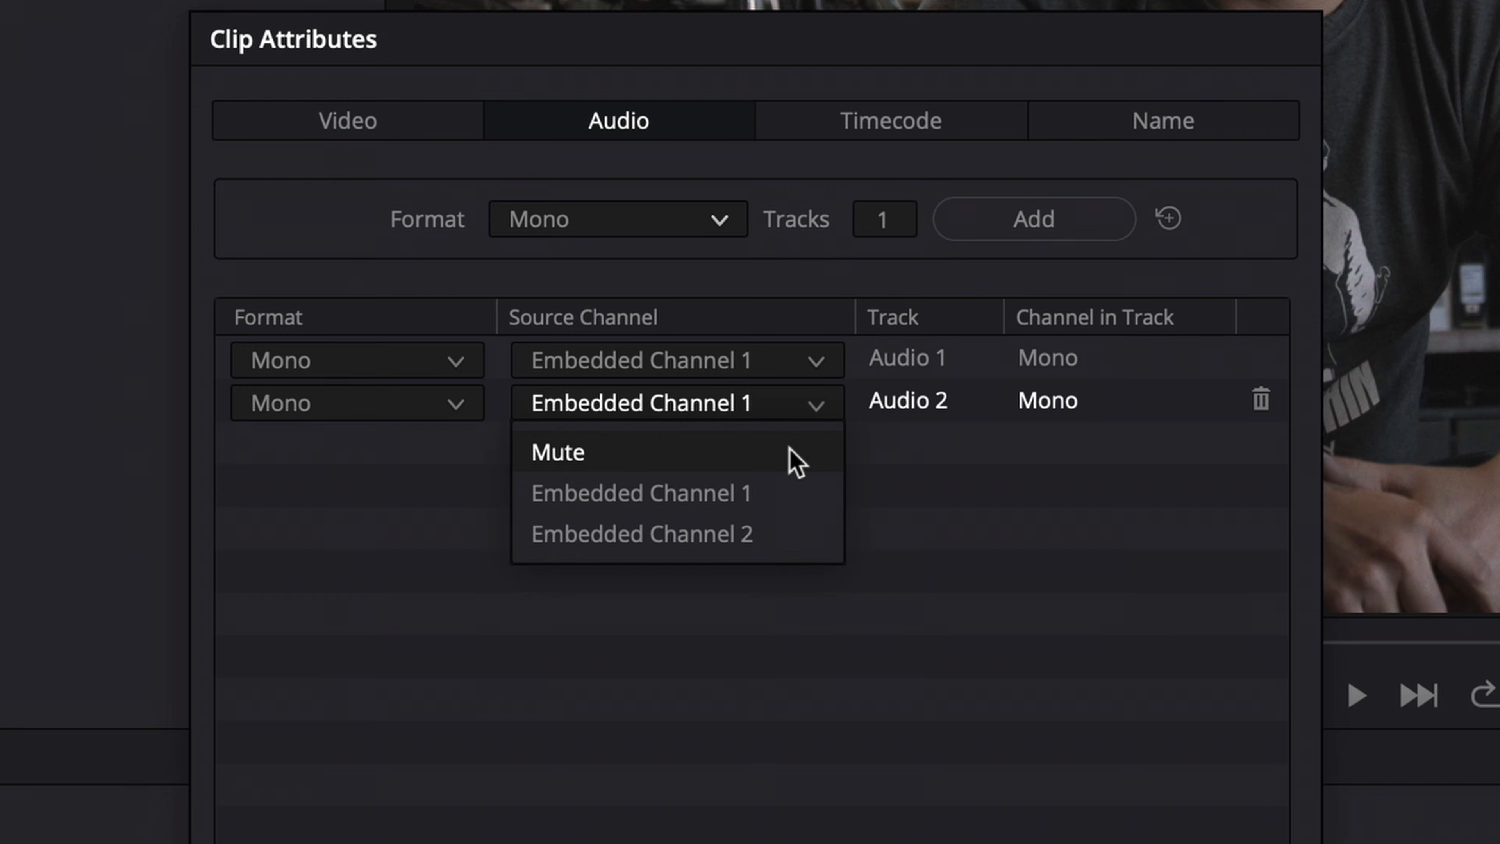
click(641, 534)
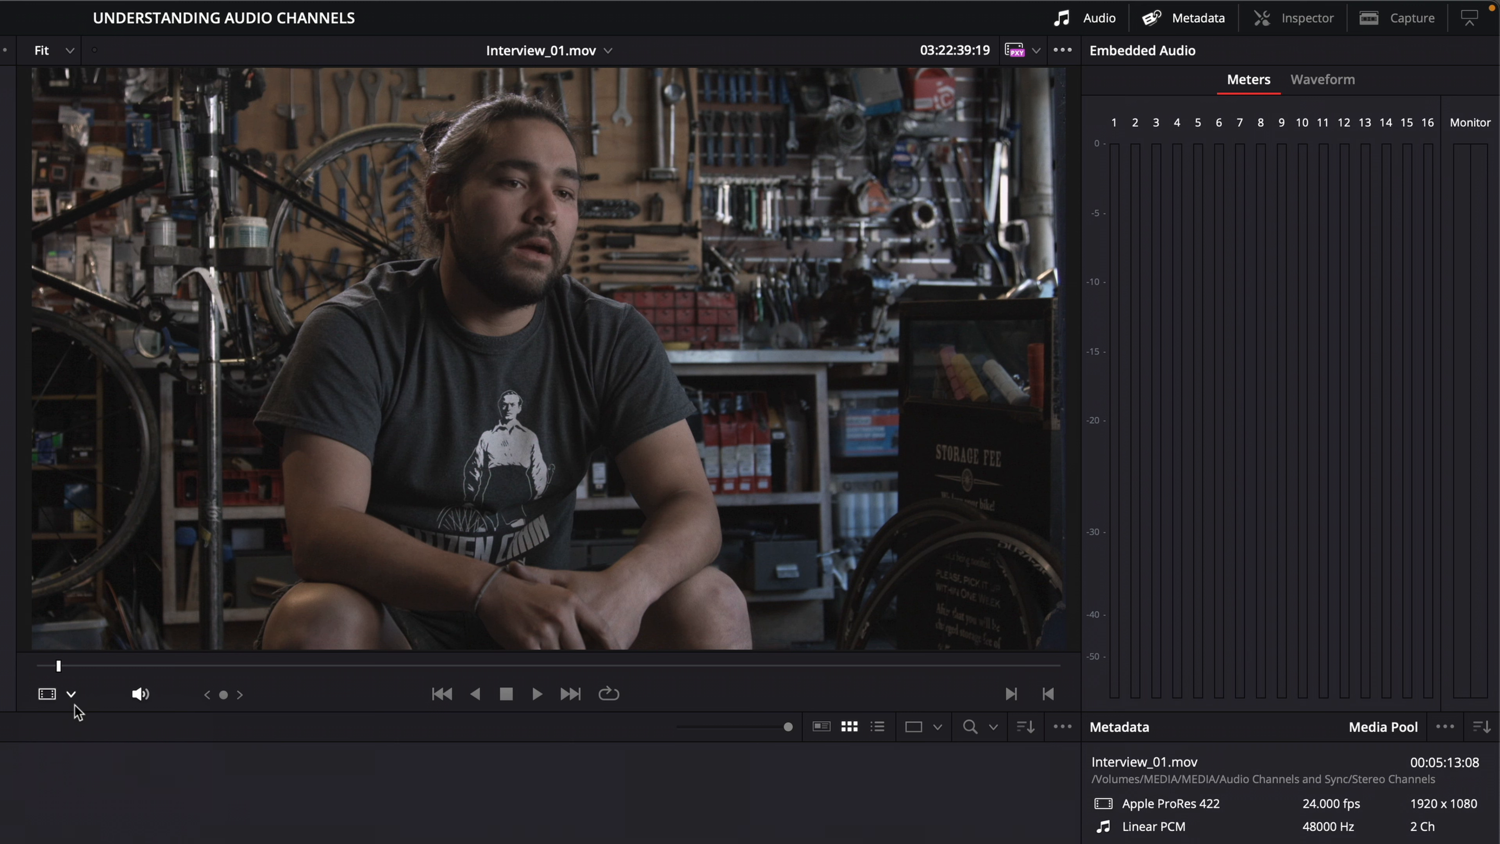
Show Interview_01.mov's two channel waveforms in the viewer, then switch back to the picture.
click(46, 694)
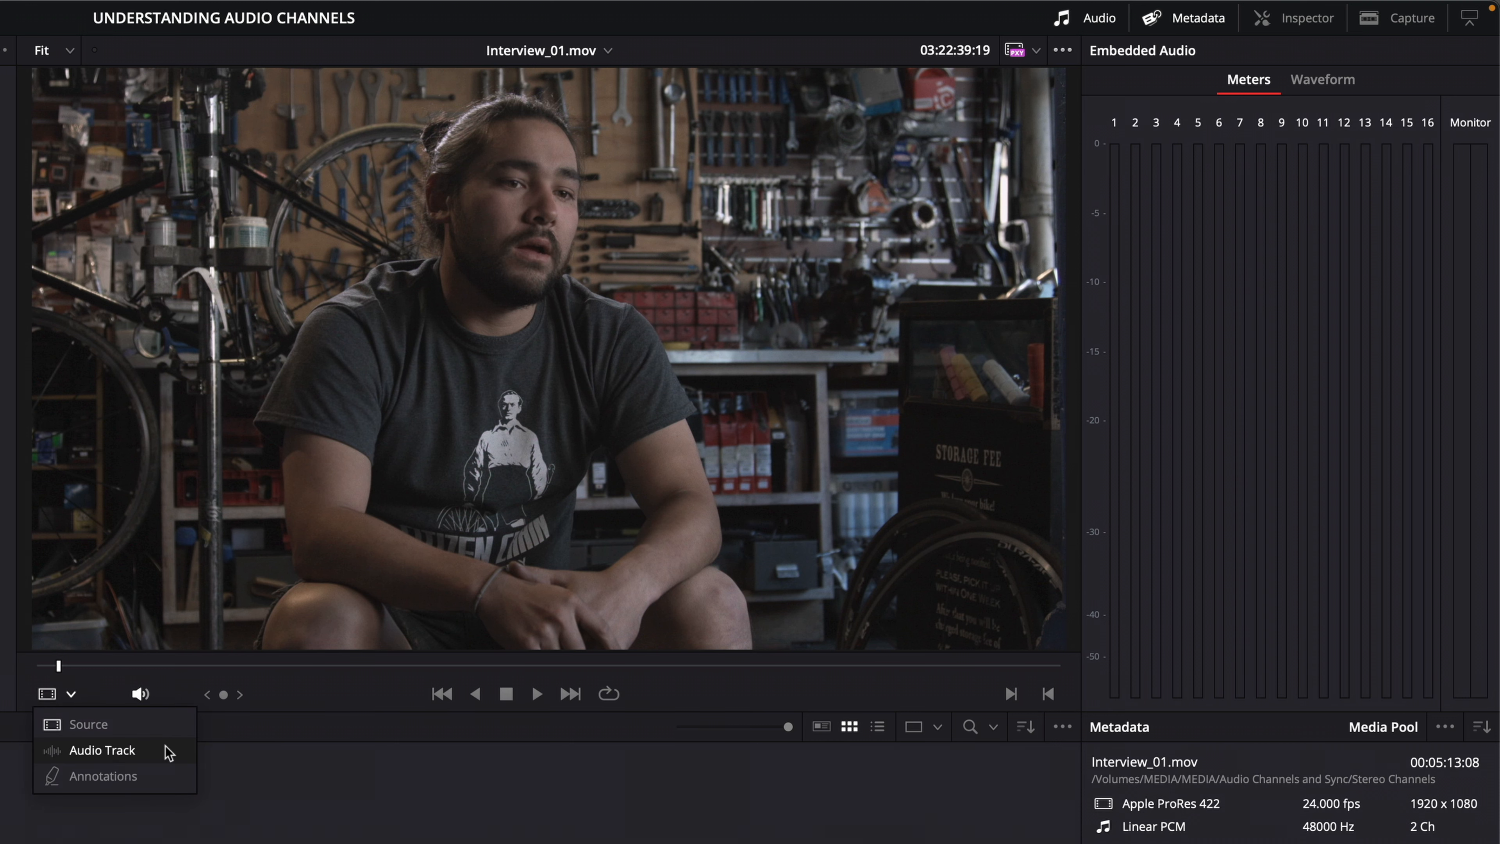
click(101, 750)
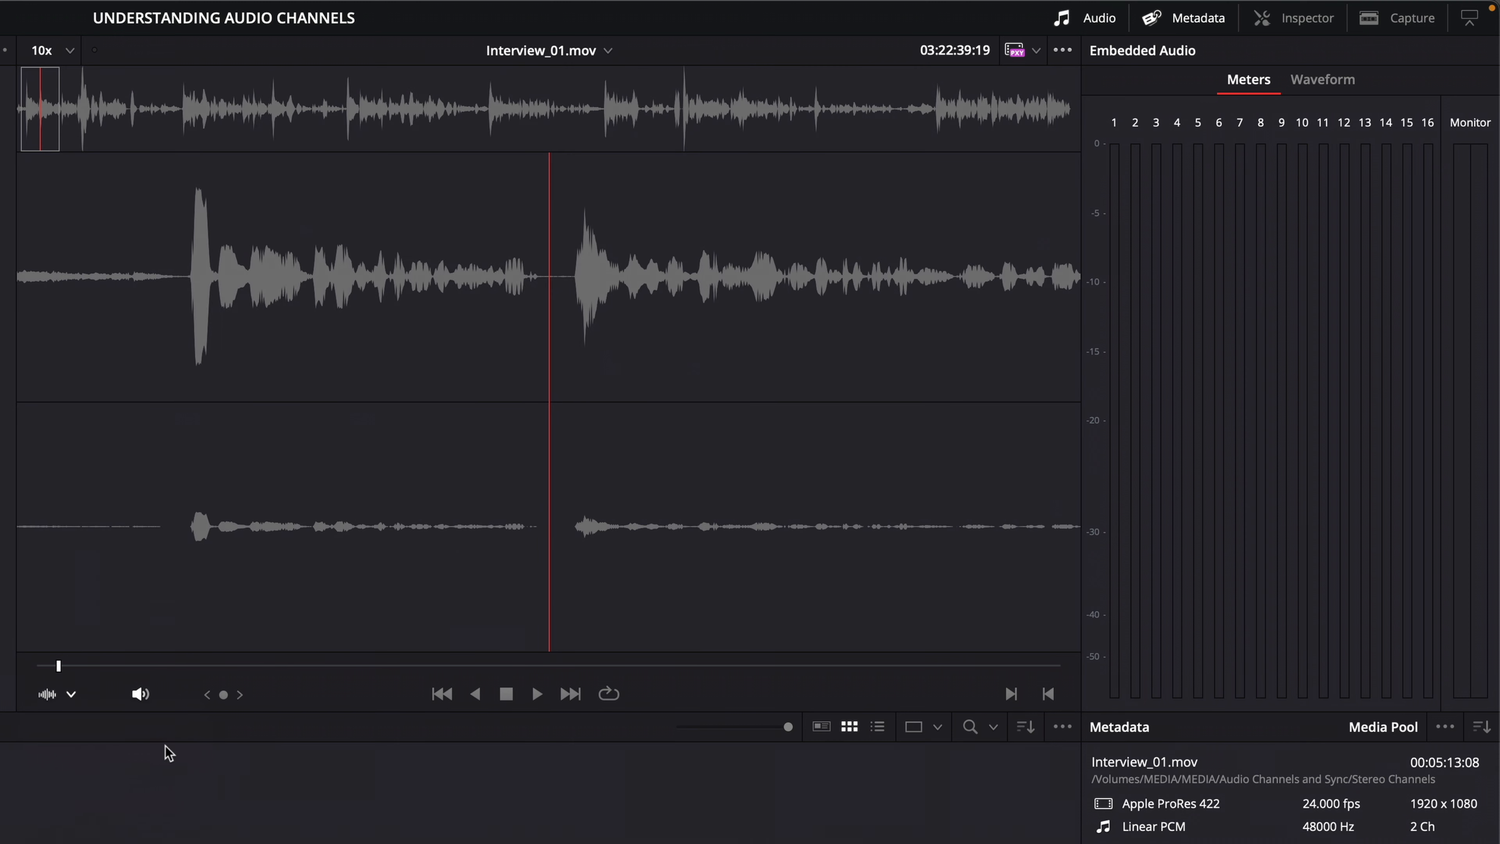
click(537, 694)
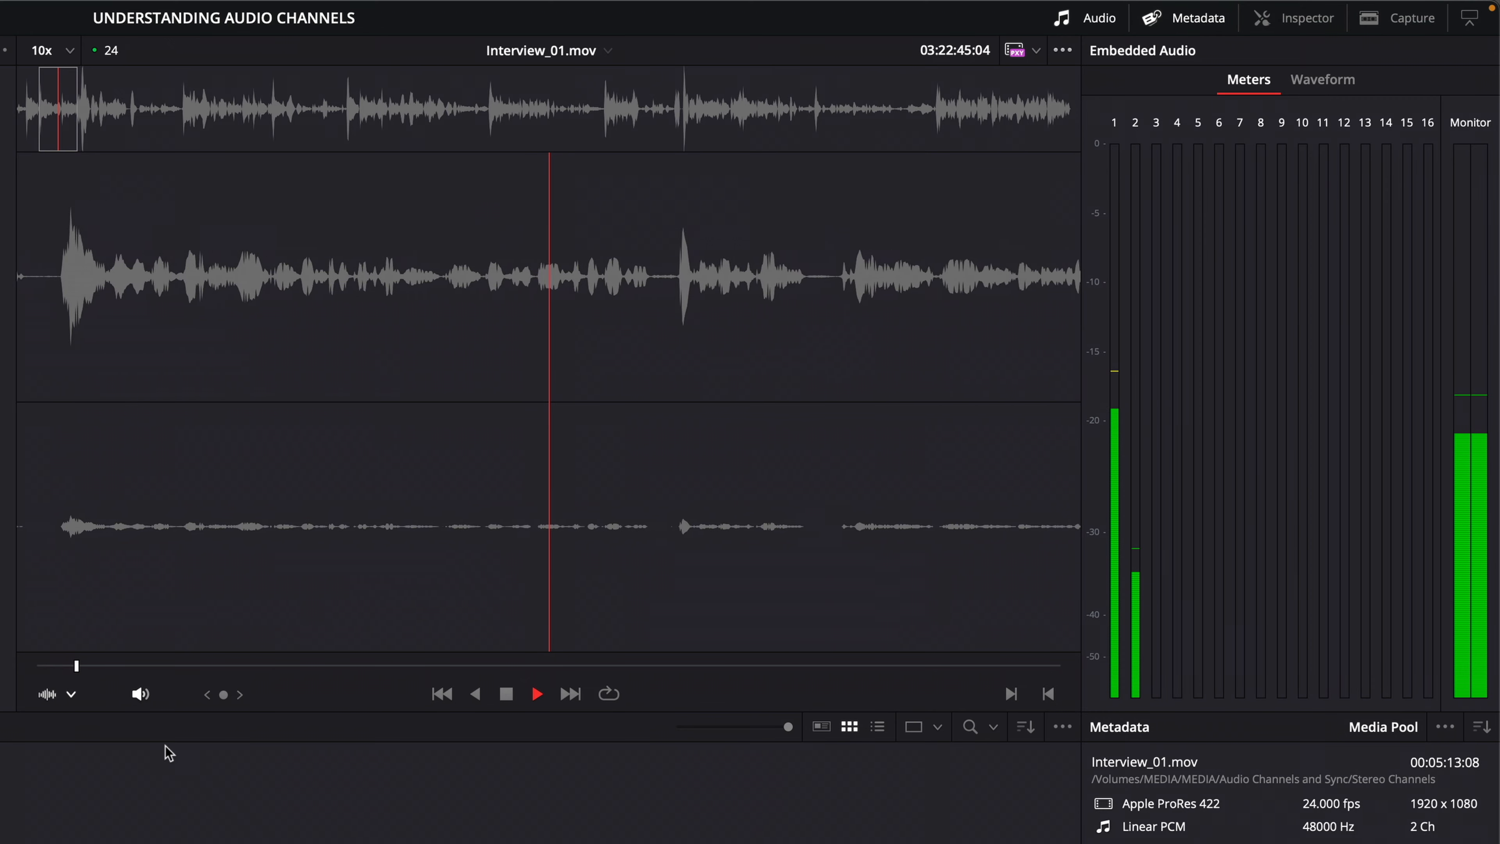
click(538, 830)
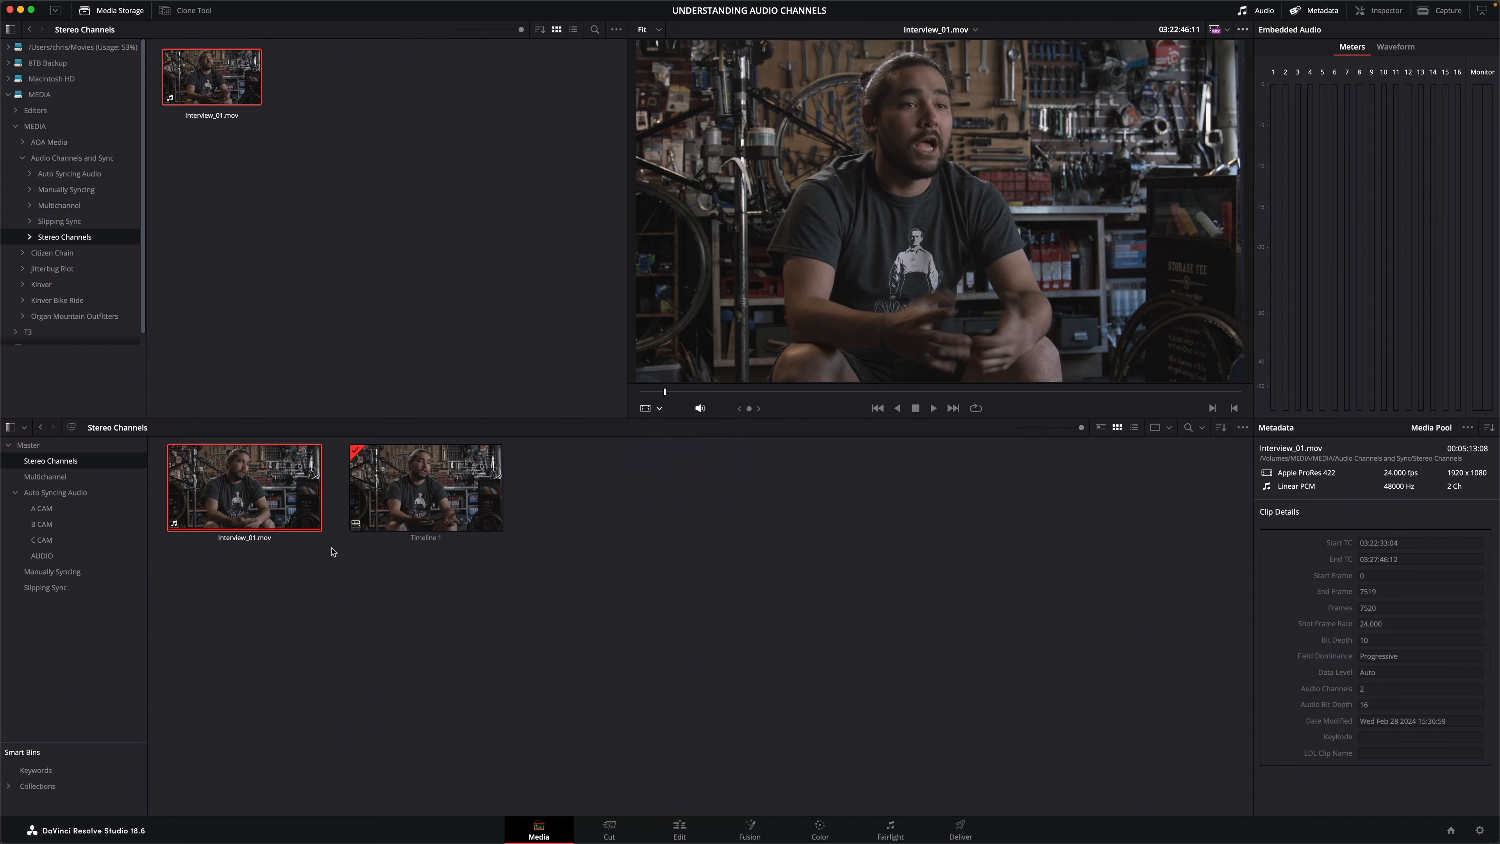
Create Timeline 2 from Interview_01.mov and open it on the Edit page.
right_click(243, 488)
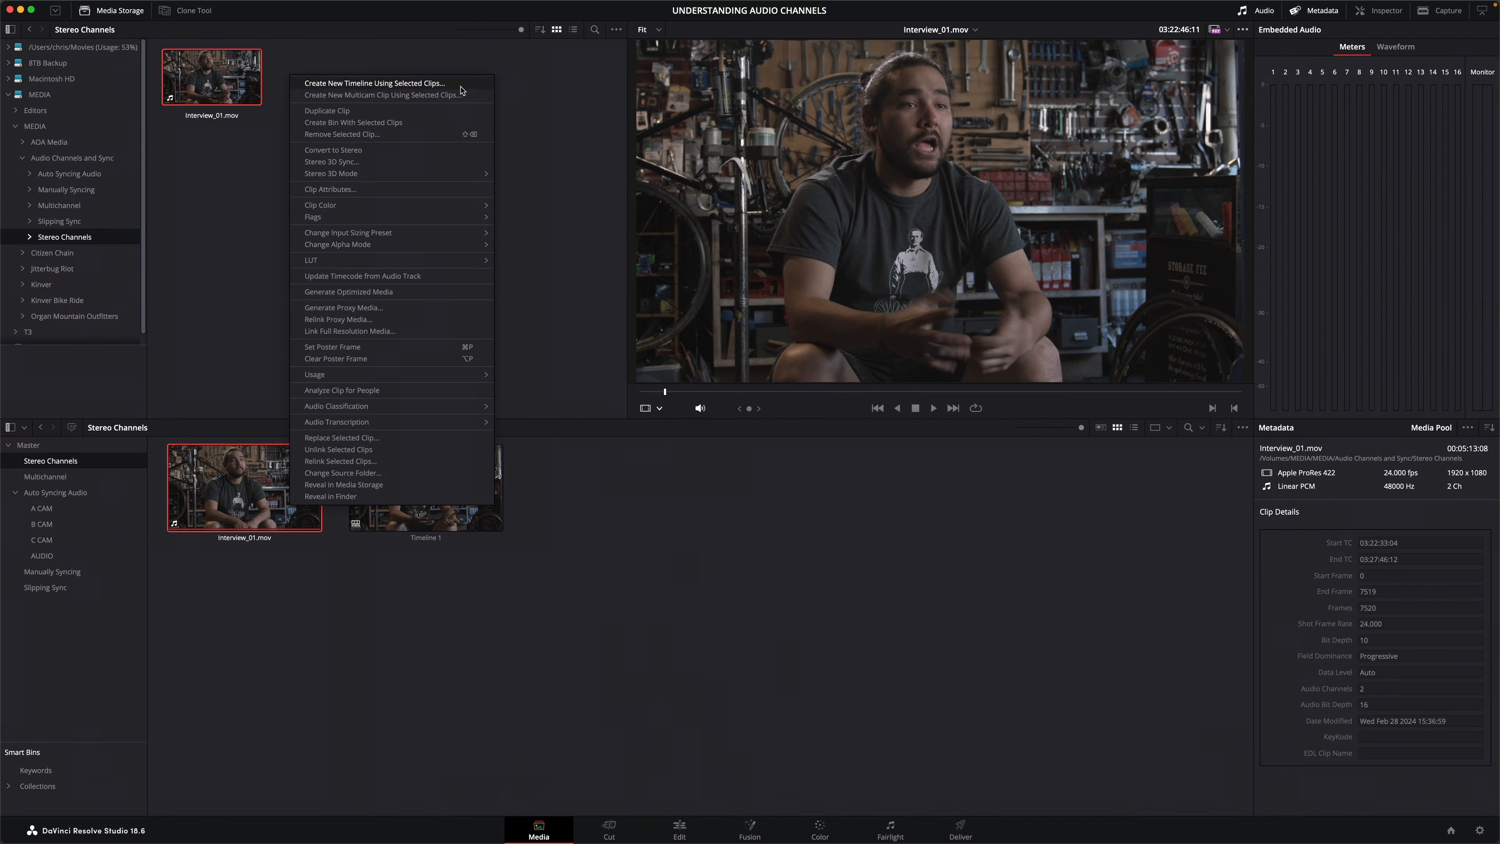
click(374, 84)
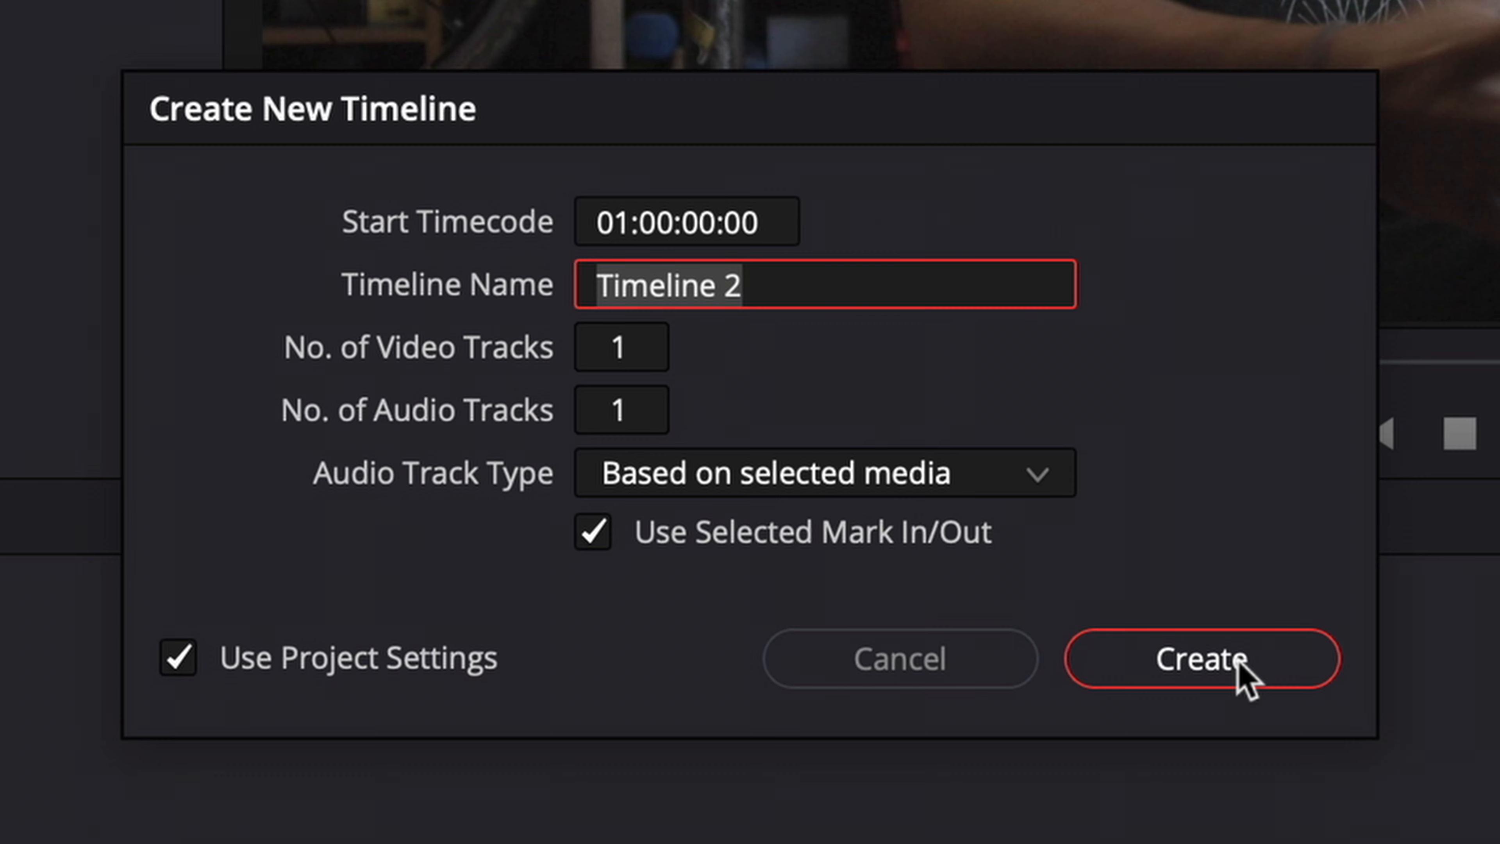
click(1201, 658)
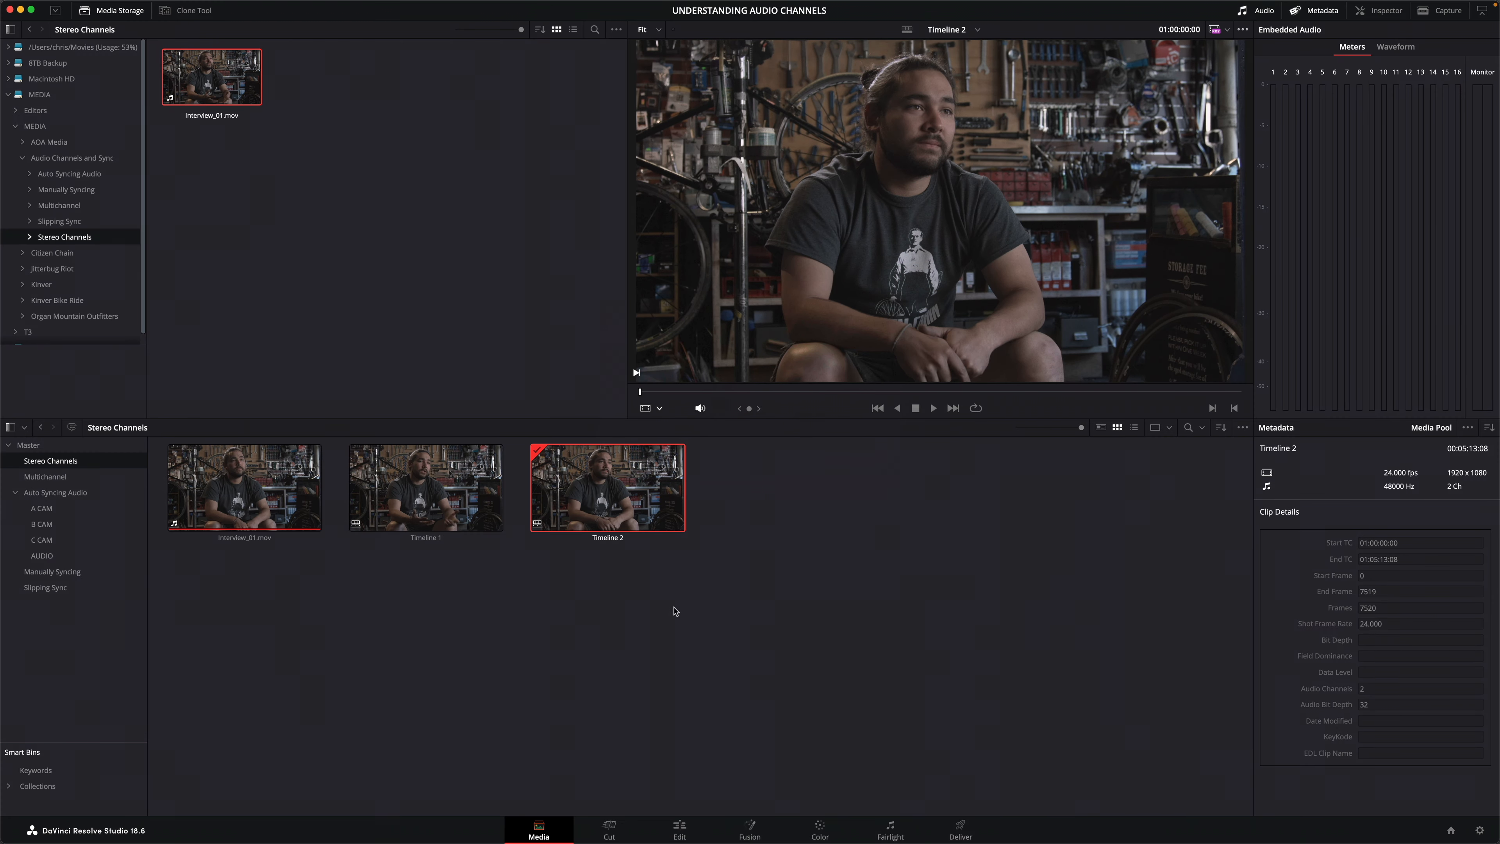
click(678, 830)
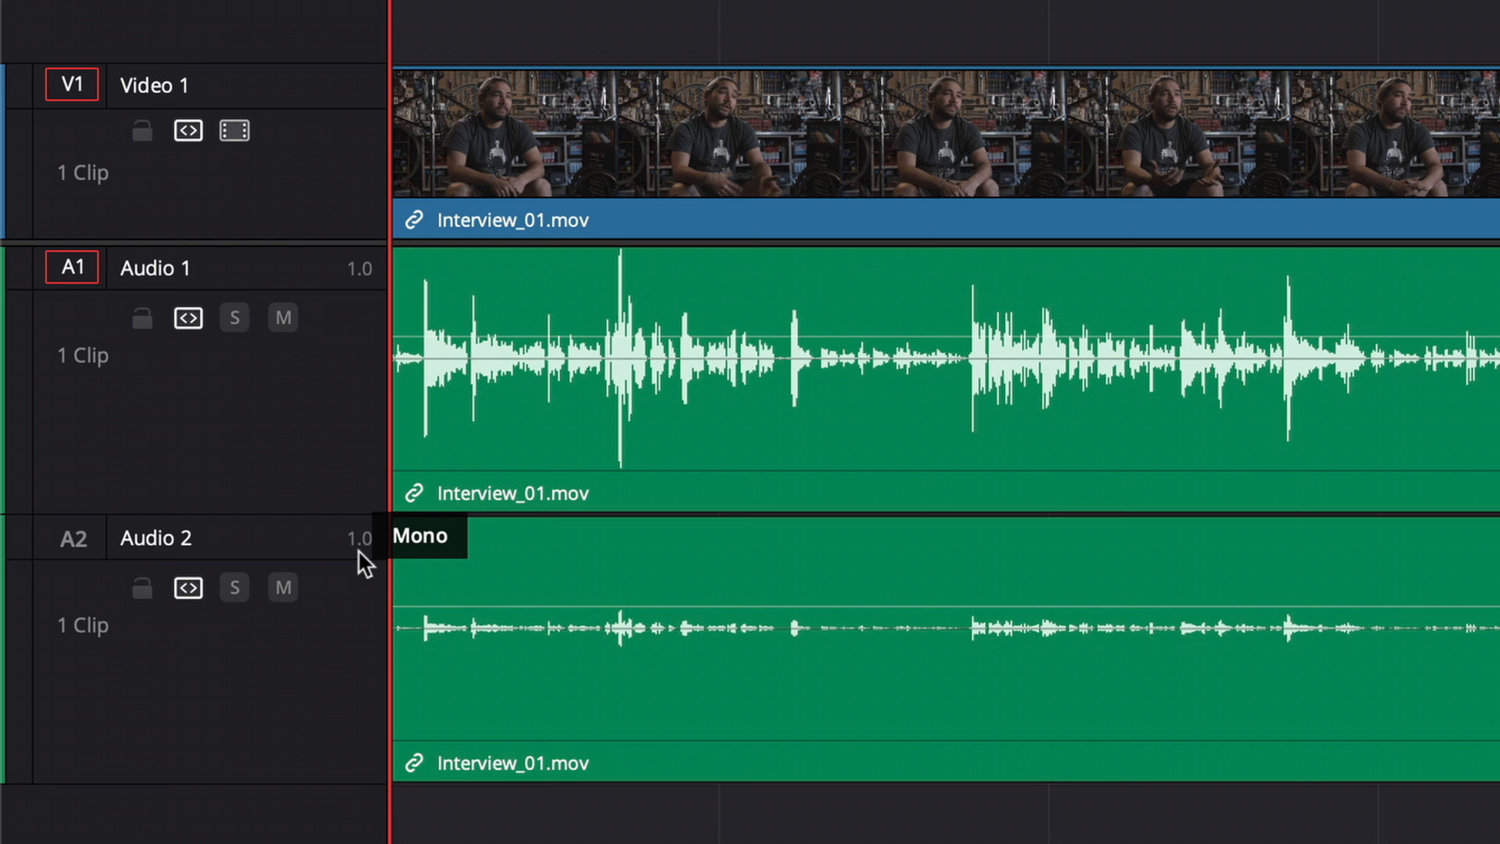
Drag the Audio 1 clip's volume line down and readjust it, independent of Audio 2.
drag(914, 325, 914, 359)
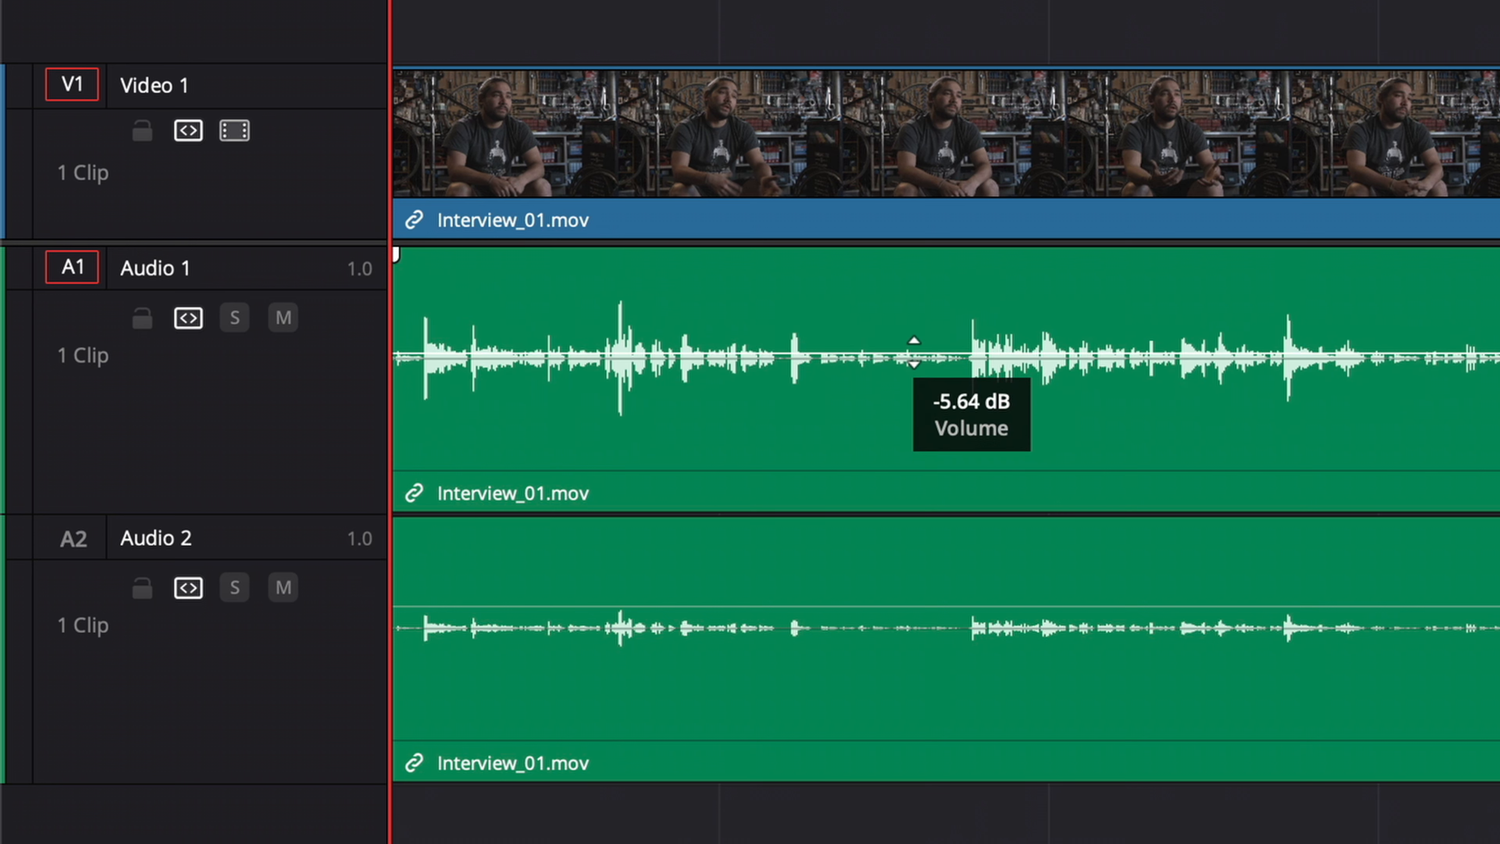
drag(916, 356, 916, 332)
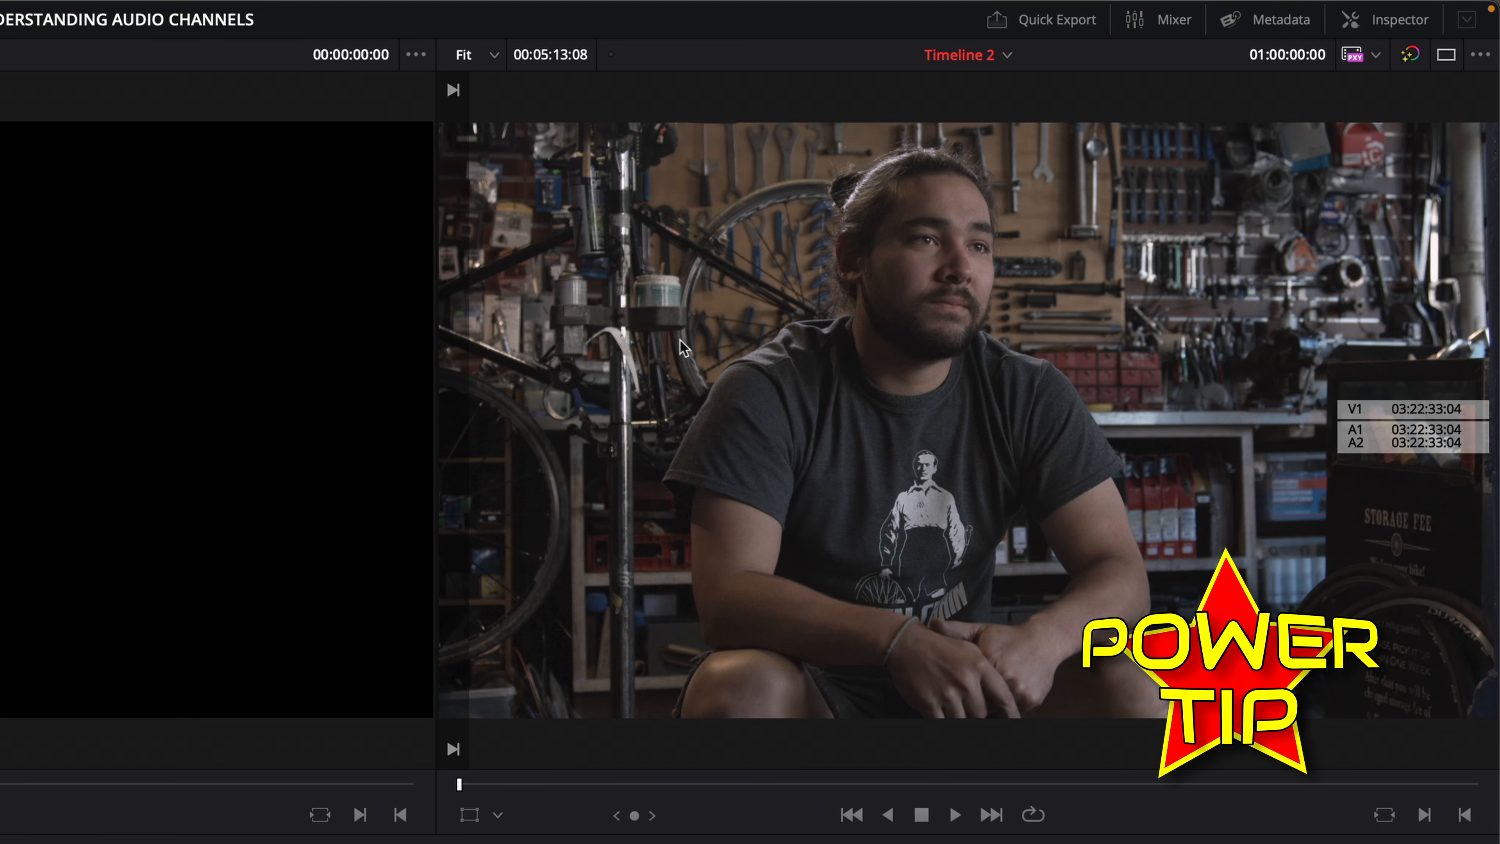
In Audio Tracks metadata, name Track 1 BOOM and Track 2 CAMERA and confirm the mapping.
click(1479, 55)
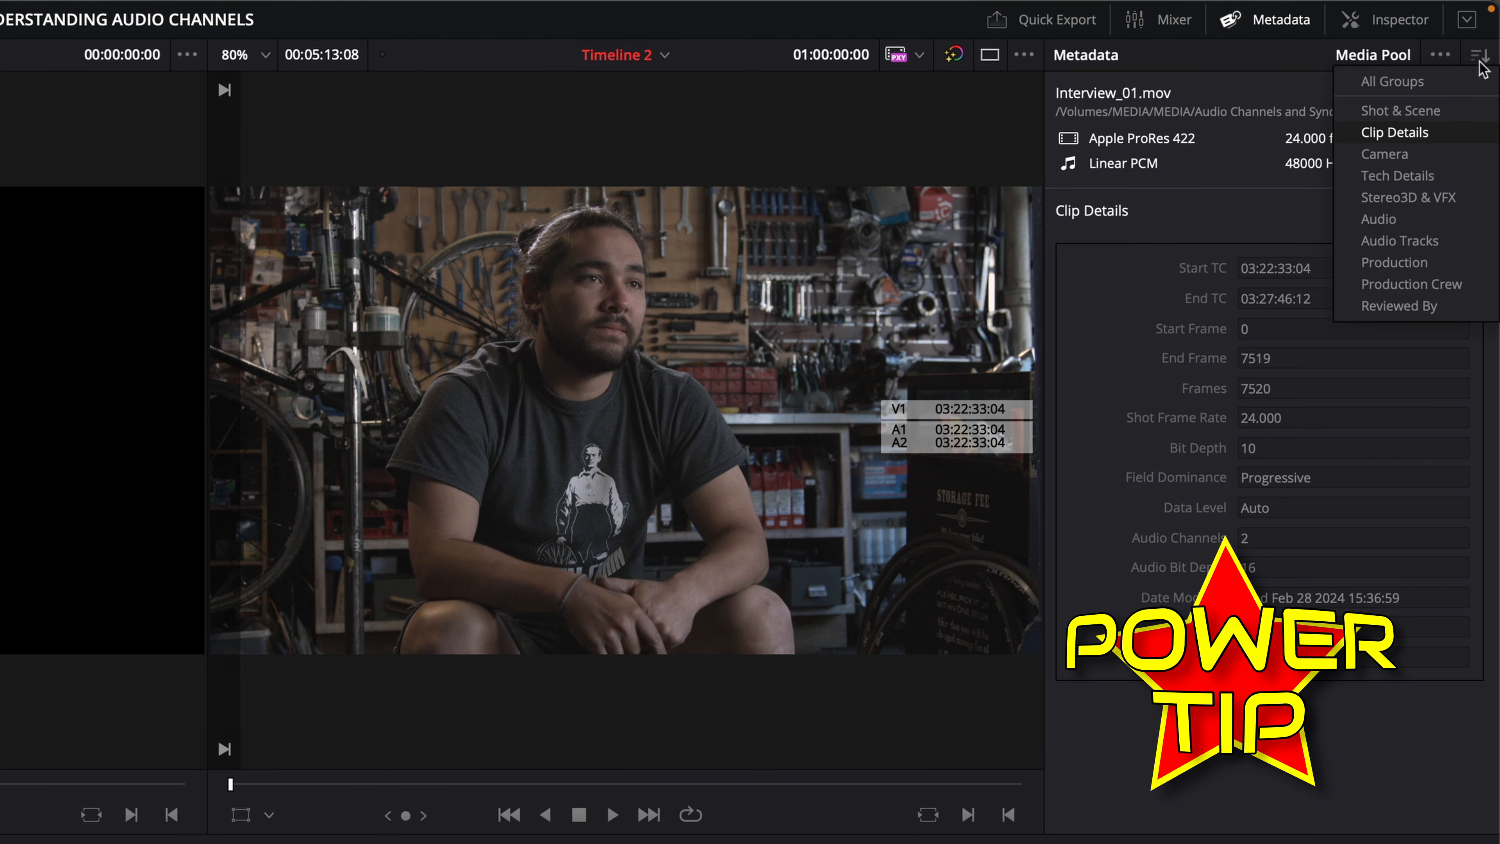
click(1399, 240)
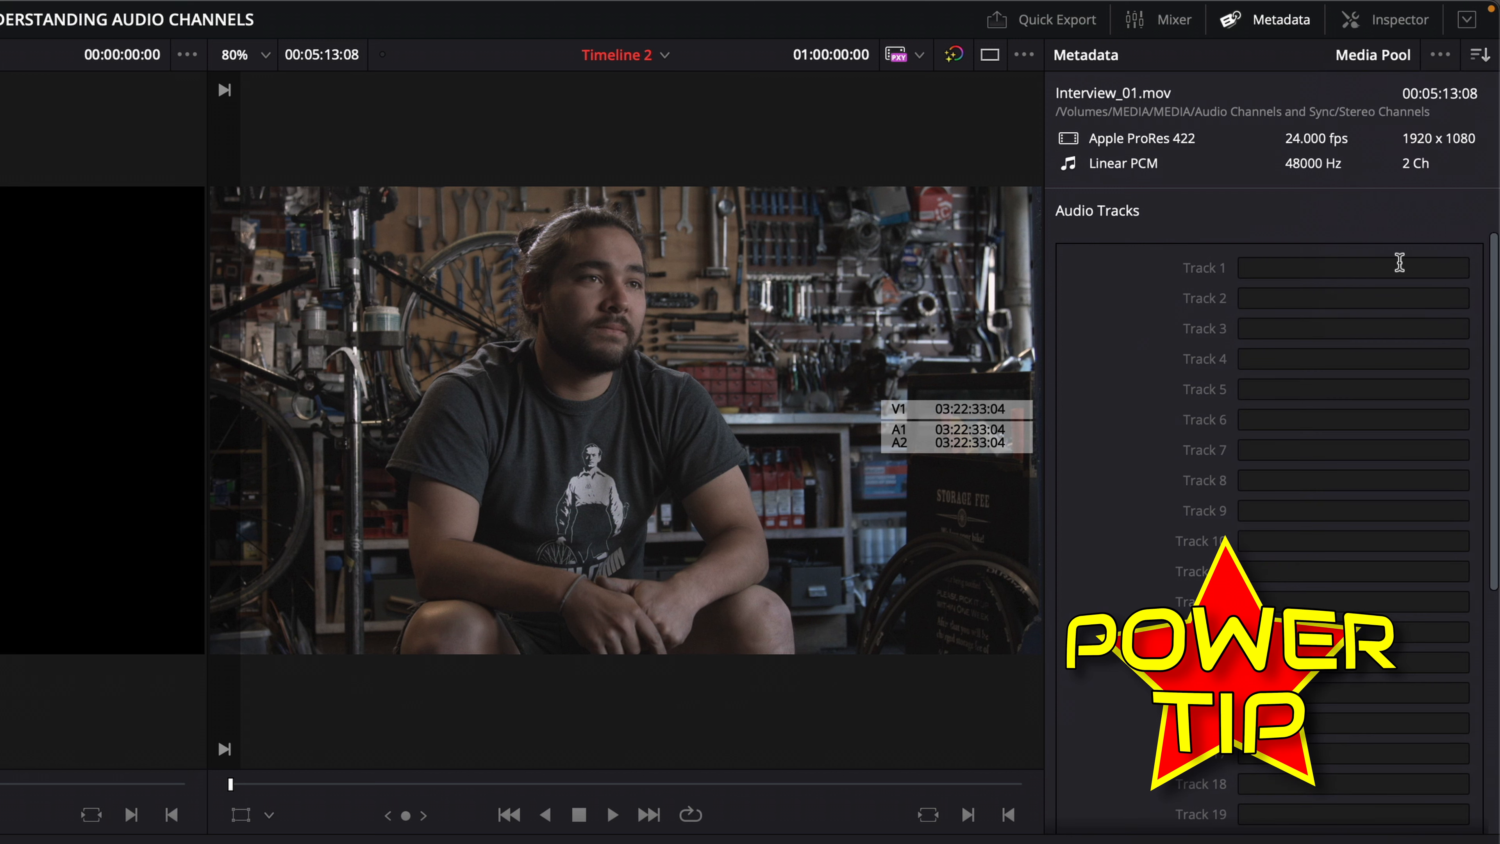
text(BOOM)
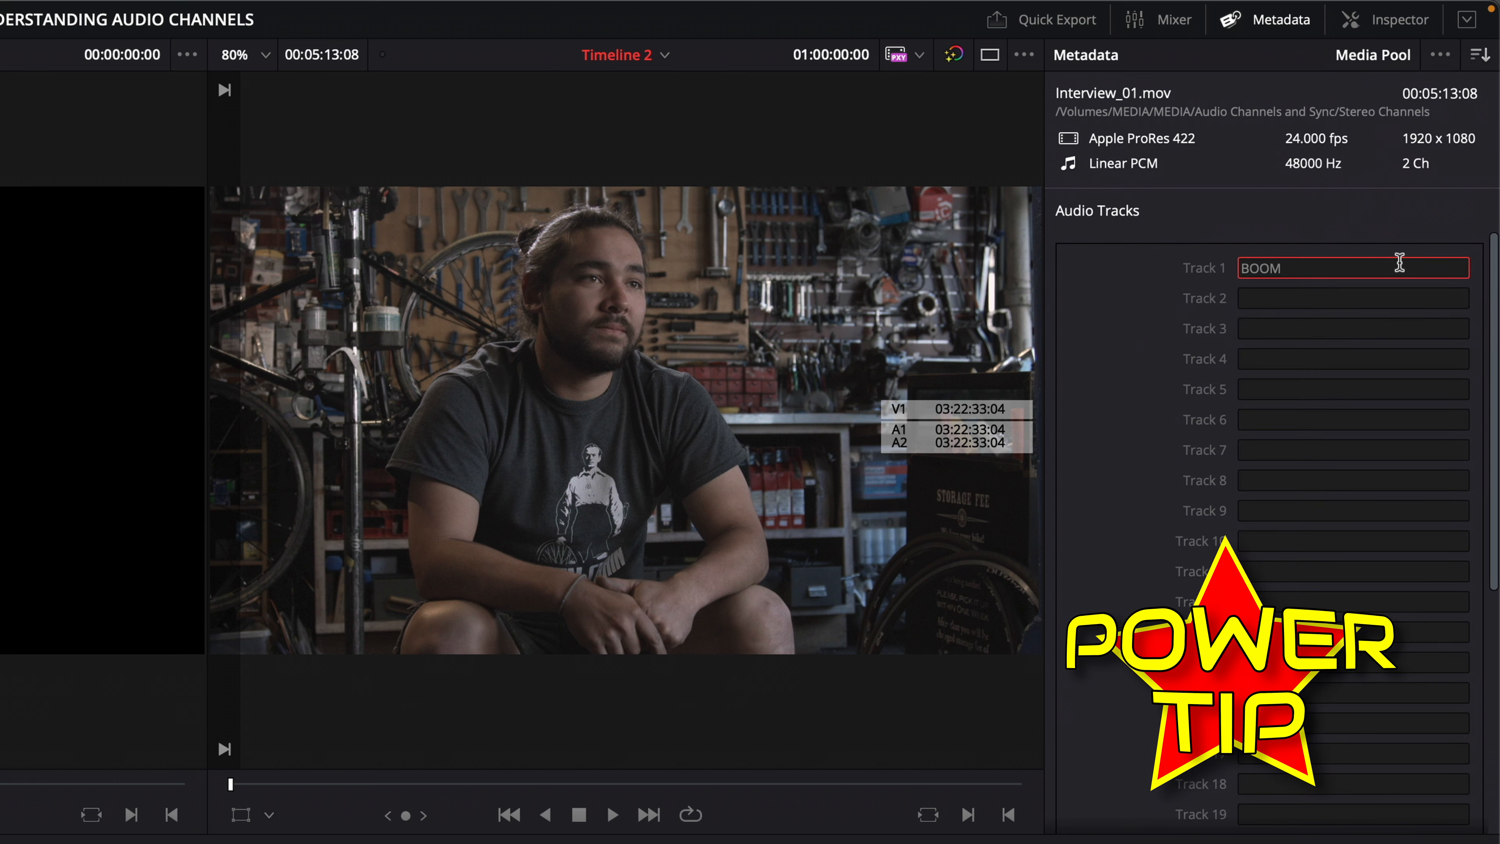
text(CAMERA)
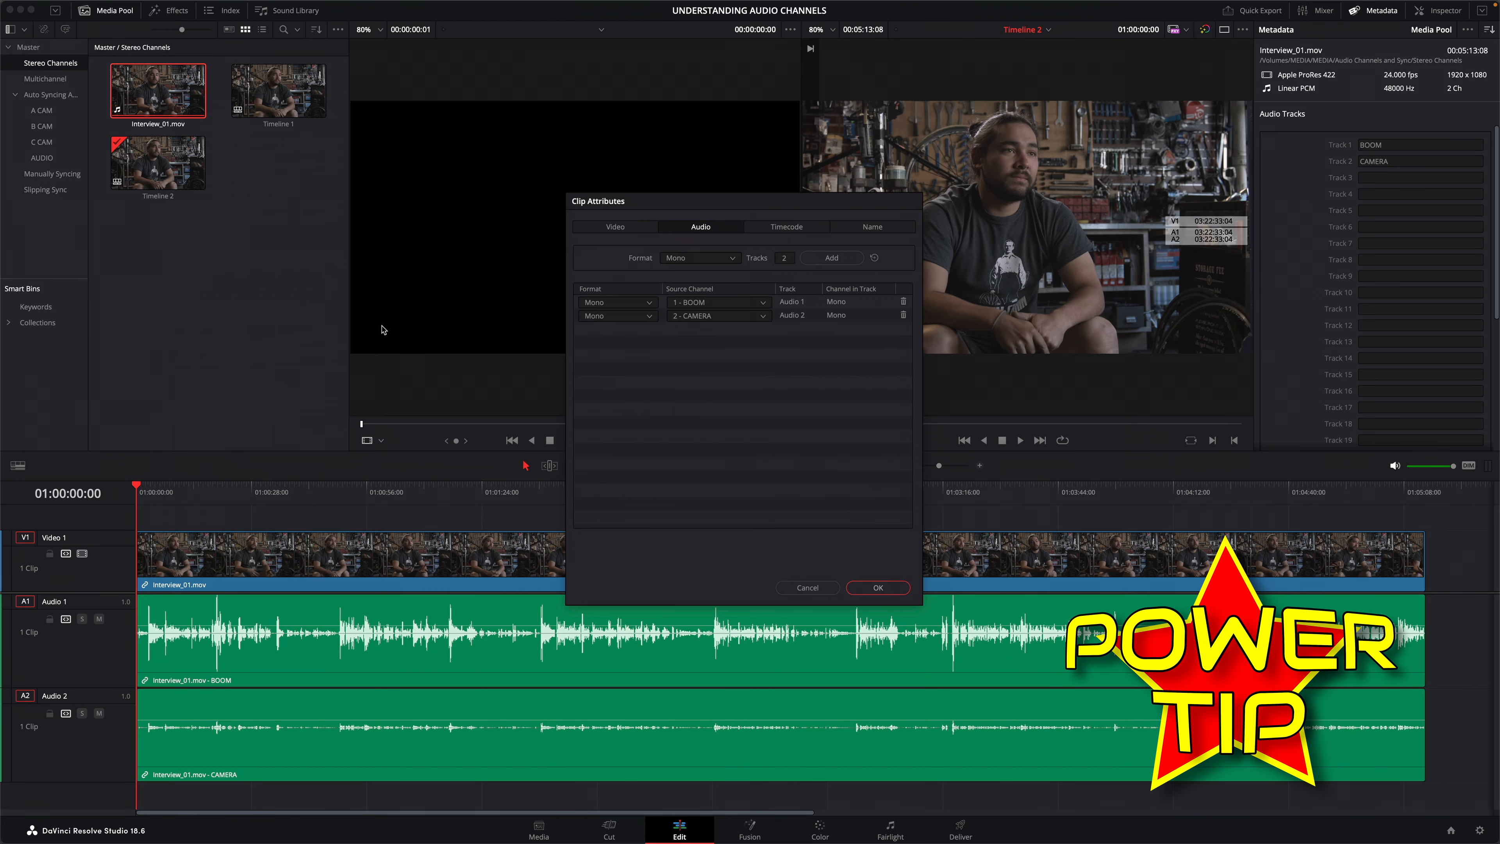
click(717, 316)
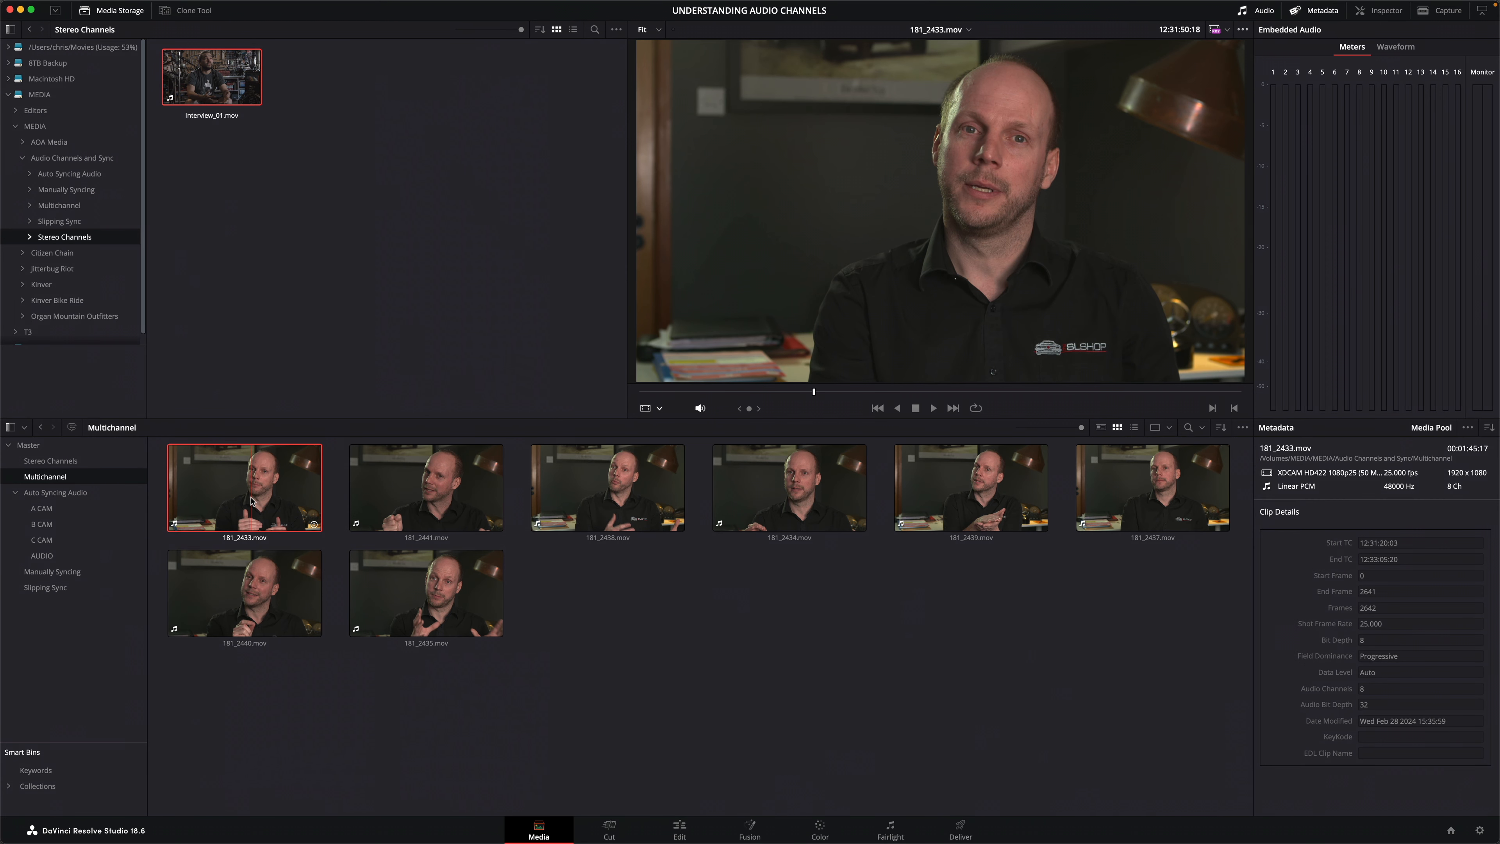
Create Timeline 3 from 181_2433.mov and open it on the Edit page with its eight audio tracks.
right_click(244, 488)
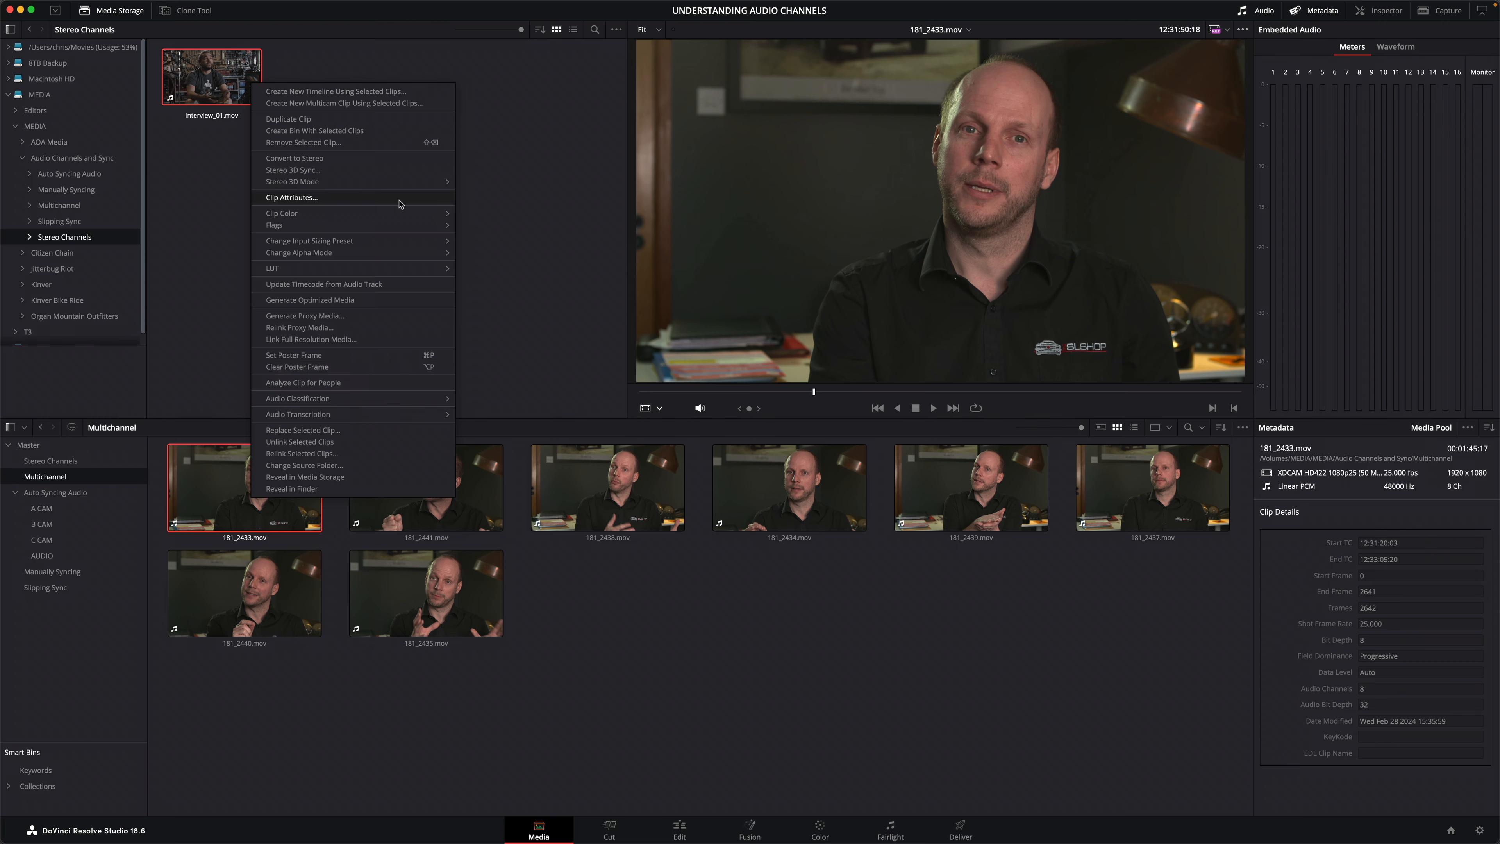
click(292, 197)
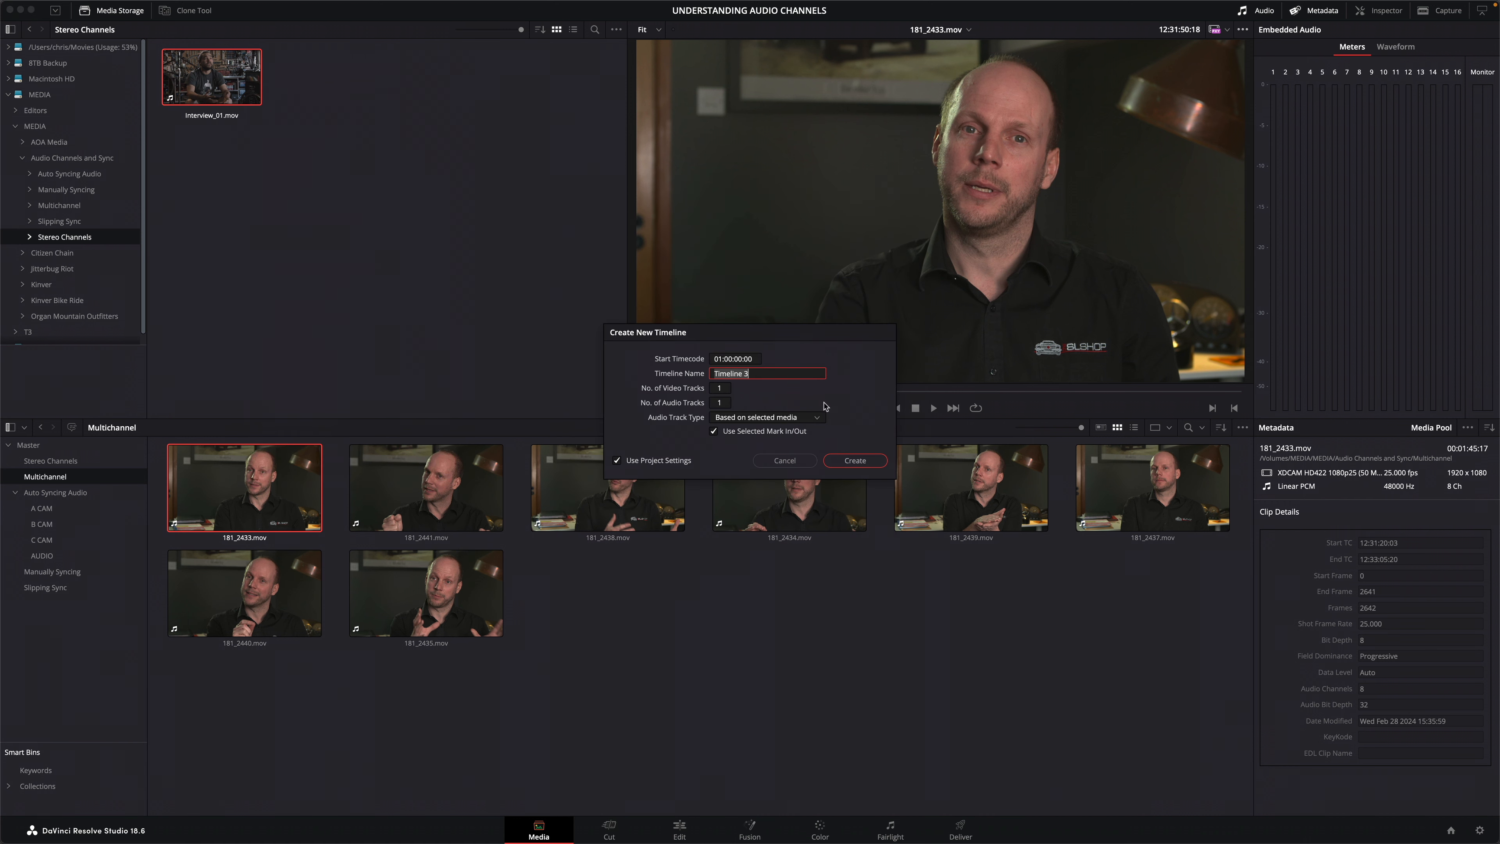
click(853, 460)
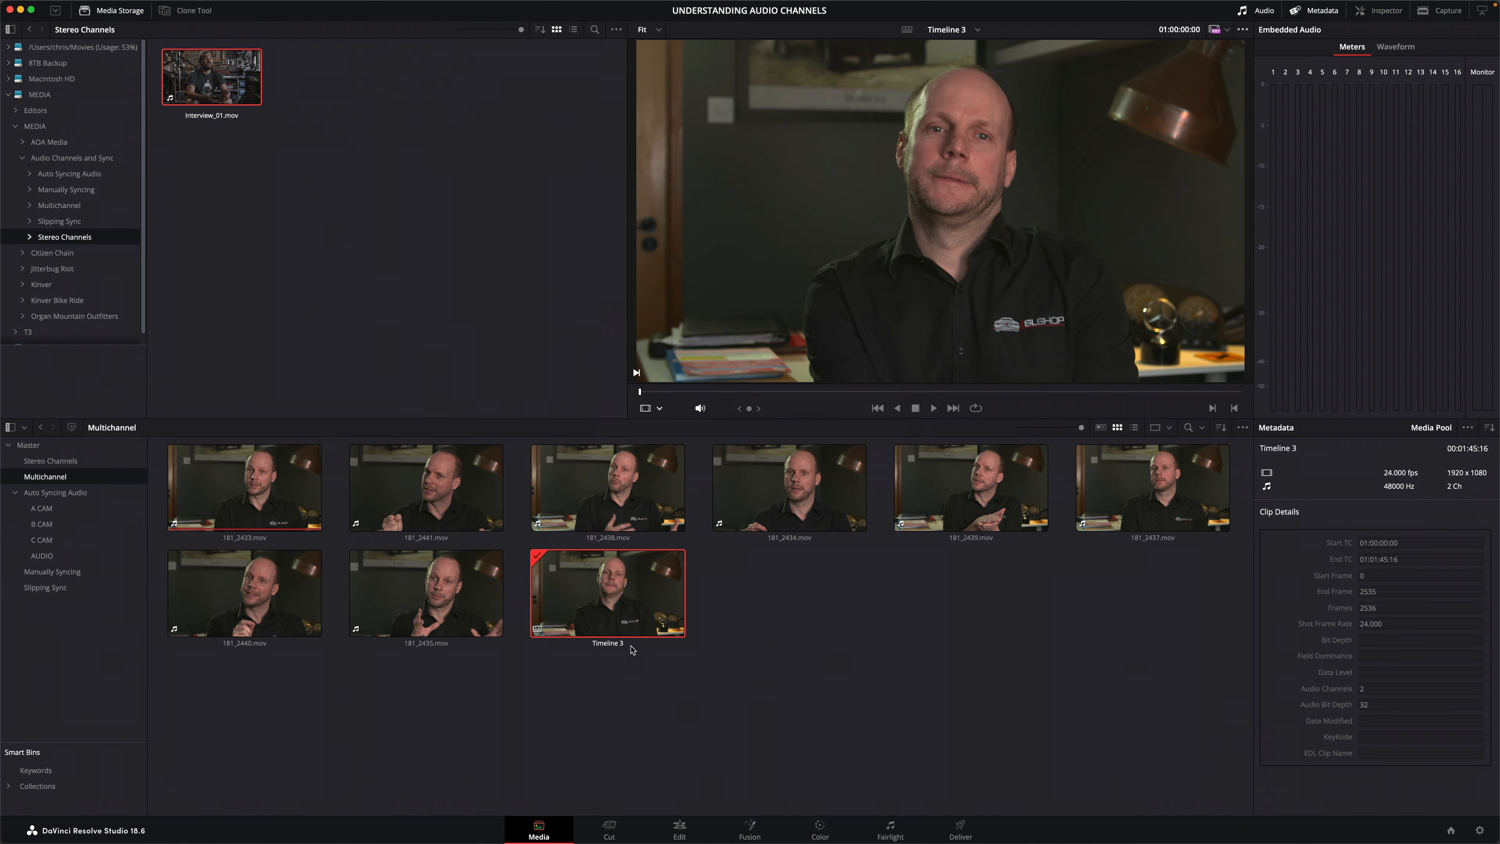
click(678, 829)
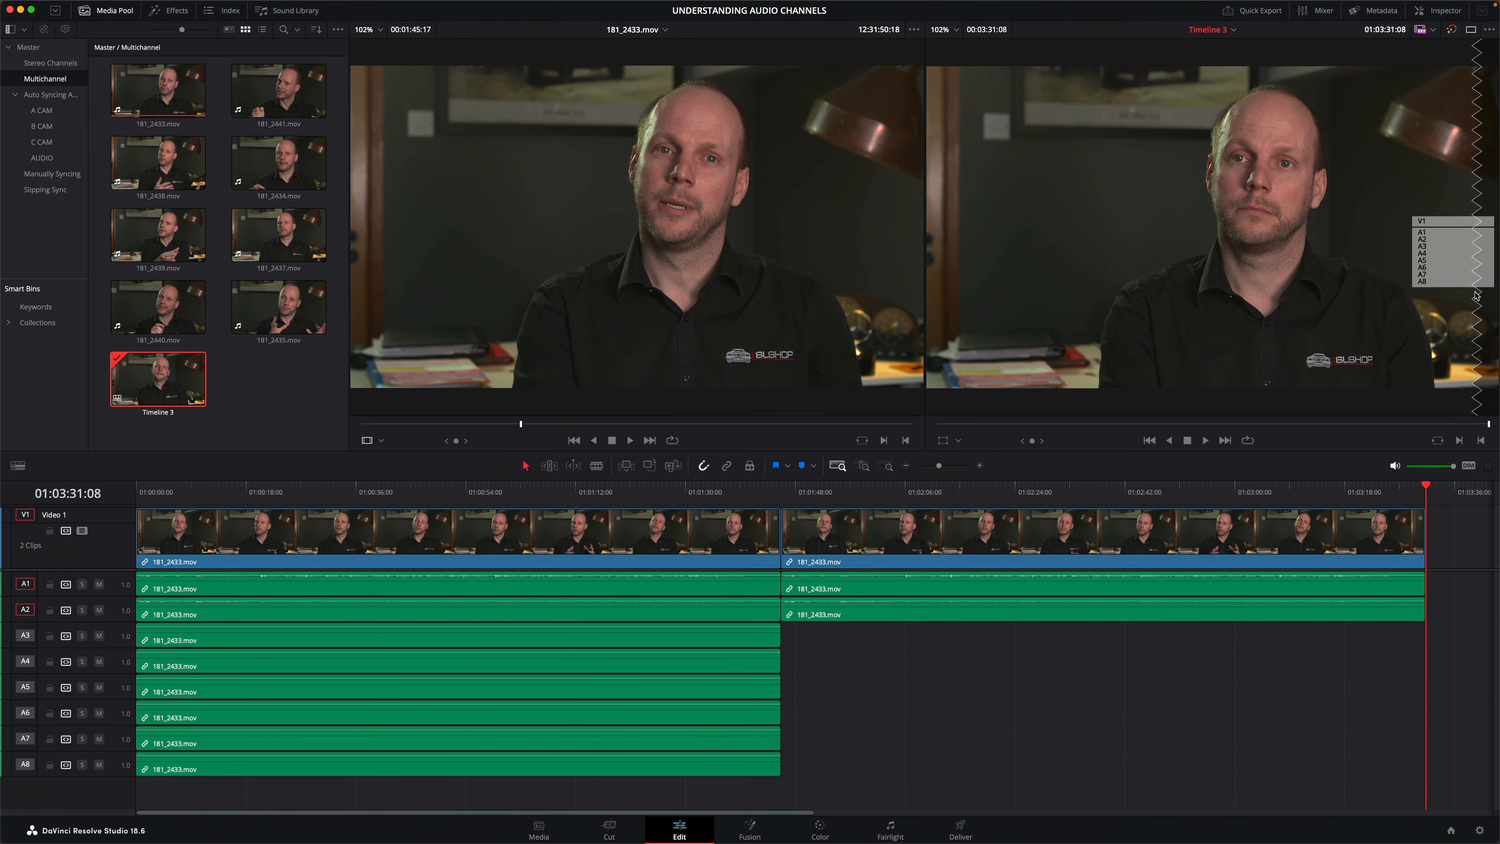
From the Media Pool, create Timeline 4 from the eight-channel 181_2433.mov clip.
right_click(157, 90)
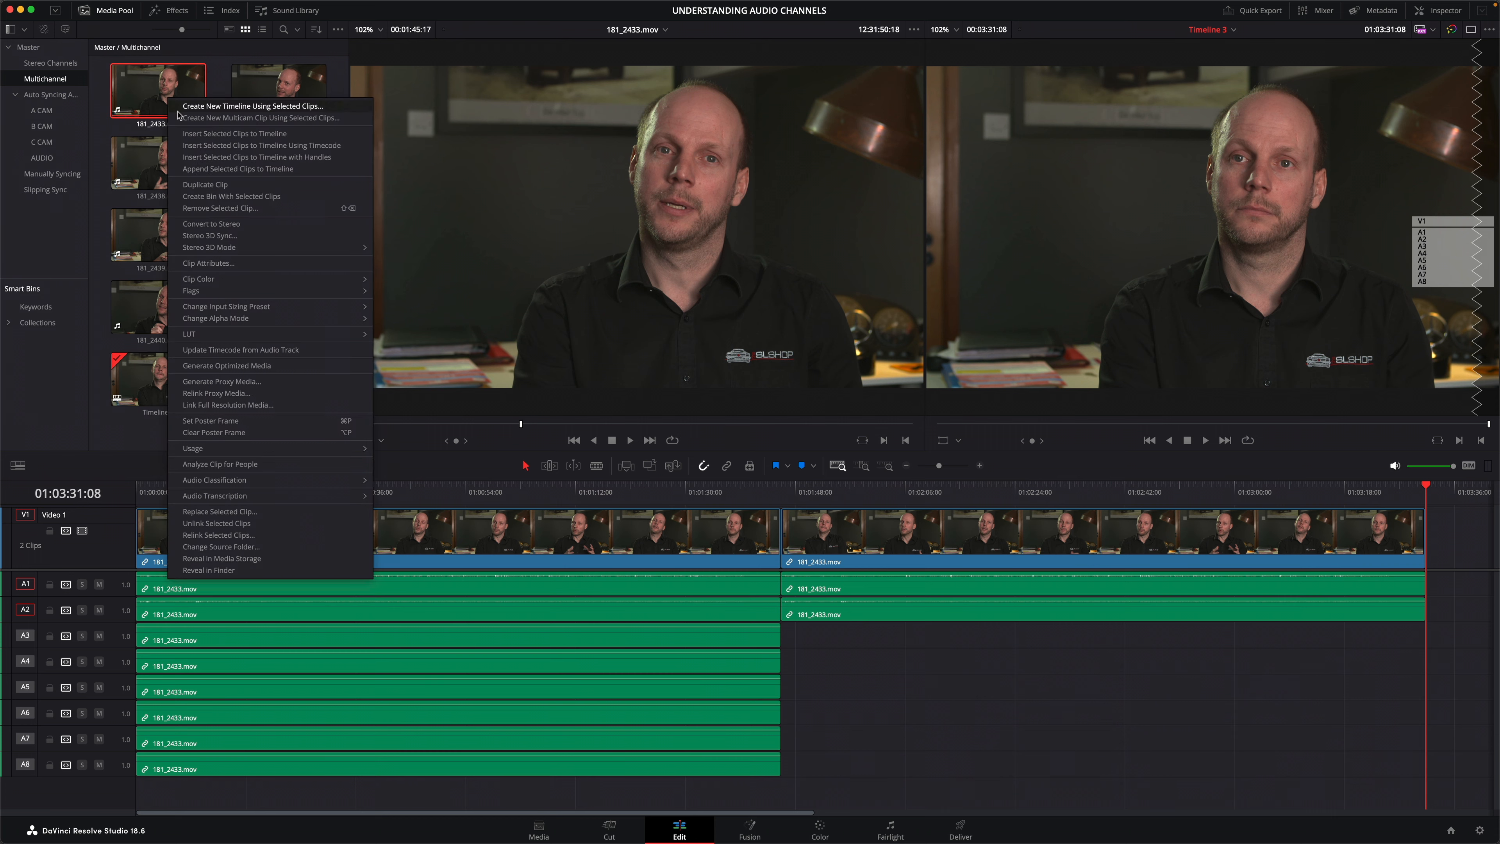
click(208, 262)
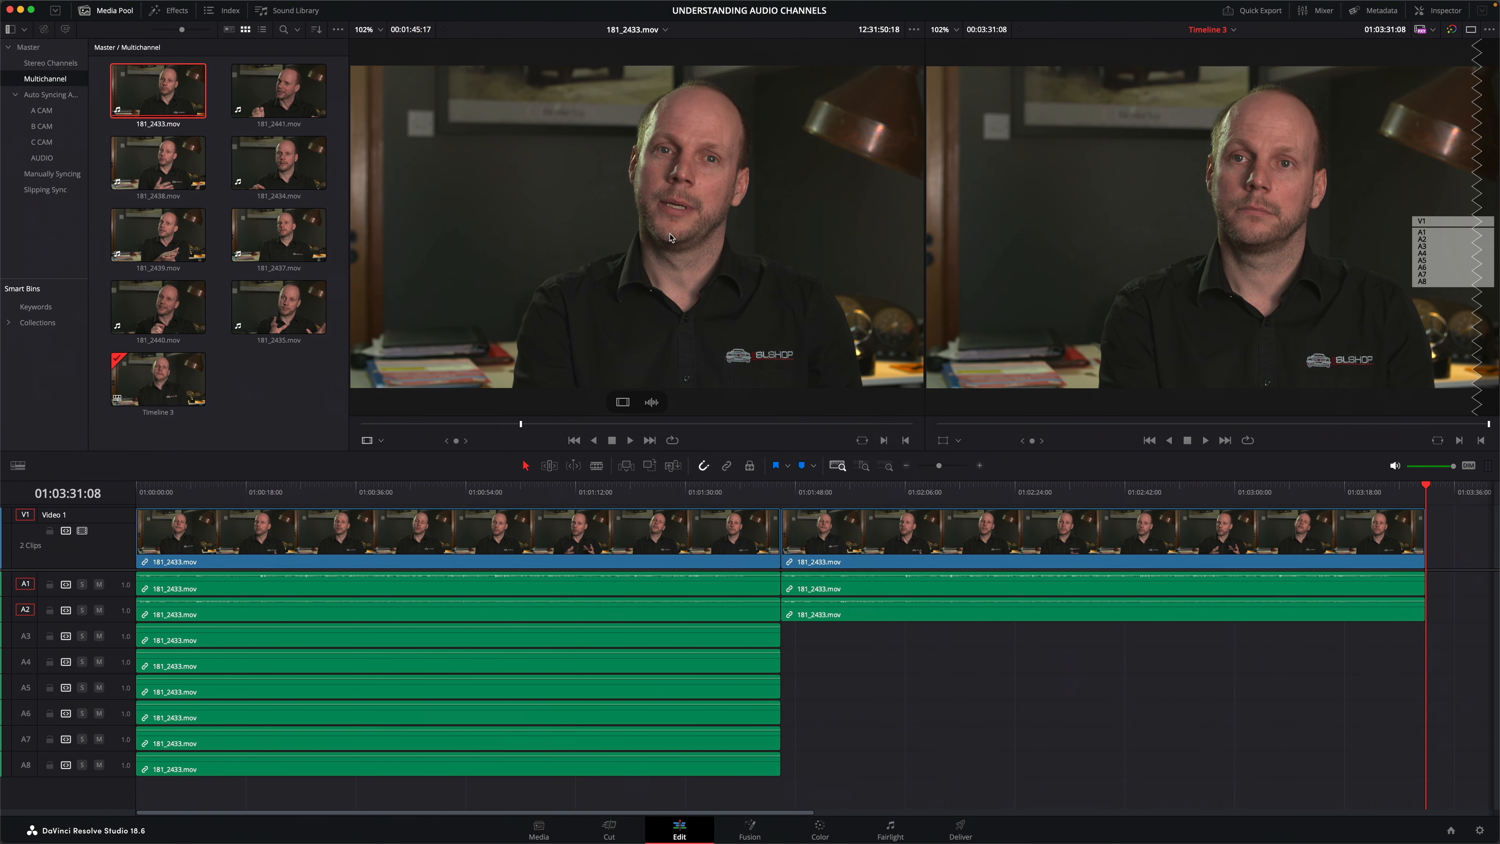
right_click(158, 90)
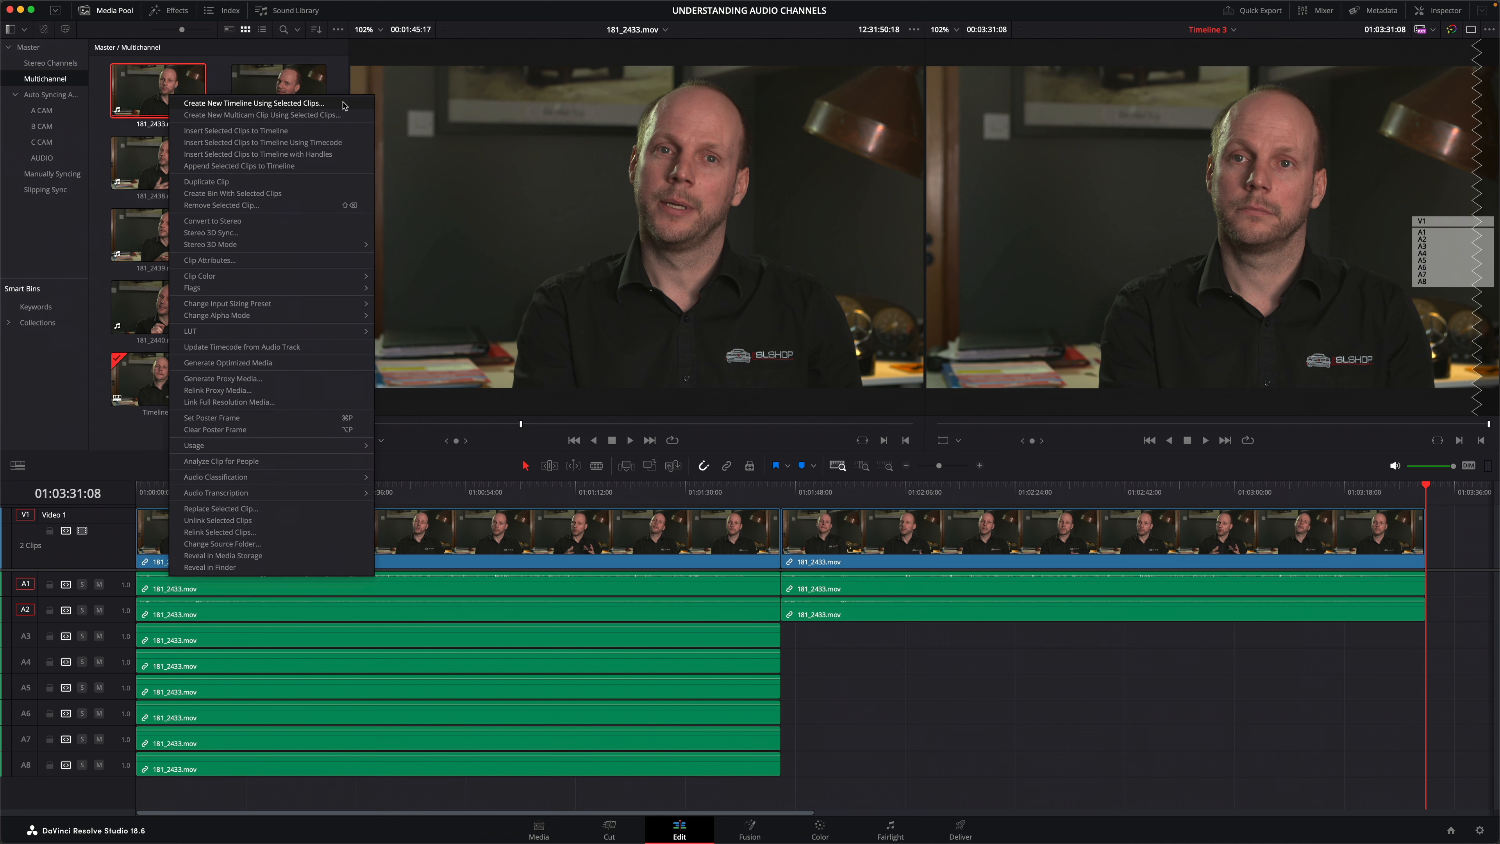
click(252, 103)
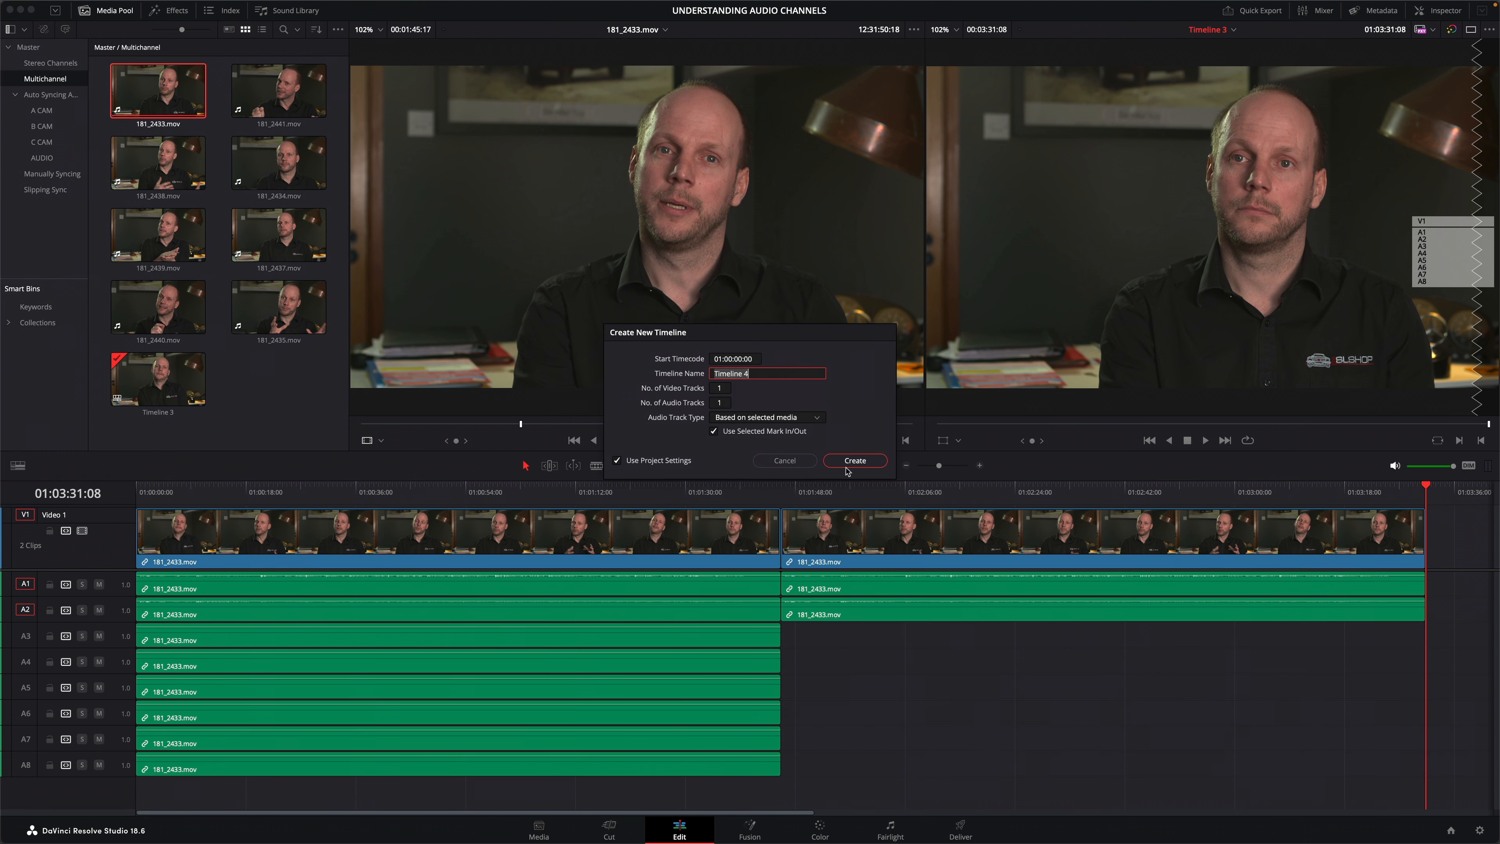
click(854, 461)
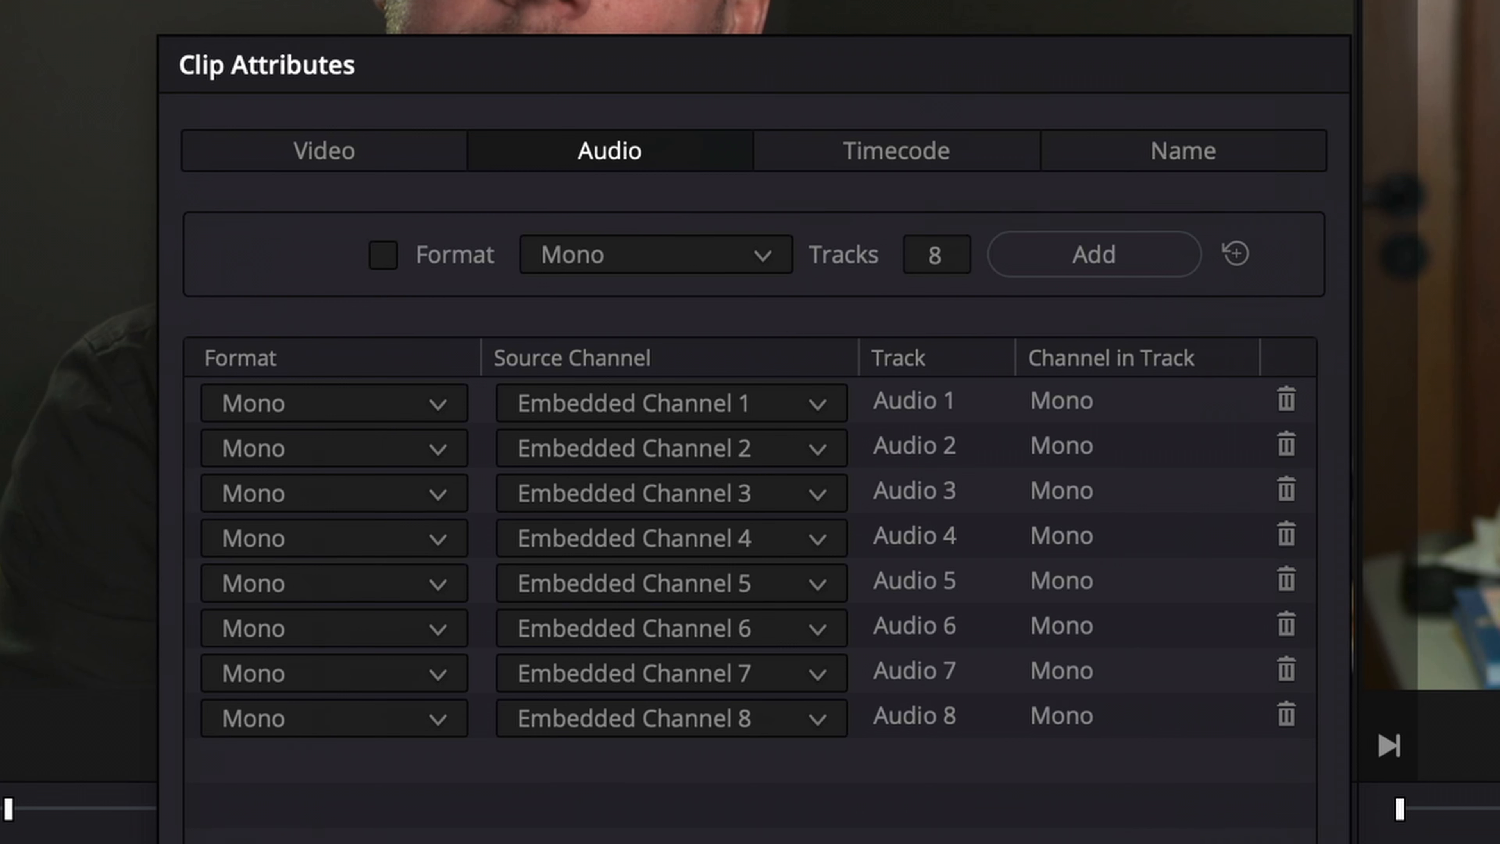
Show the Audio mapping of 181_2433.mov with its eight mono embedded channel rows.
click(382, 255)
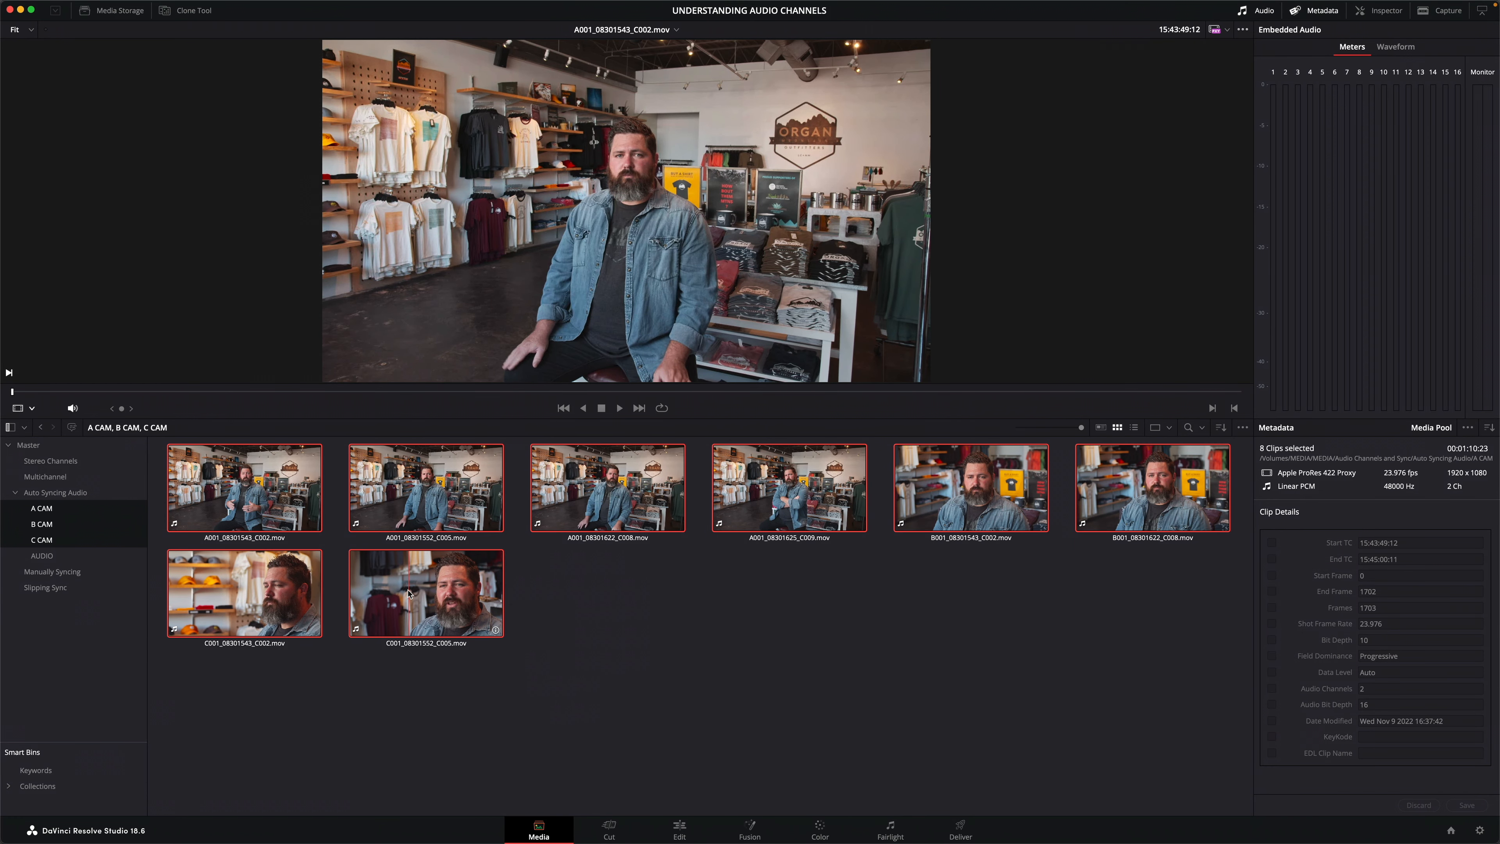
View the audio channel settings of the eight CAM clips, then of the four WAV recordings.
right_click(426, 593)
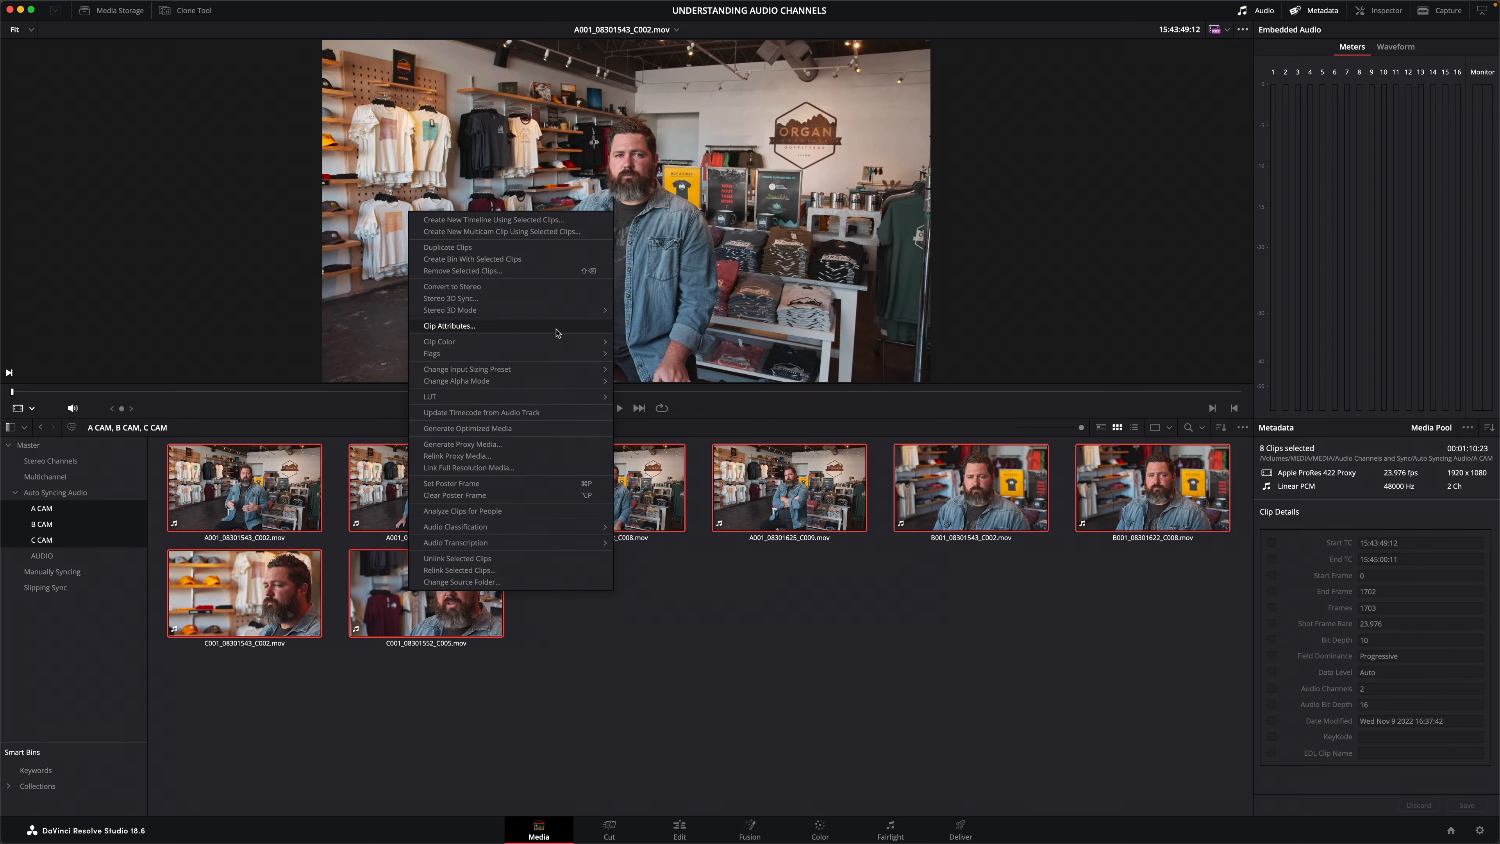
click(448, 325)
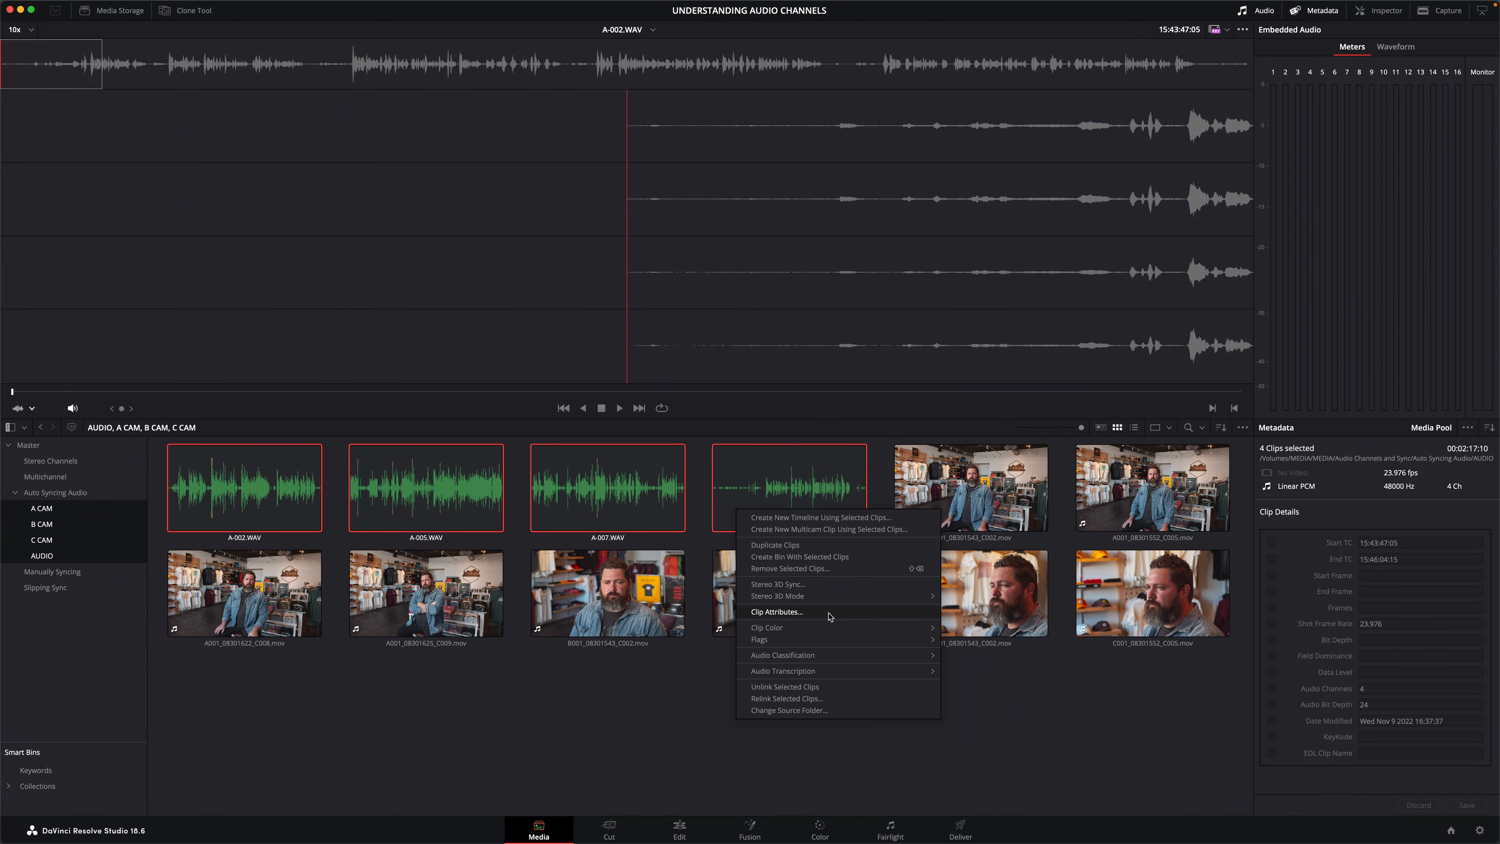
click(776, 612)
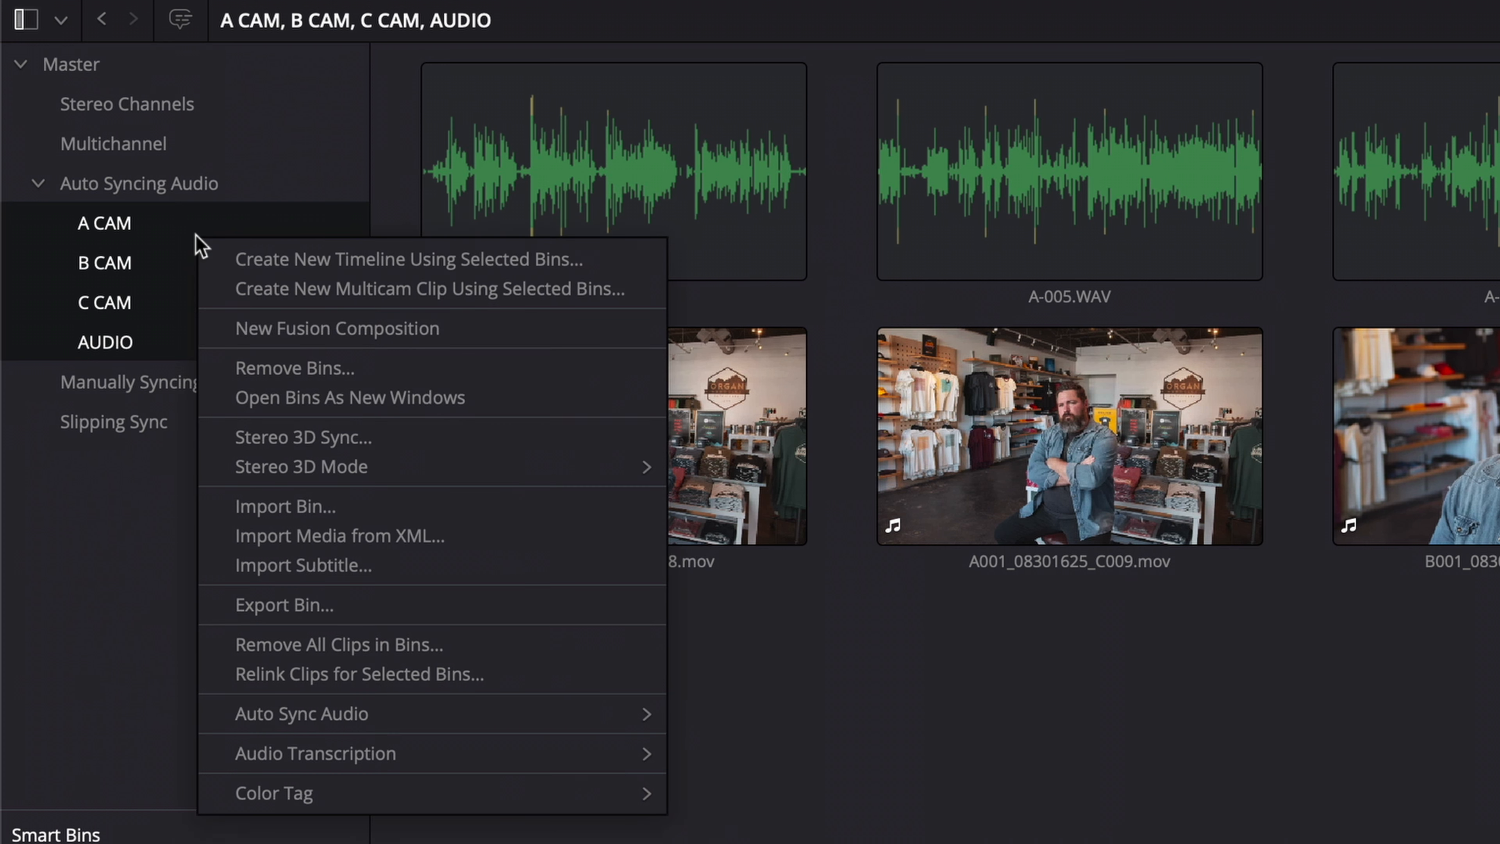
mouse_move(300, 712)
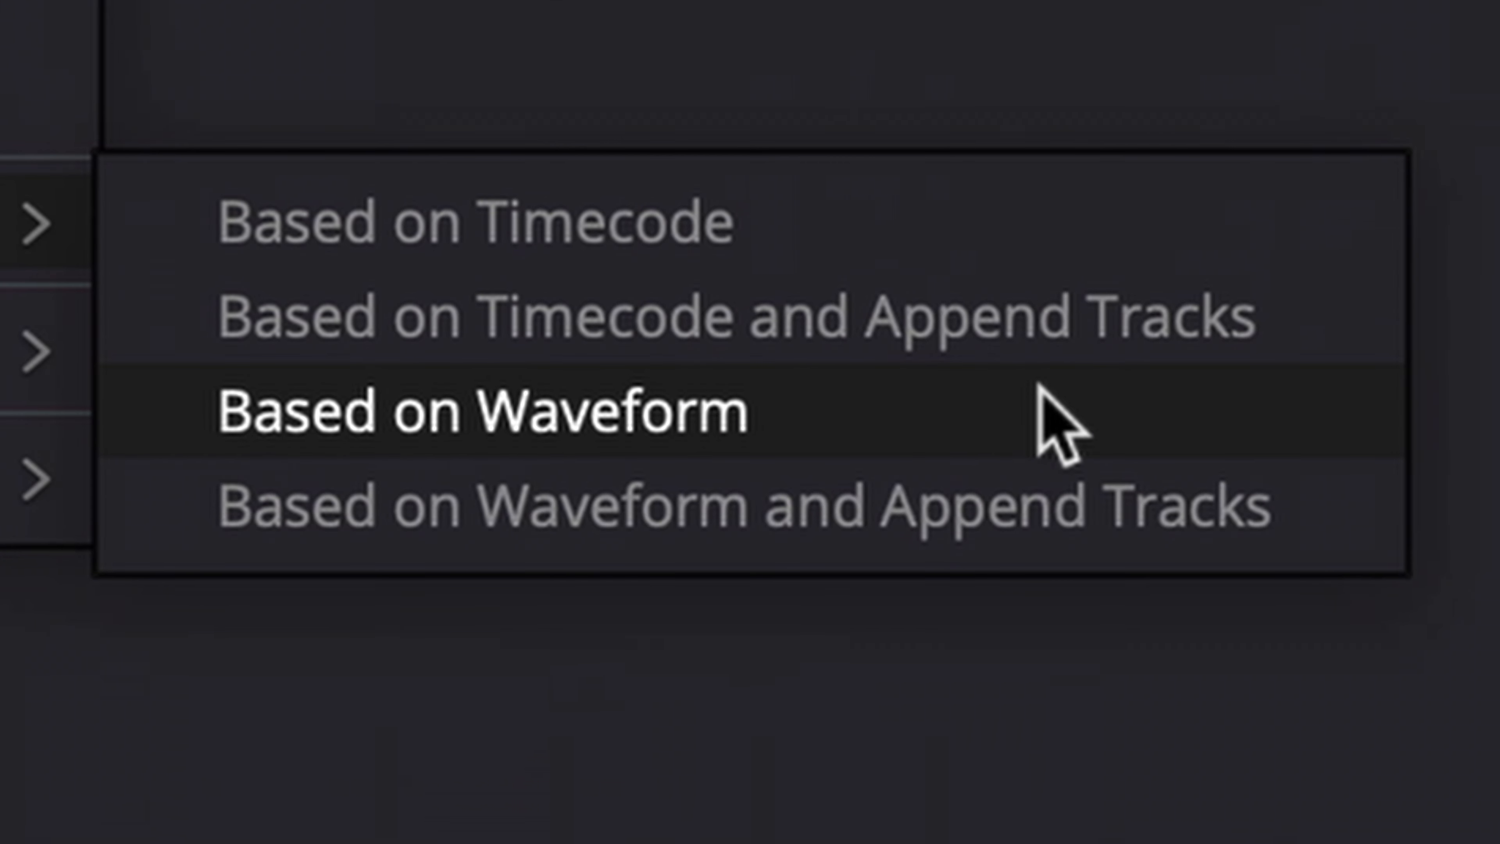
mouse_move(1116, 444)
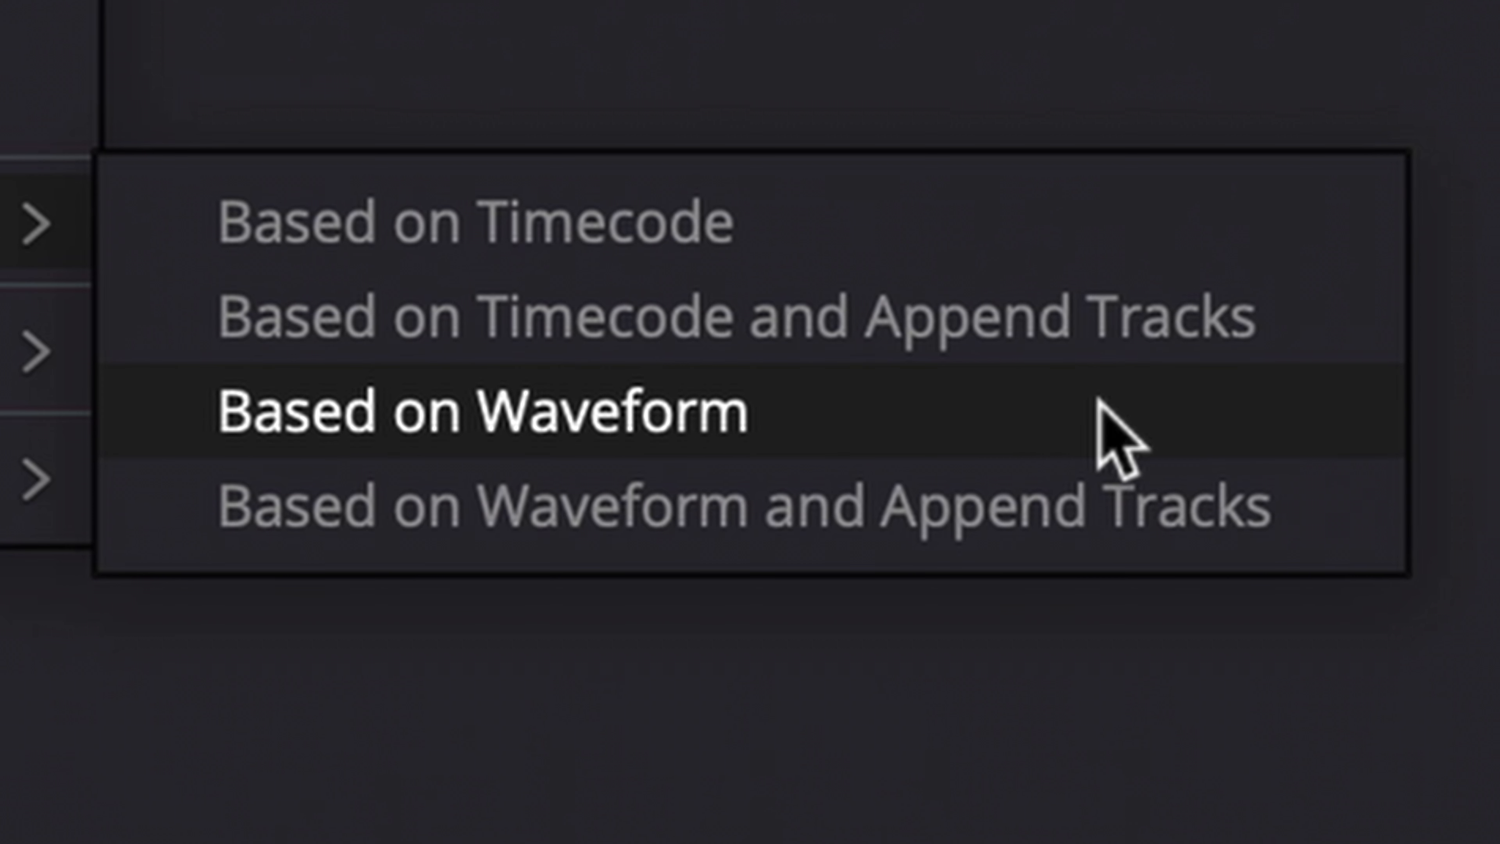
mouse_move(1350, 479)
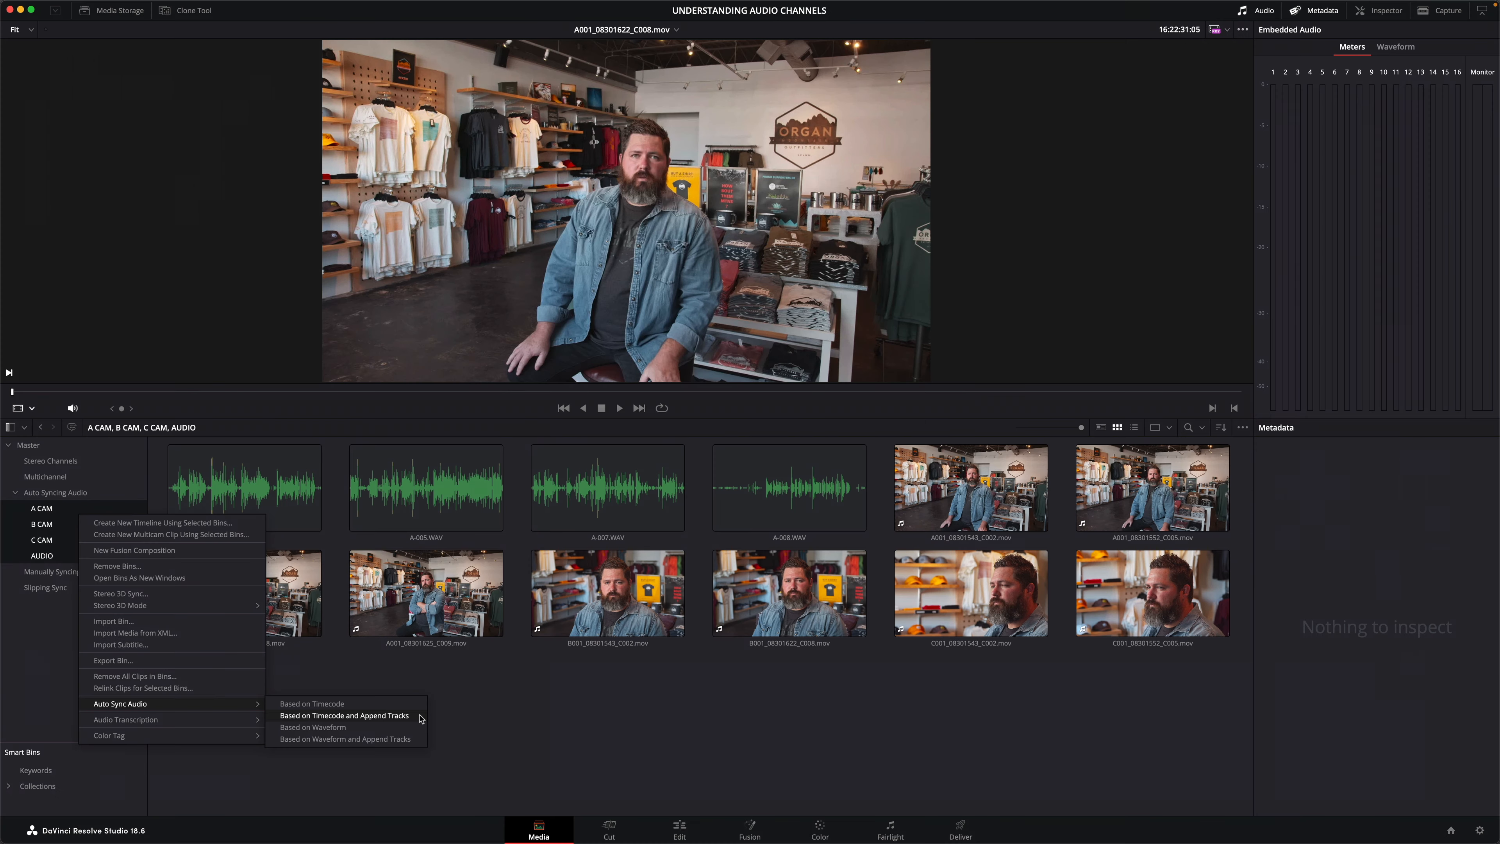
Auto-sync by timecode with Append Tracks, then select all eight camera clips.
click(344, 715)
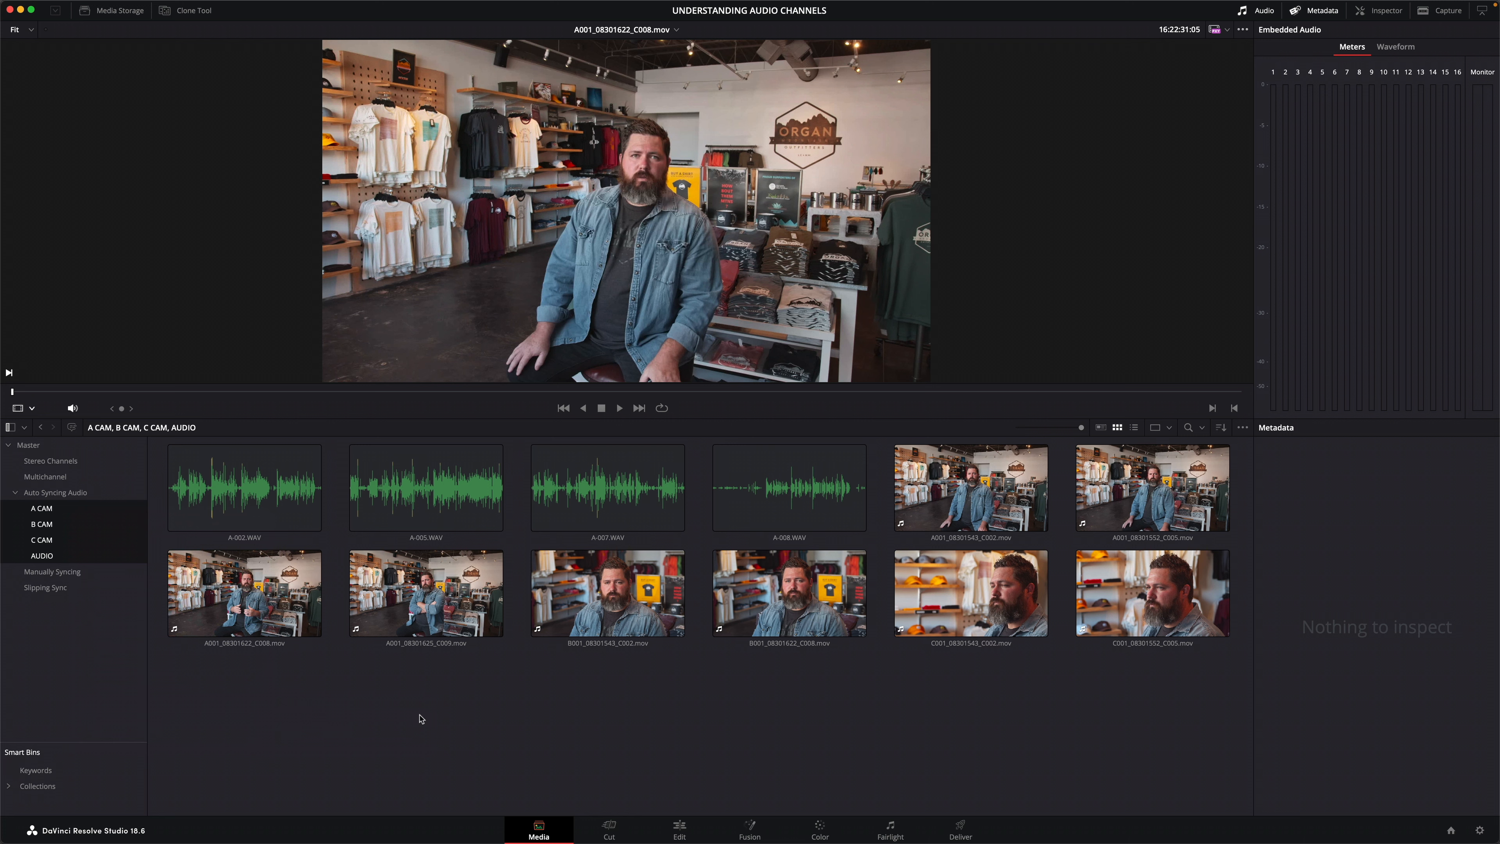
click(970, 488)
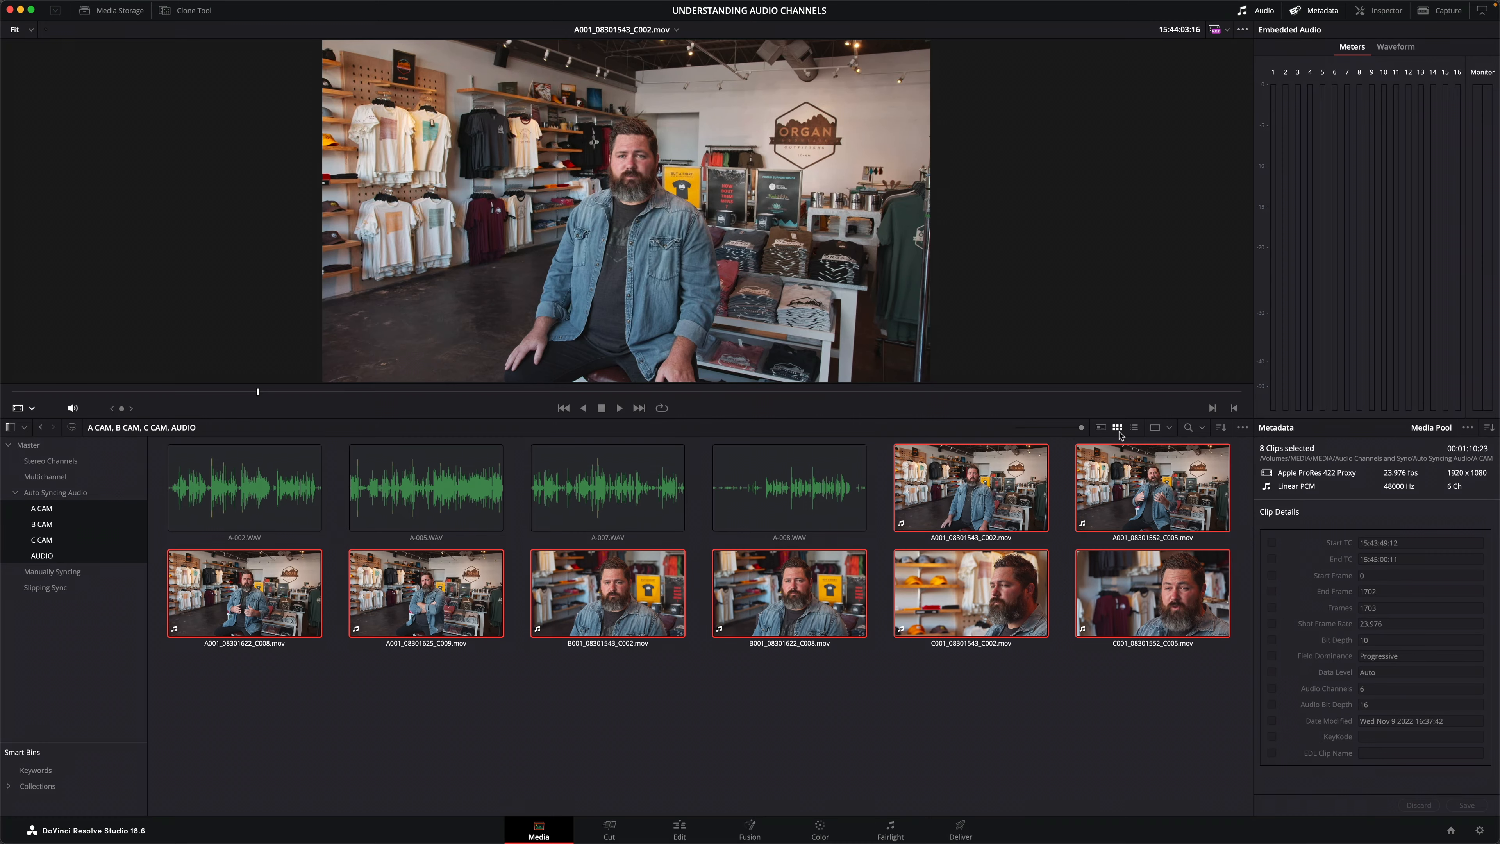
Delete the embedded and MixL/MixR tracks from the clips, keeping only Boom and Chris.
right_click(970, 488)
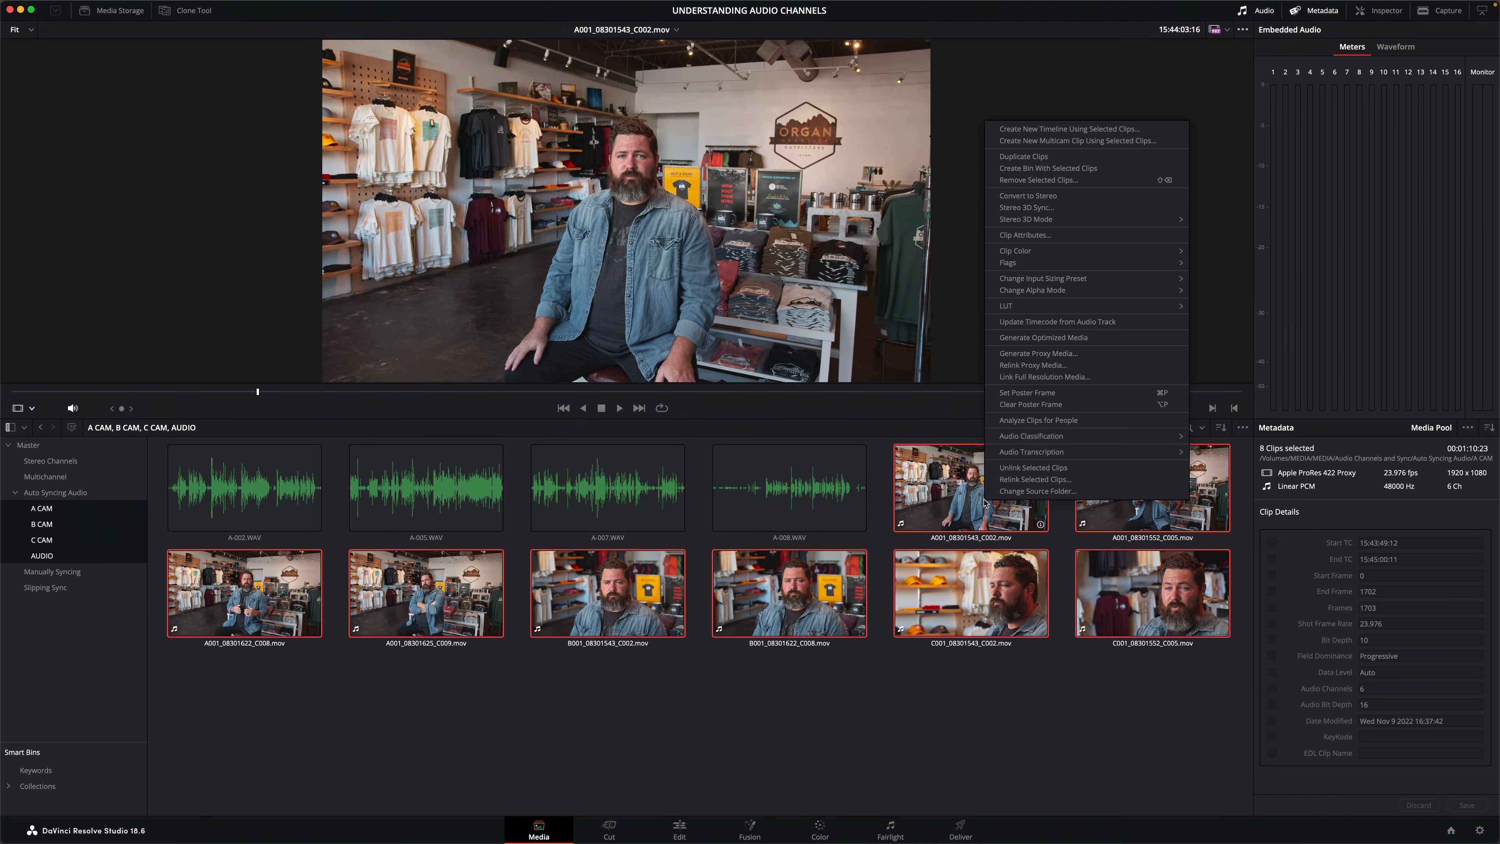
click(1024, 234)
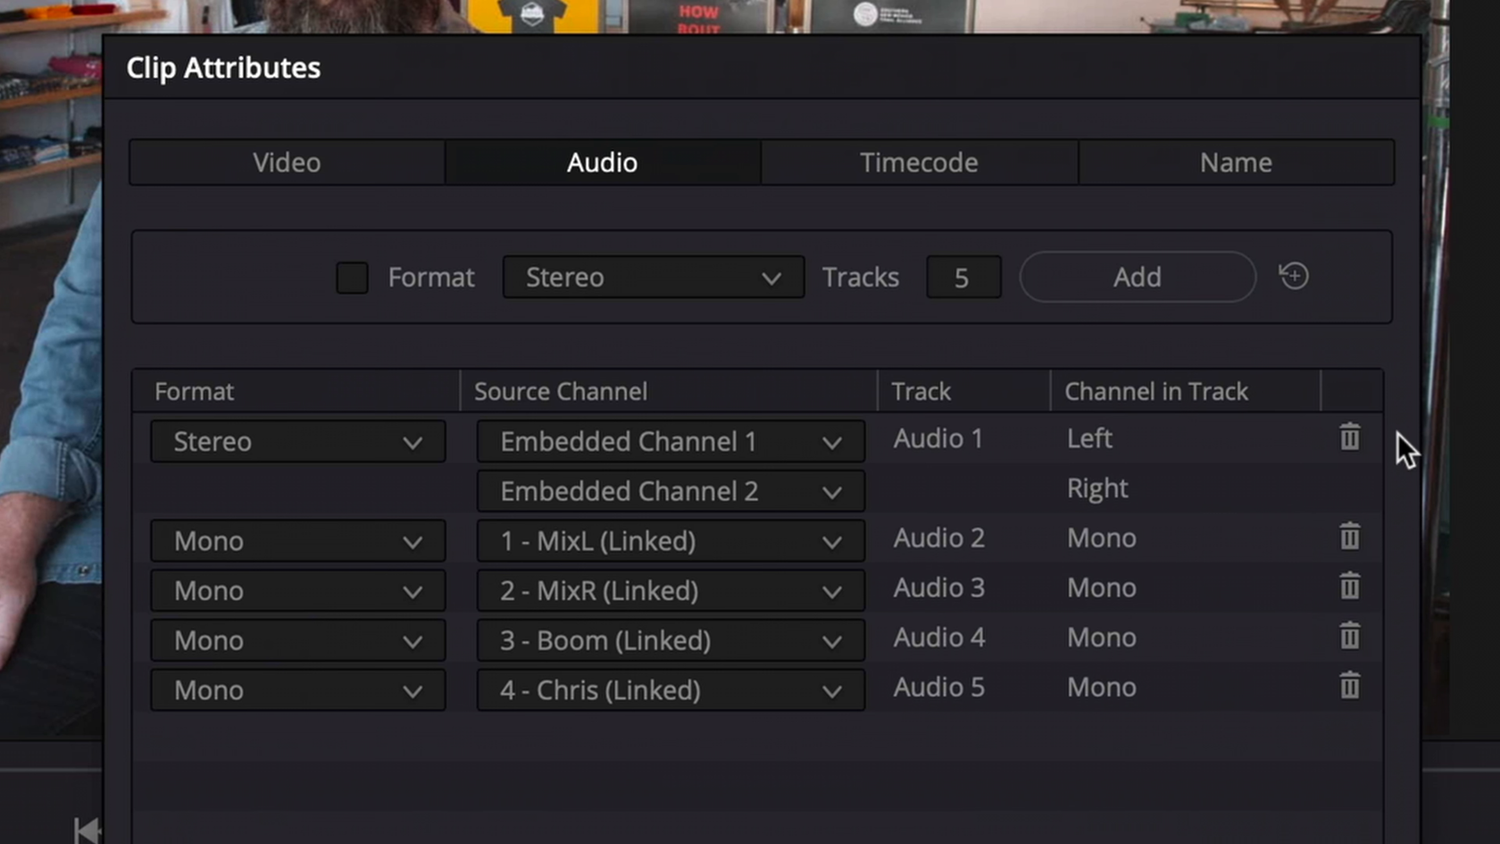
click(1348, 438)
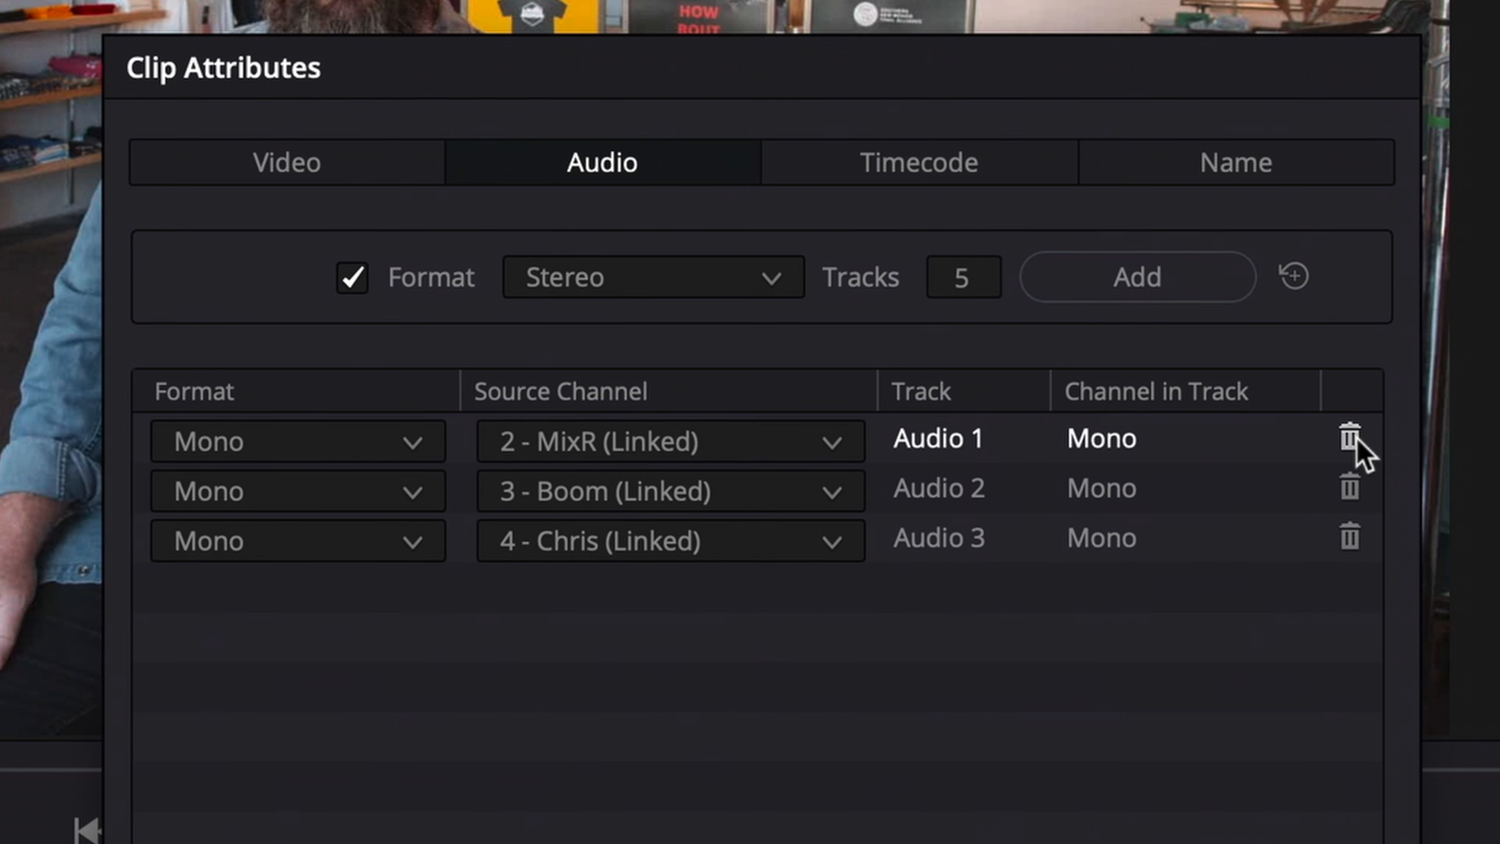
click(1350, 440)
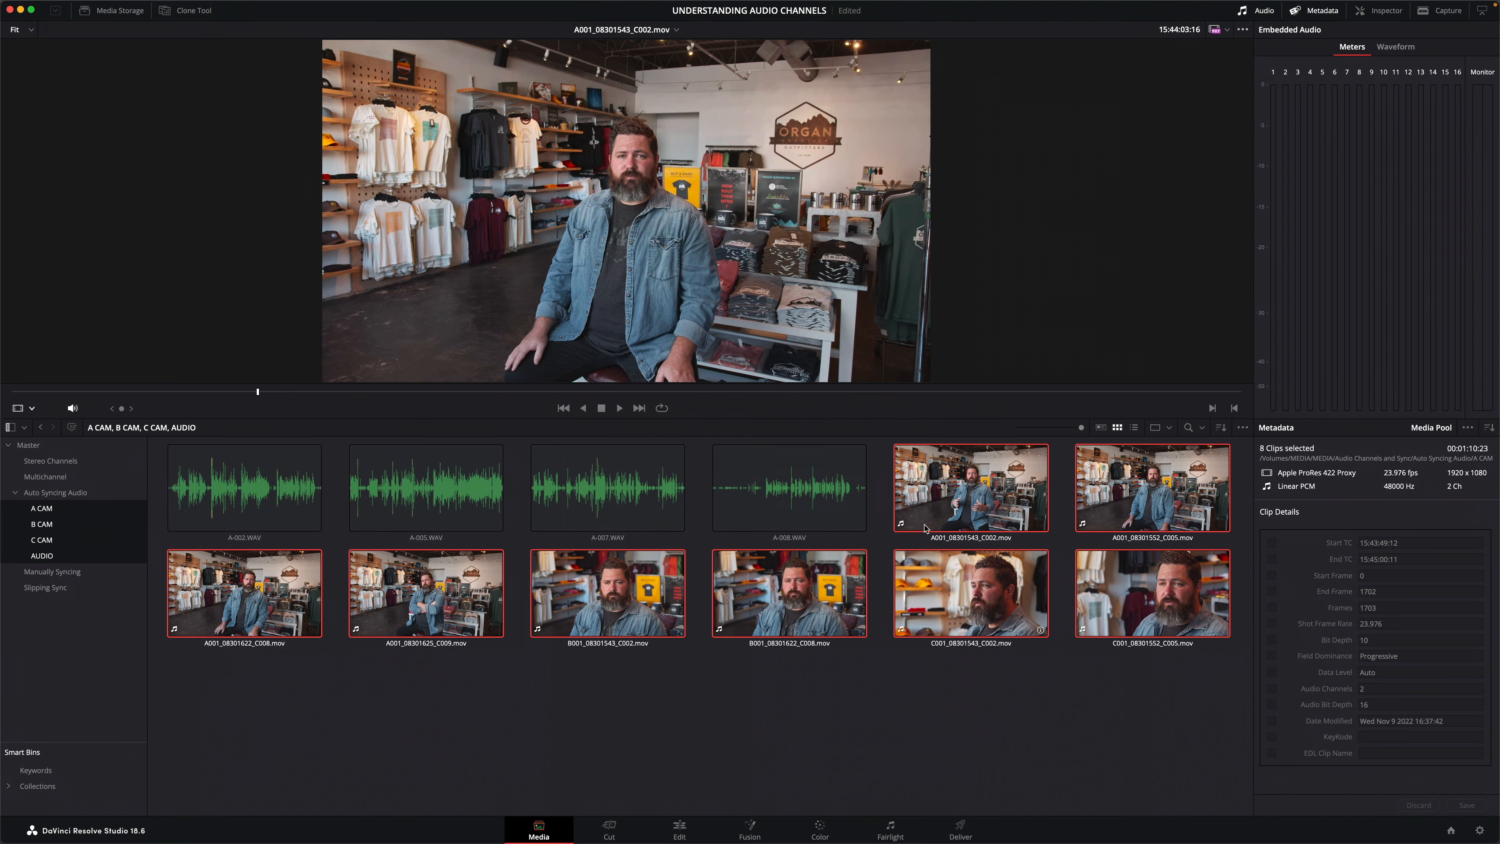
Create a new timeline from the eight selected camera clips.
right_click(971, 487)
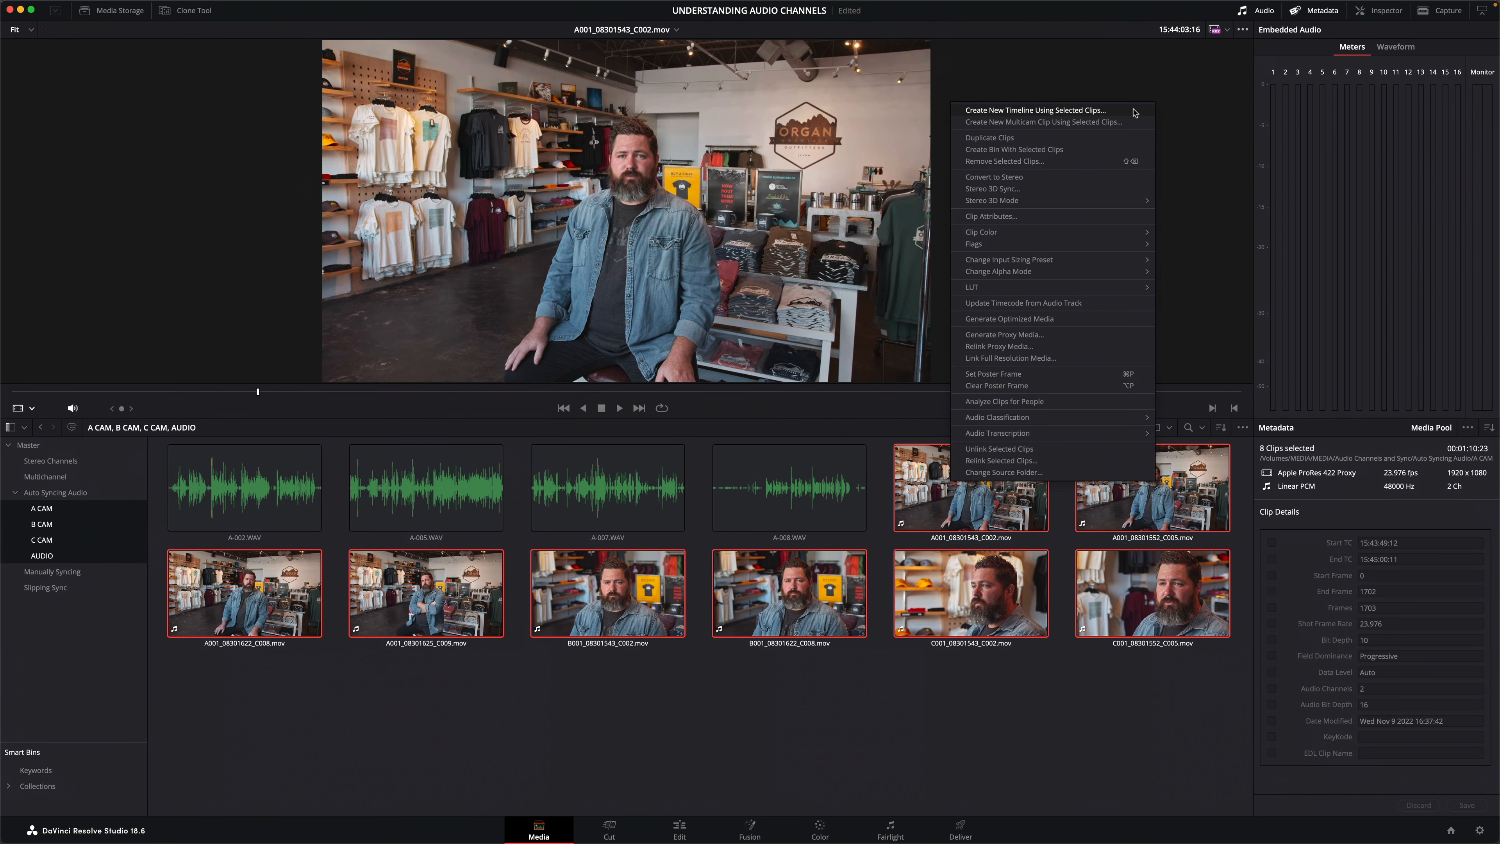
click(1030, 109)
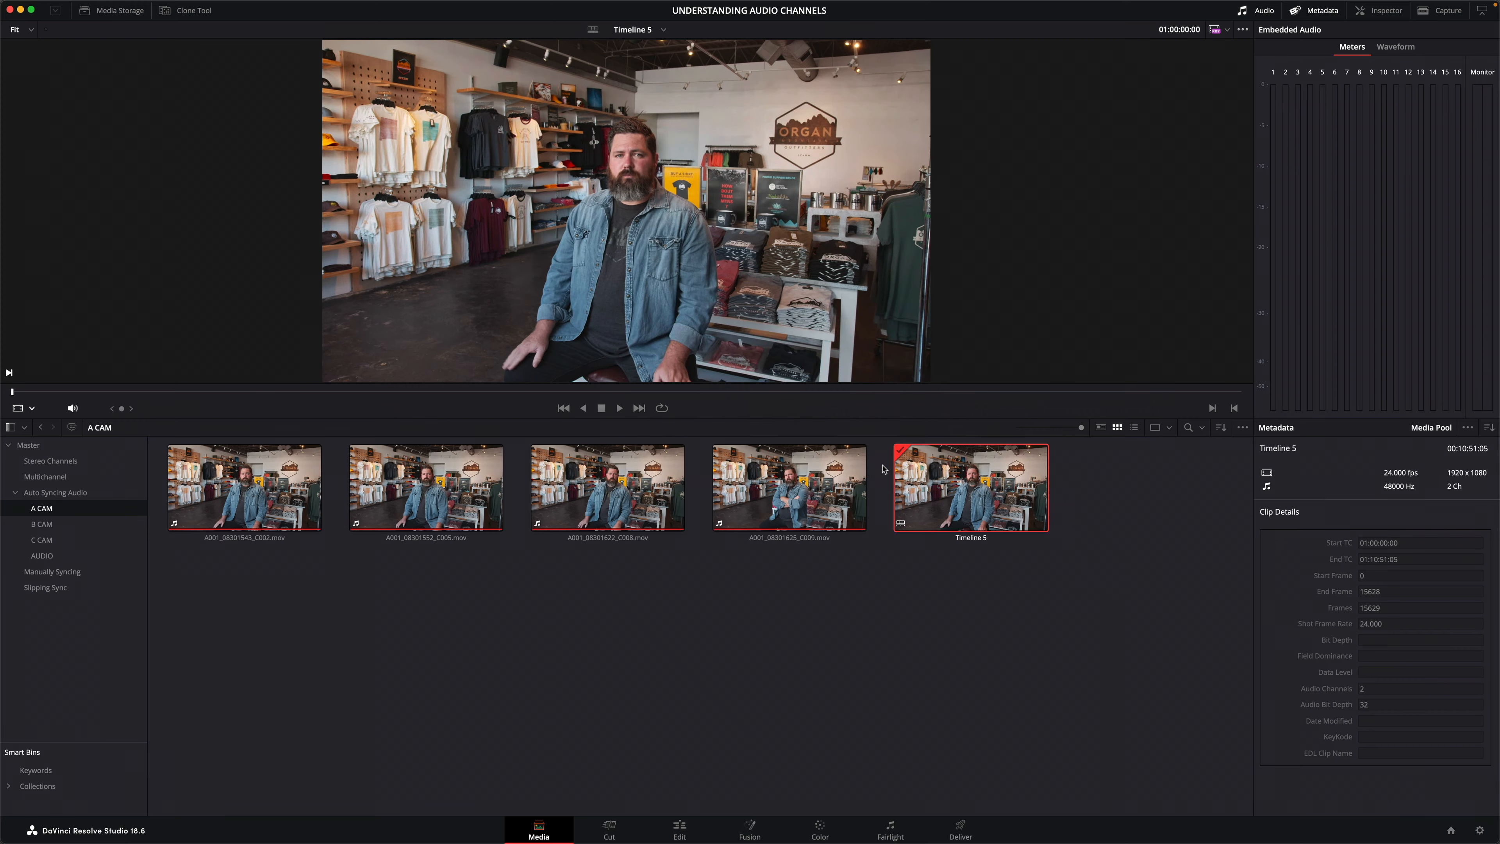
Open Timeline 5 on the Edit page and enable Show File Names on its Boom and Chris clips.
click(678, 829)
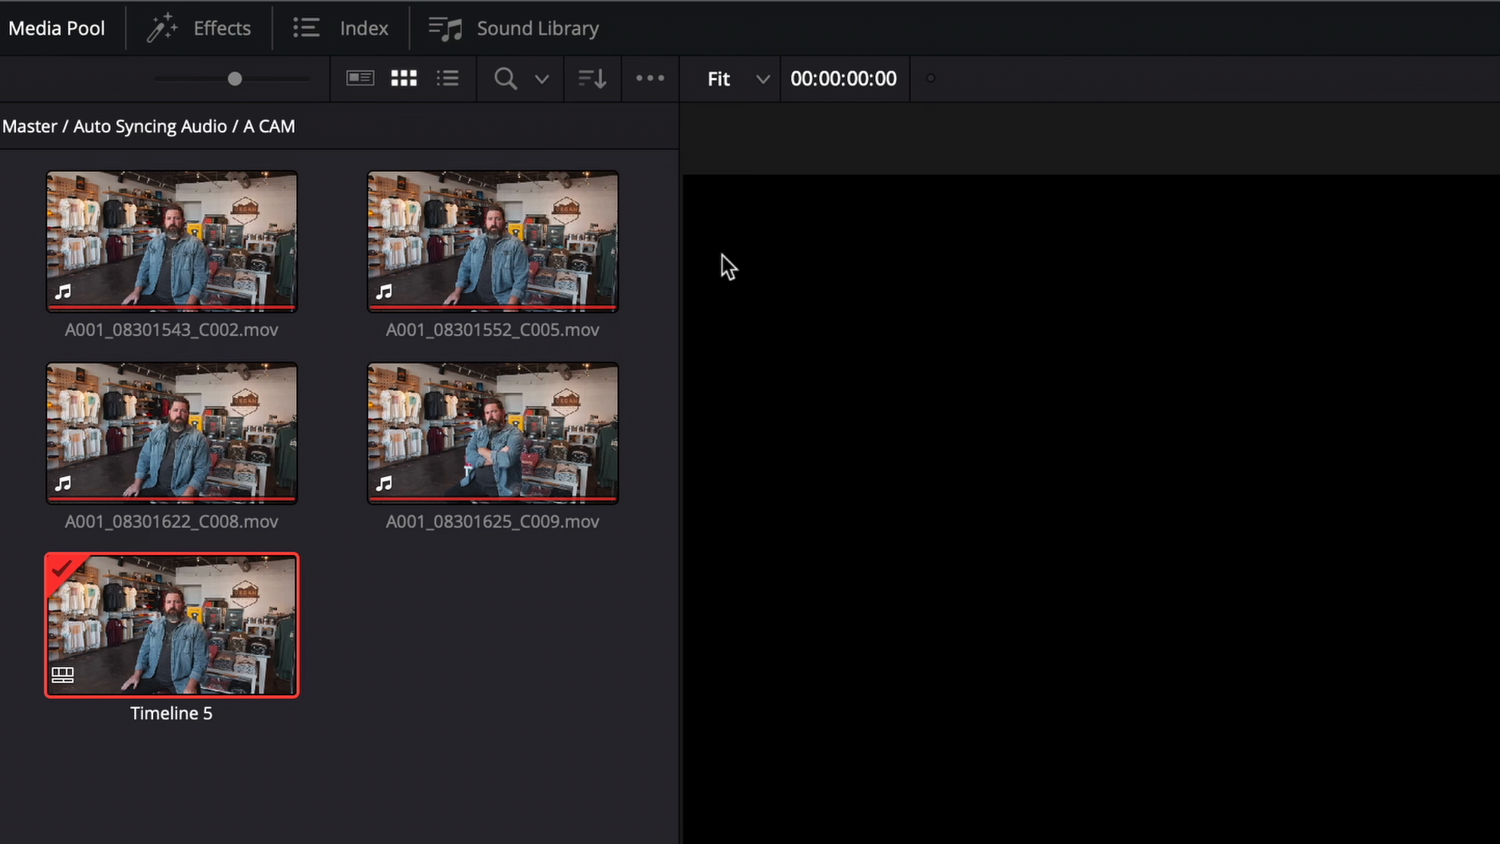
click(517, 17)
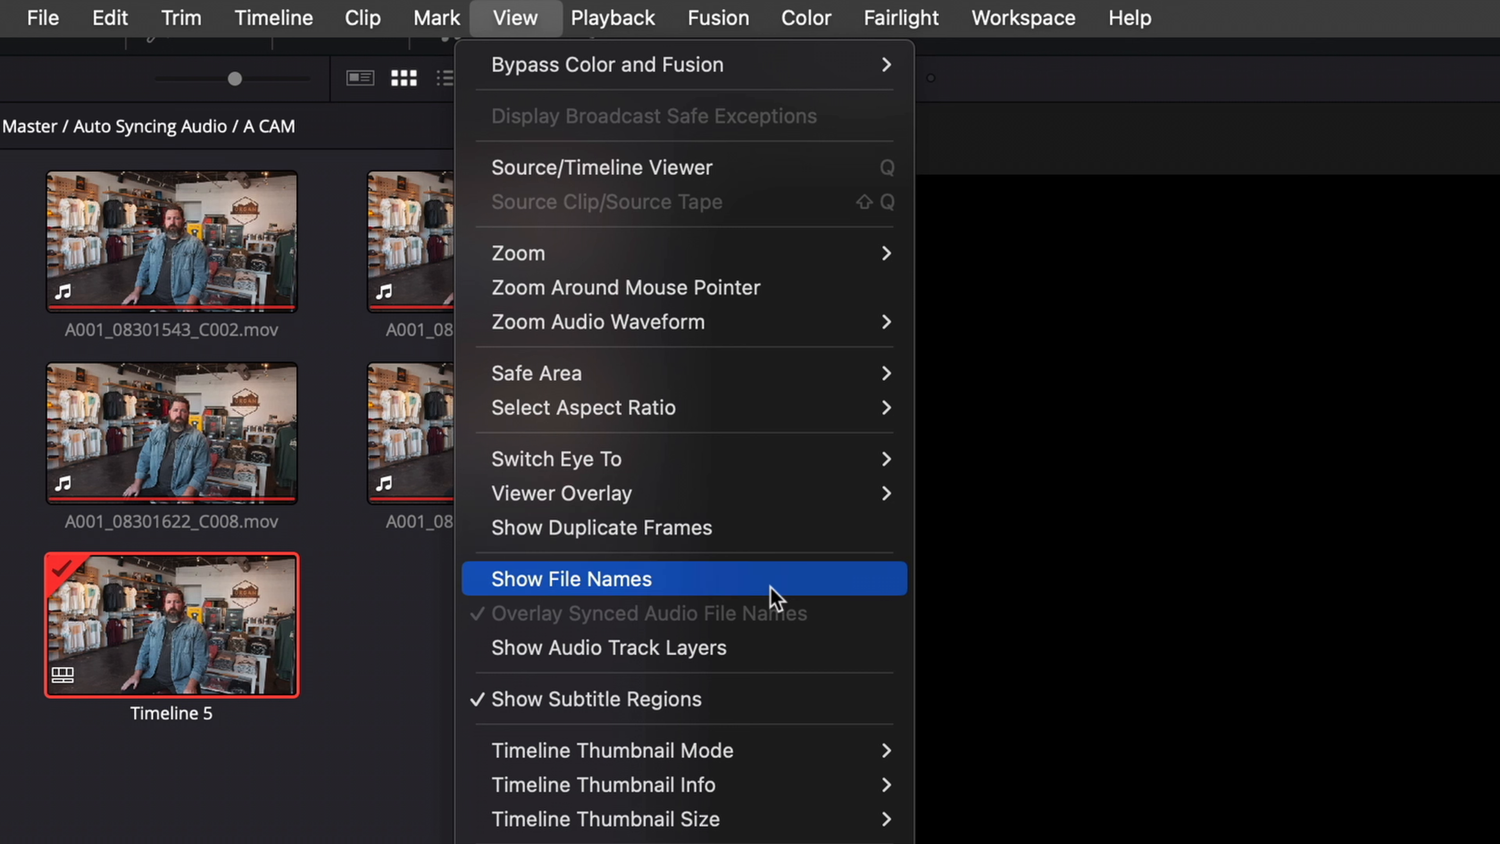
click(570, 578)
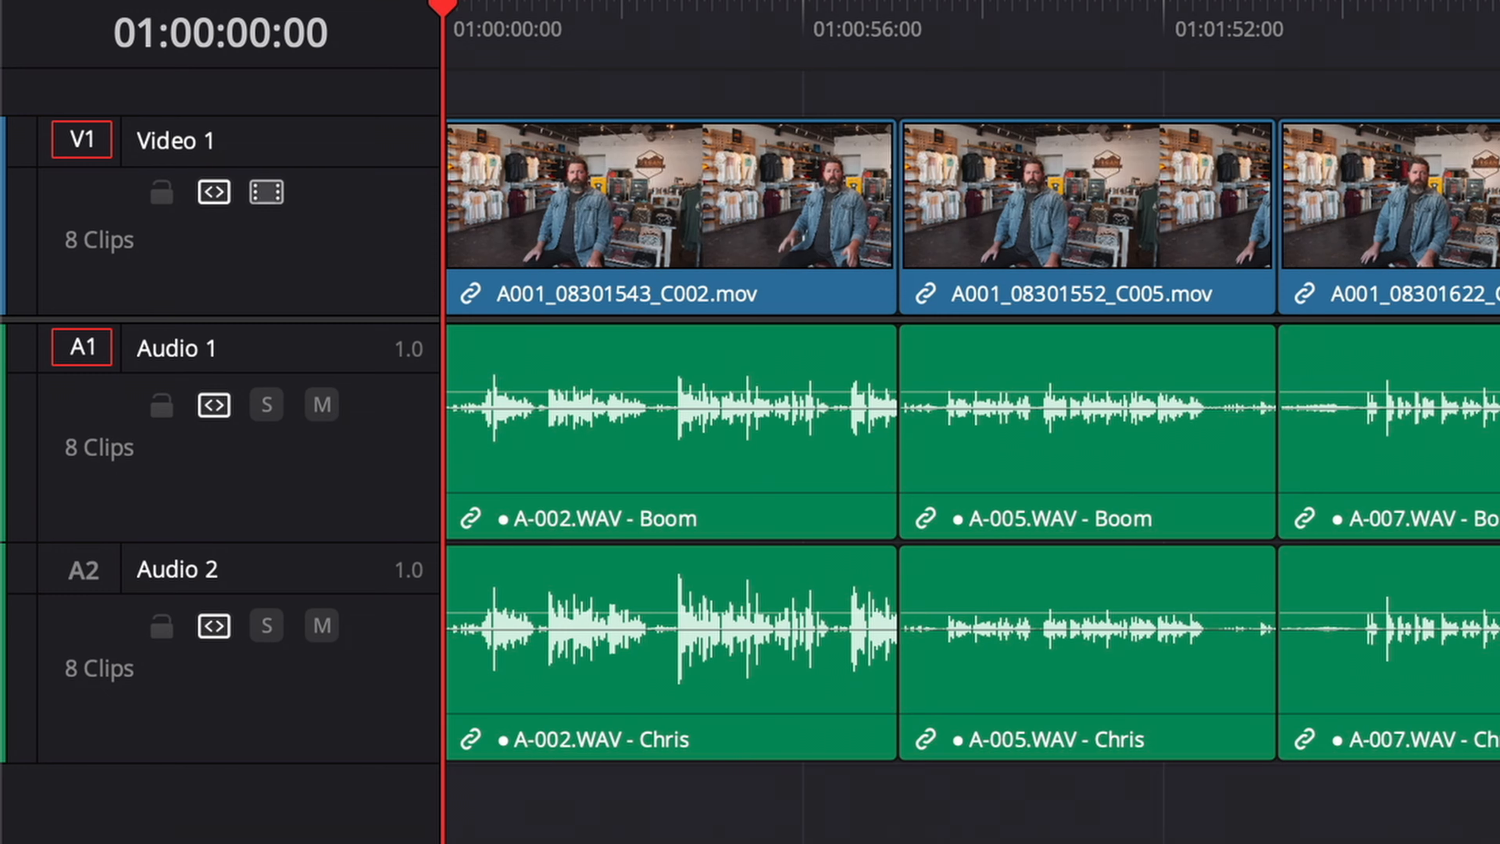
click(537, 831)
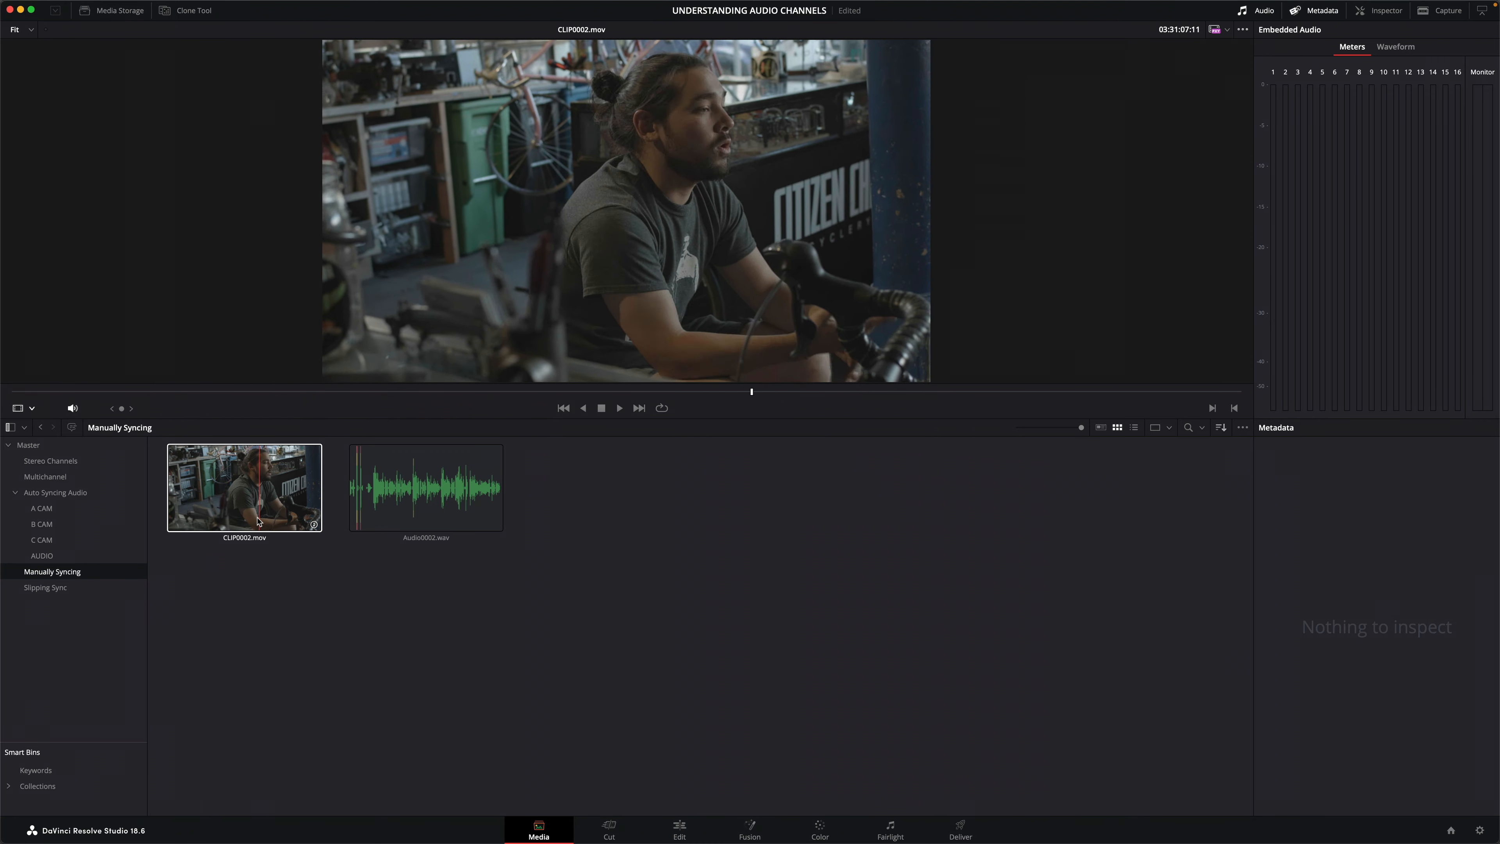
Load CLIP0002.mov into the viewer and turn off Live Media Preview.
click(244, 487)
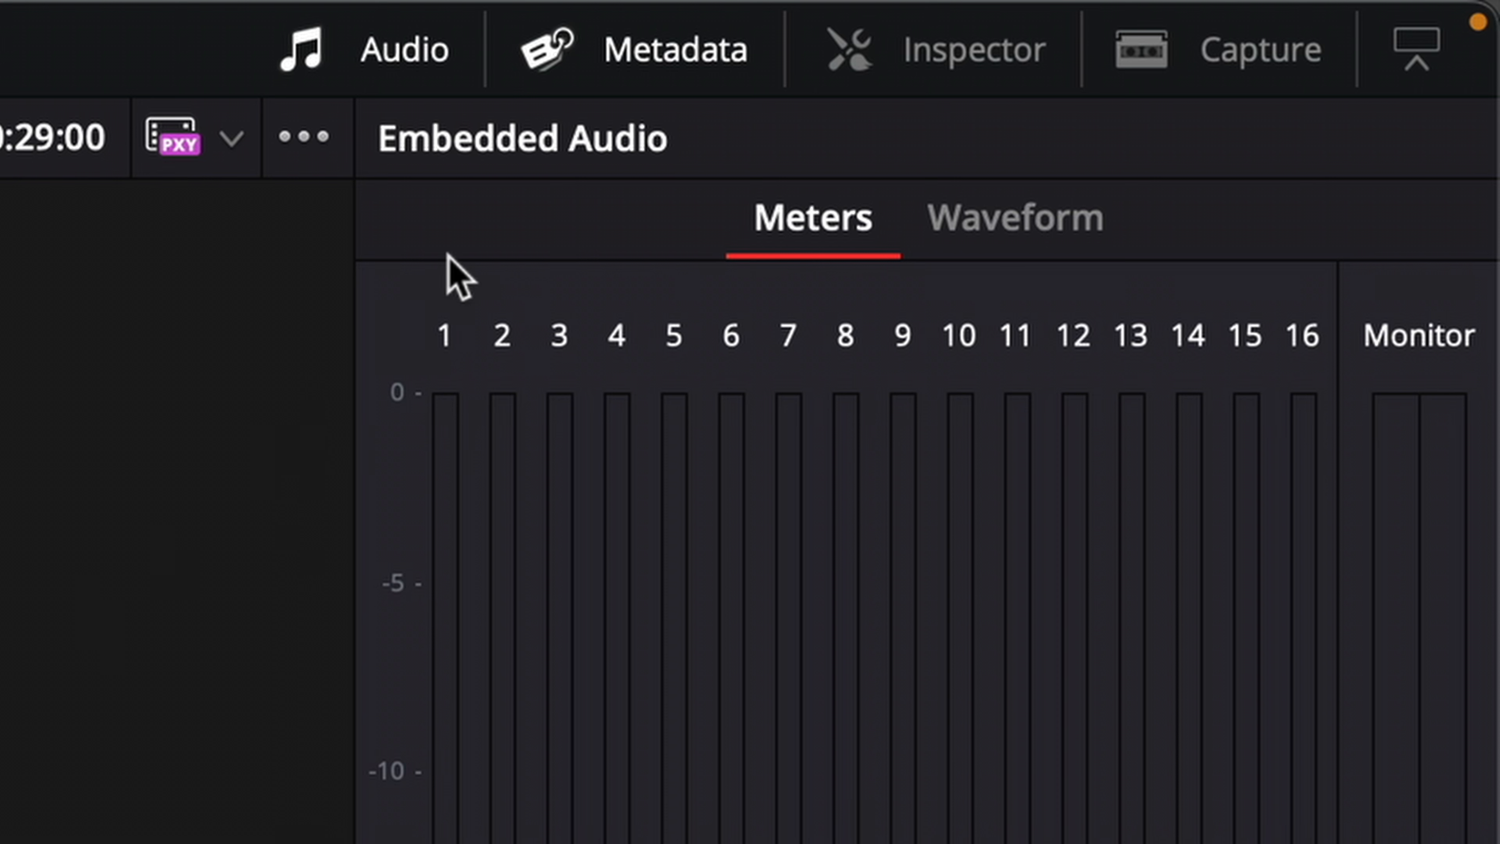
click(304, 137)
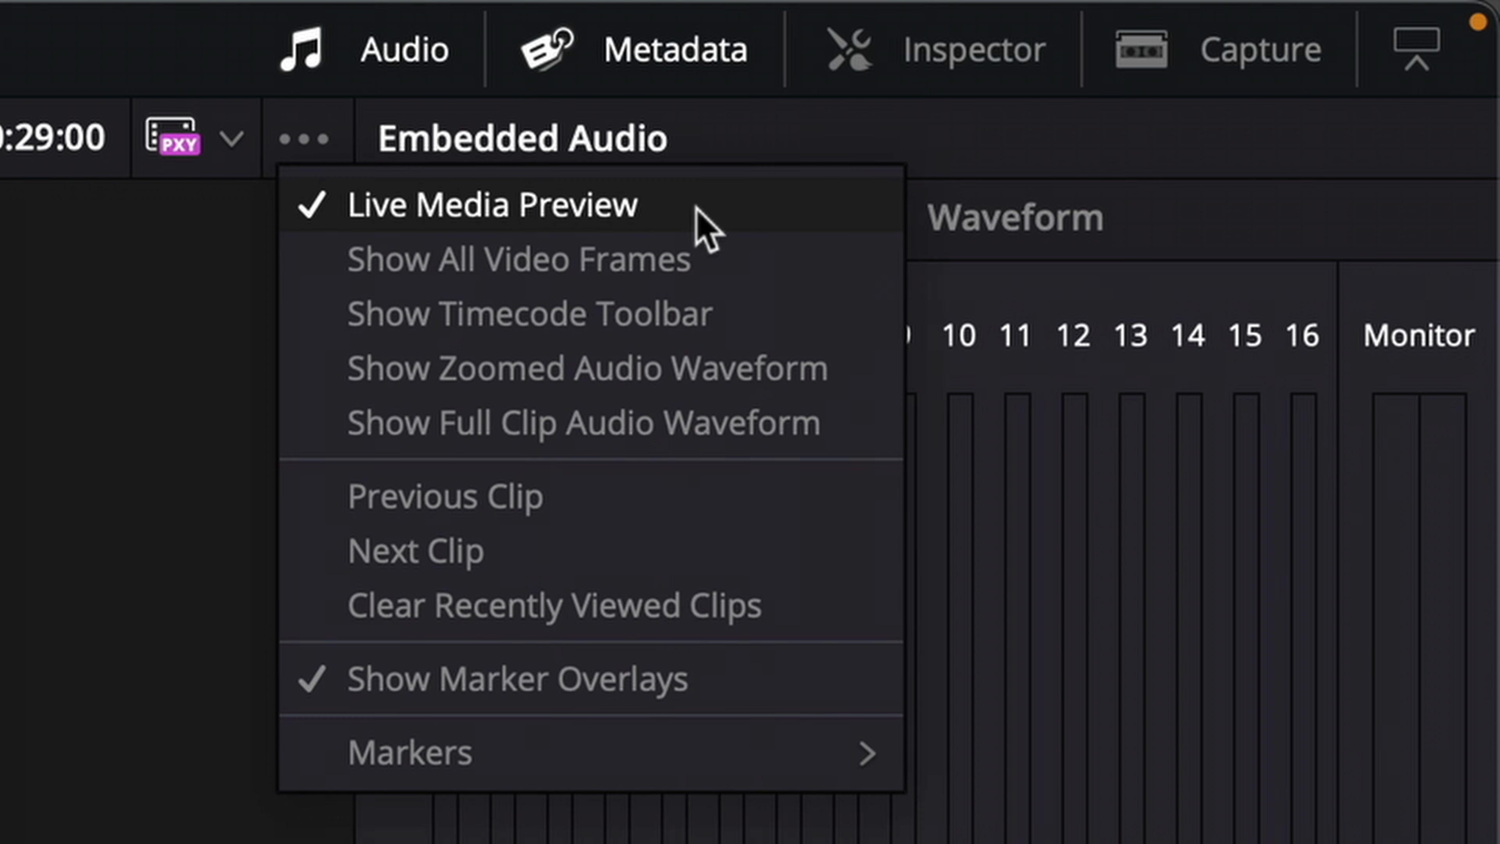
click(303, 137)
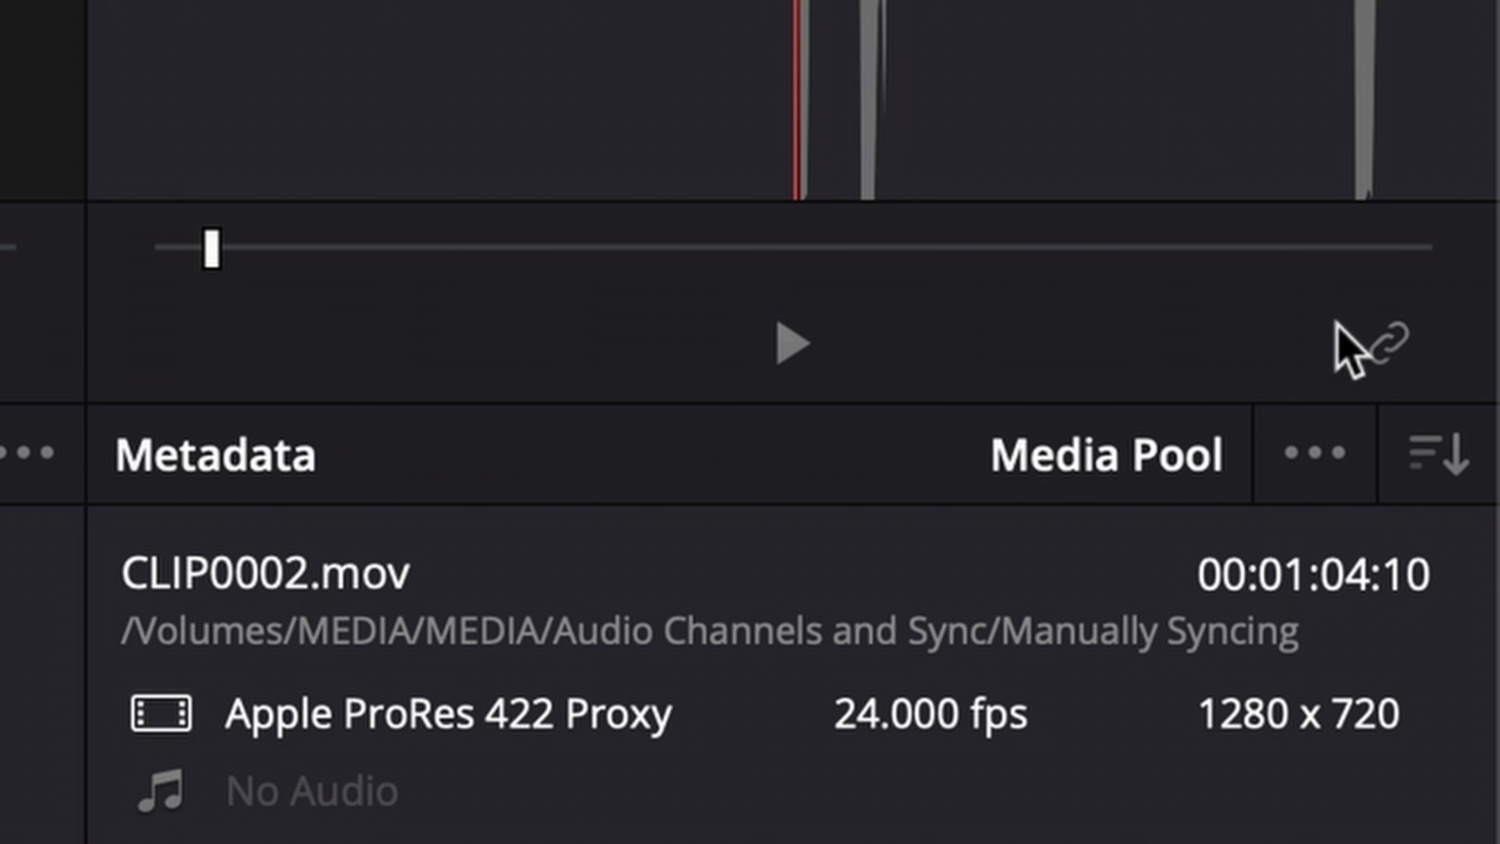
mouse_move(1393, 345)
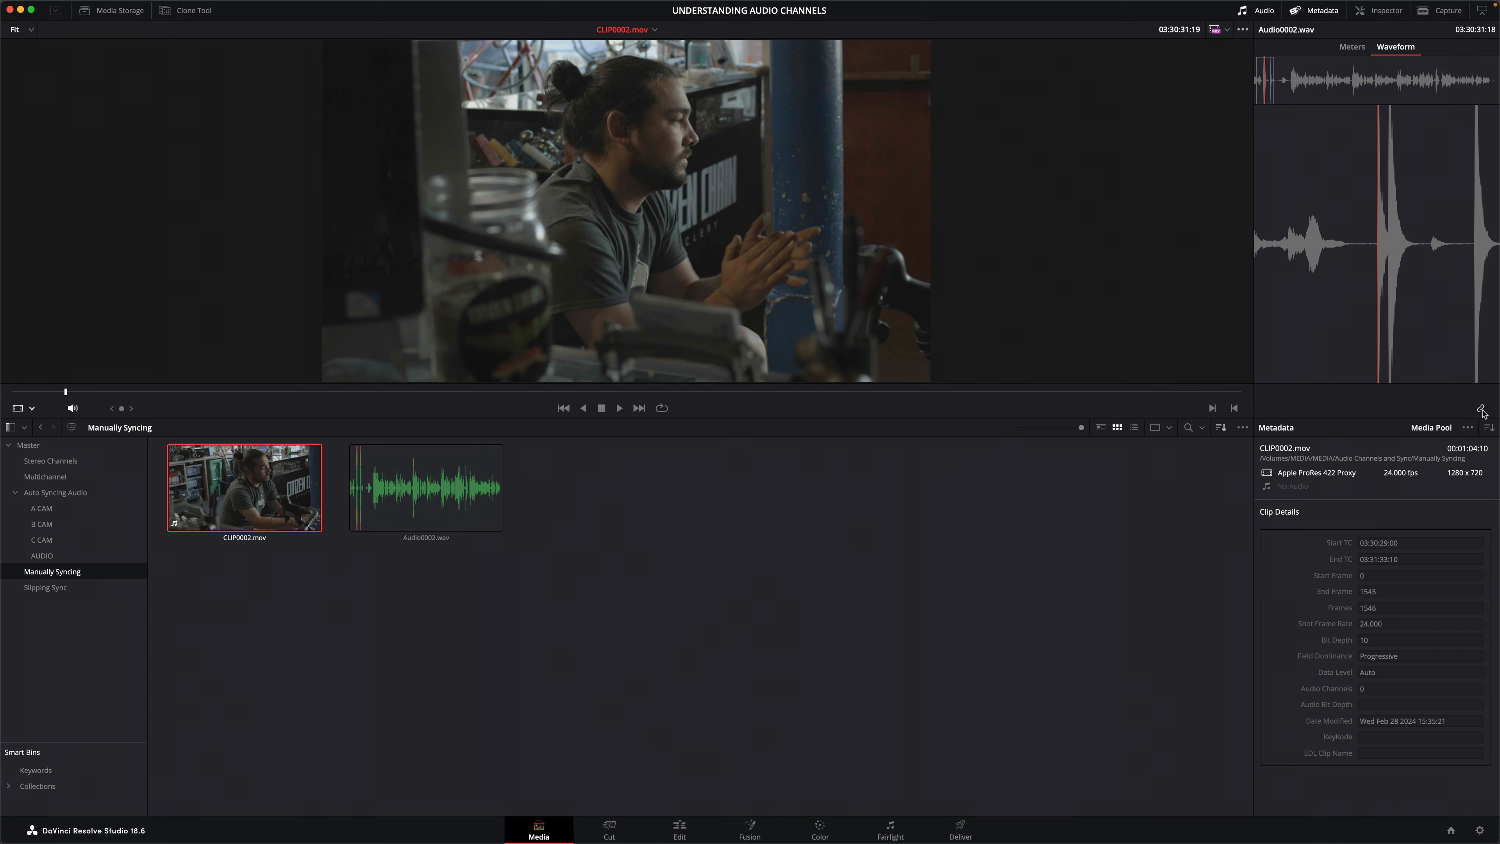
Link Audio0002.wav to CLIP0002.mov at the aligned clap position.
click(46, 587)
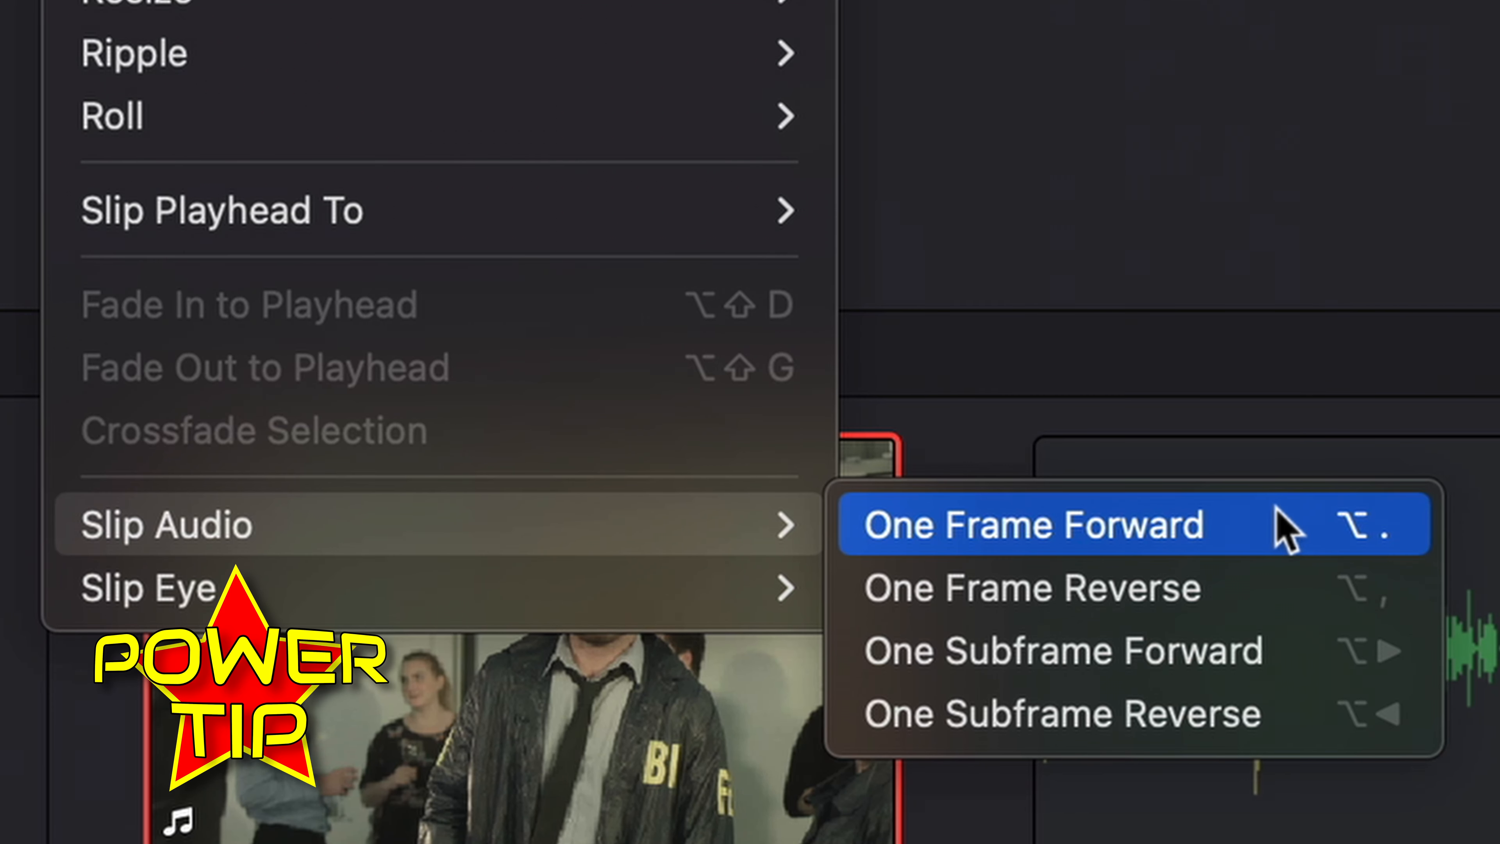
Slip the slate clip's audio one frame forward, then one subframe forward.
click(1033, 525)
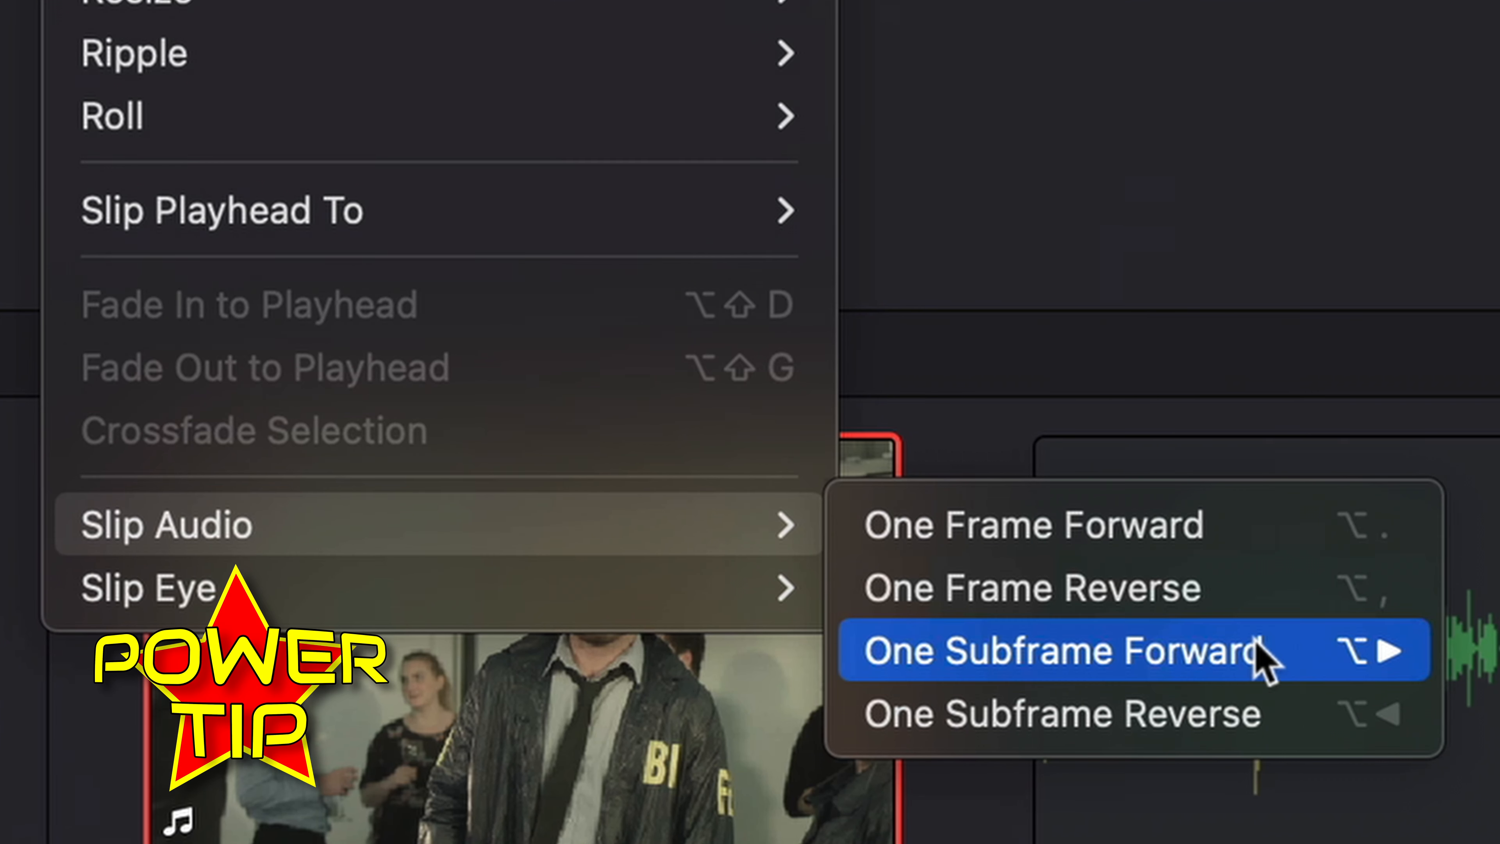
click(1052, 651)
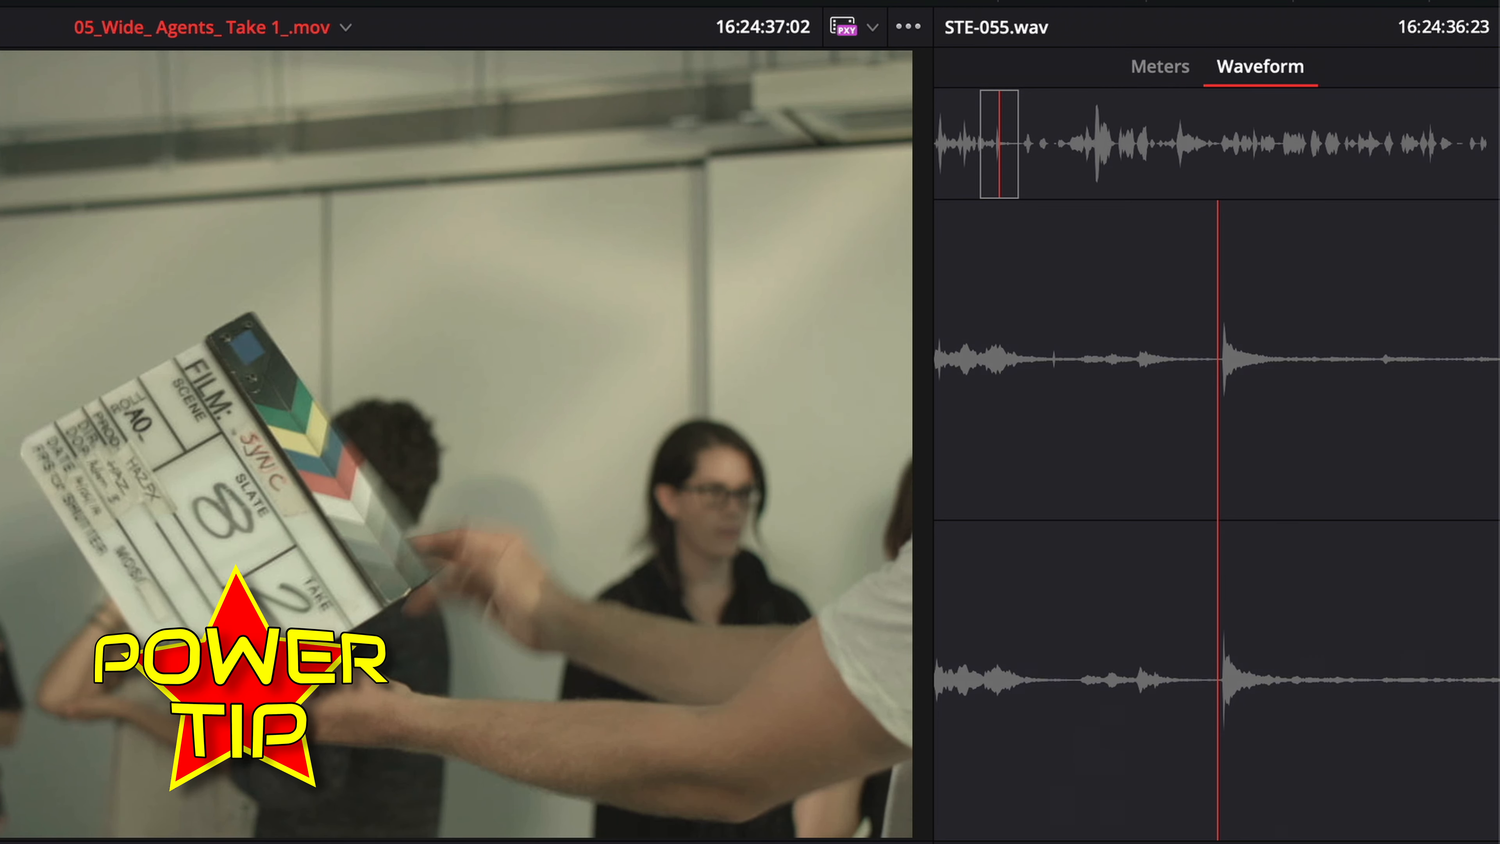